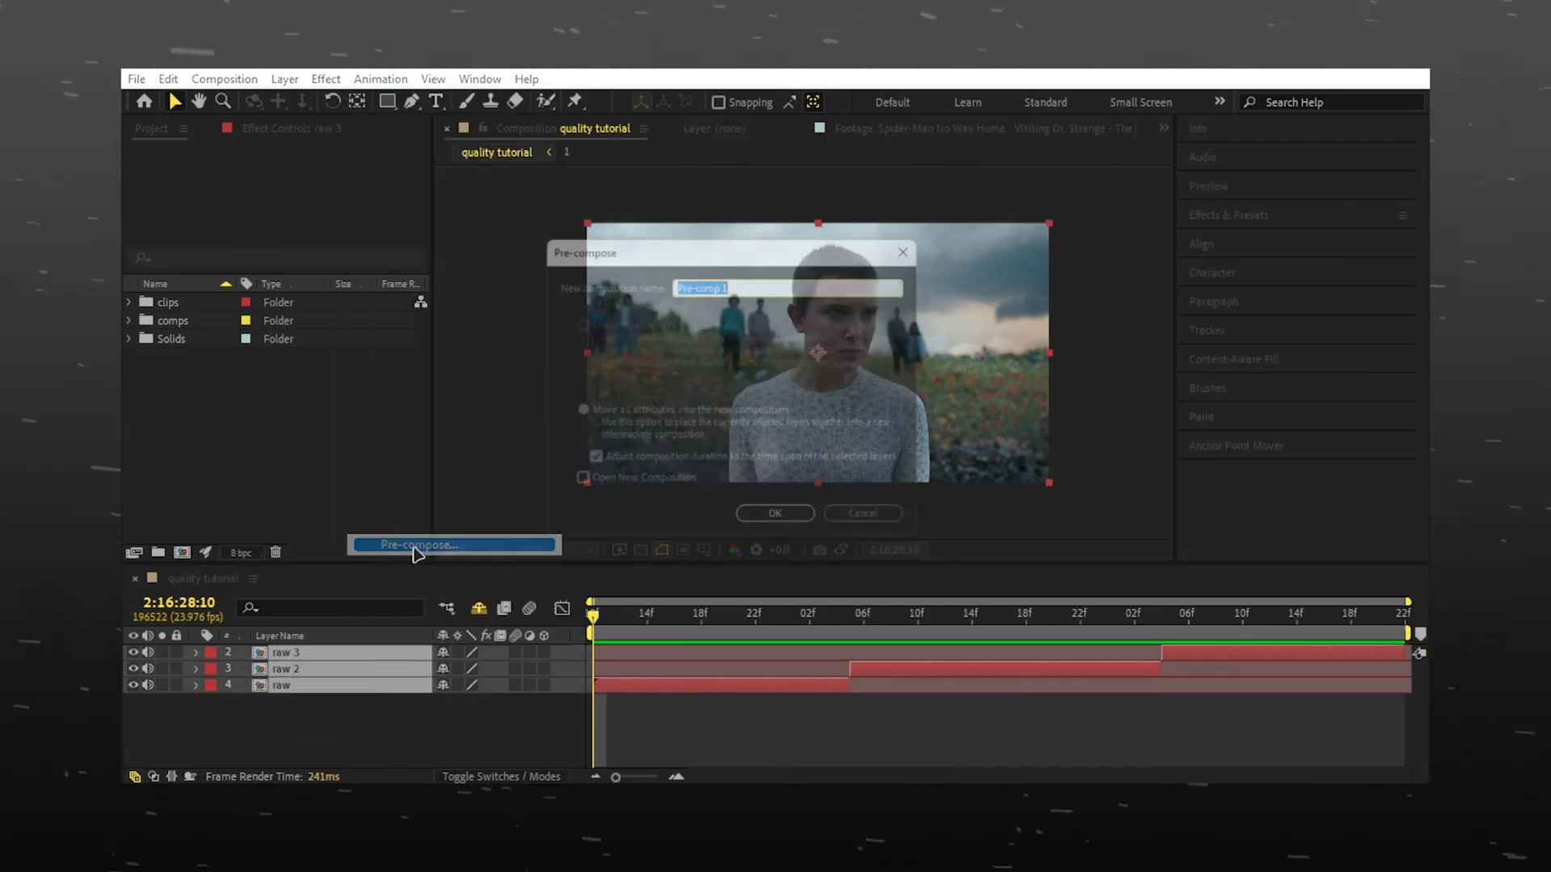
Pre-compose the three raw layers into a nested comp named 'to export'.
{"action": "type", "text": "to"}
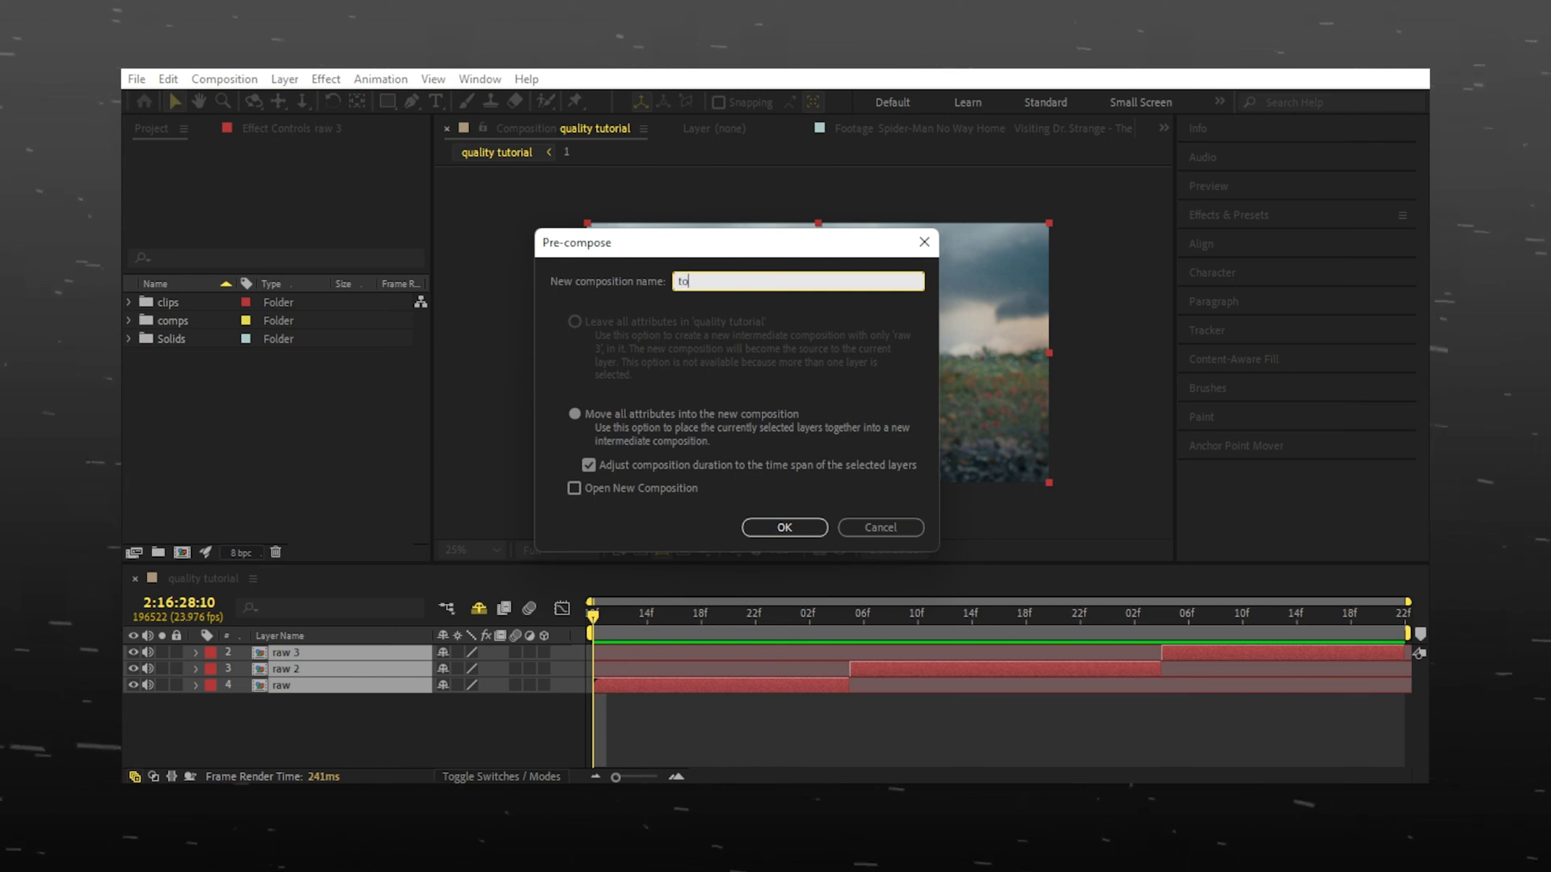
{"action": "type", "text": "export"}
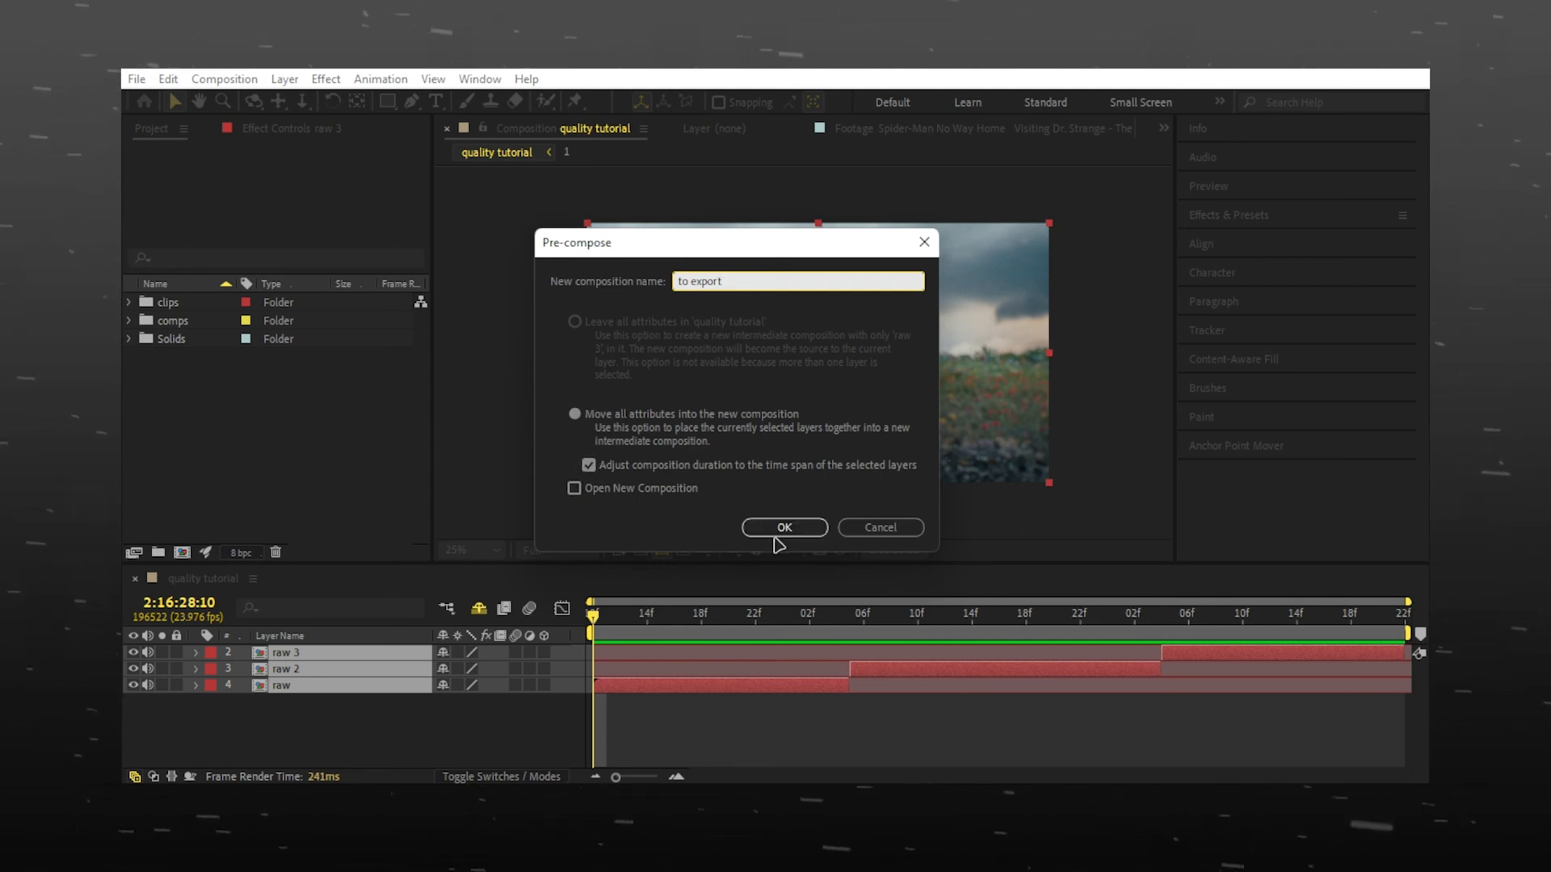
{"action": "left_click", "coordinate": [783, 527]}
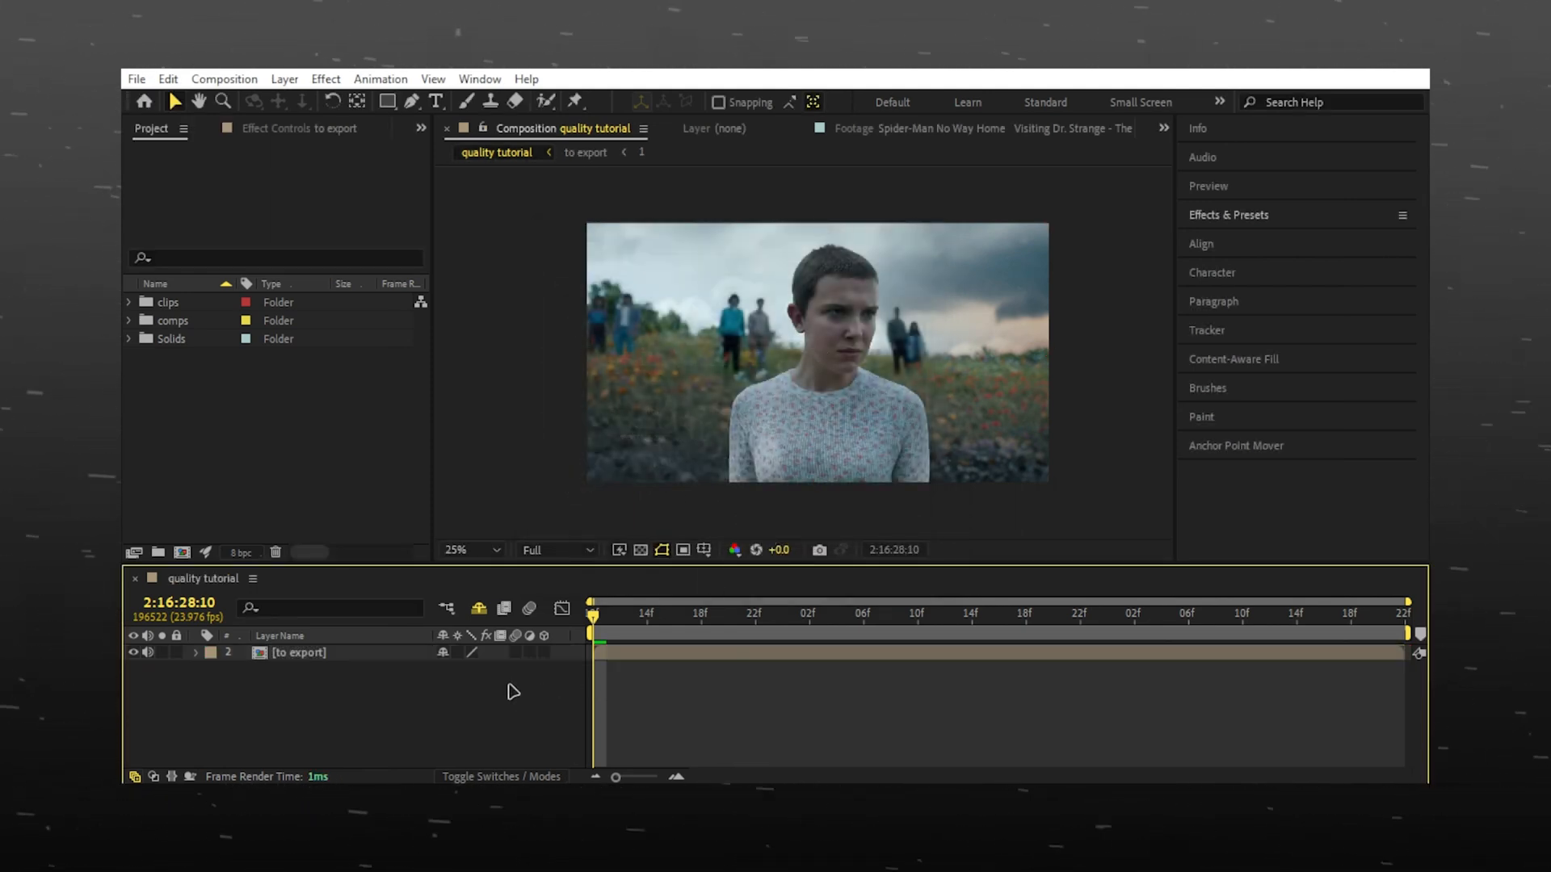
Queue the comp to render as quality tutorial.mp4 in the youtube tutorial for quality folder.
{"action": "left_click", "coordinate": [136, 79]}
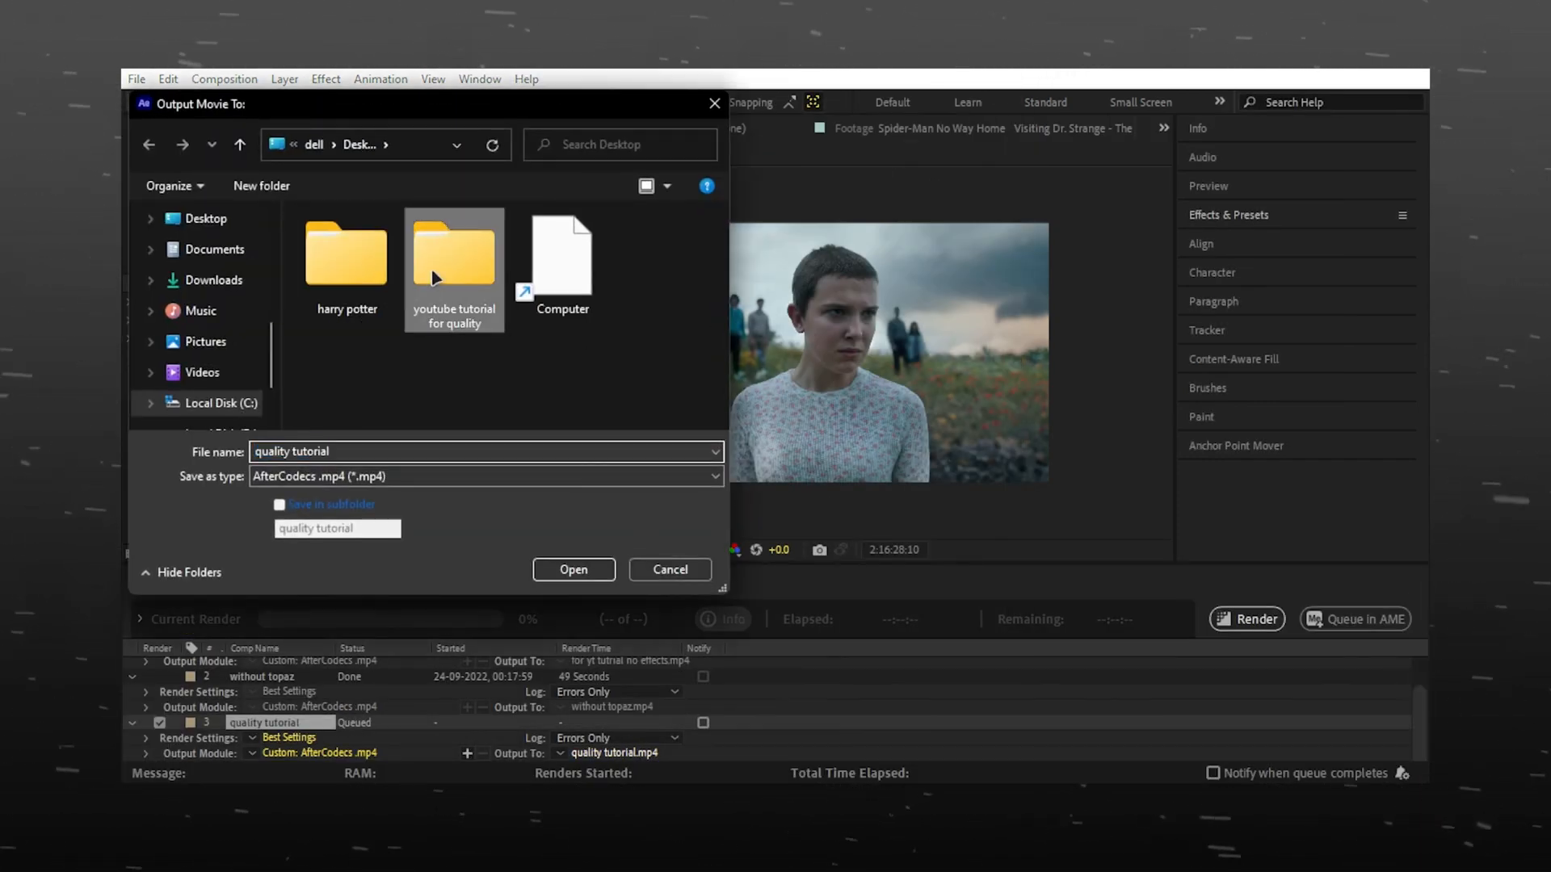
{"action": "left_click", "coordinate": [572, 571]}
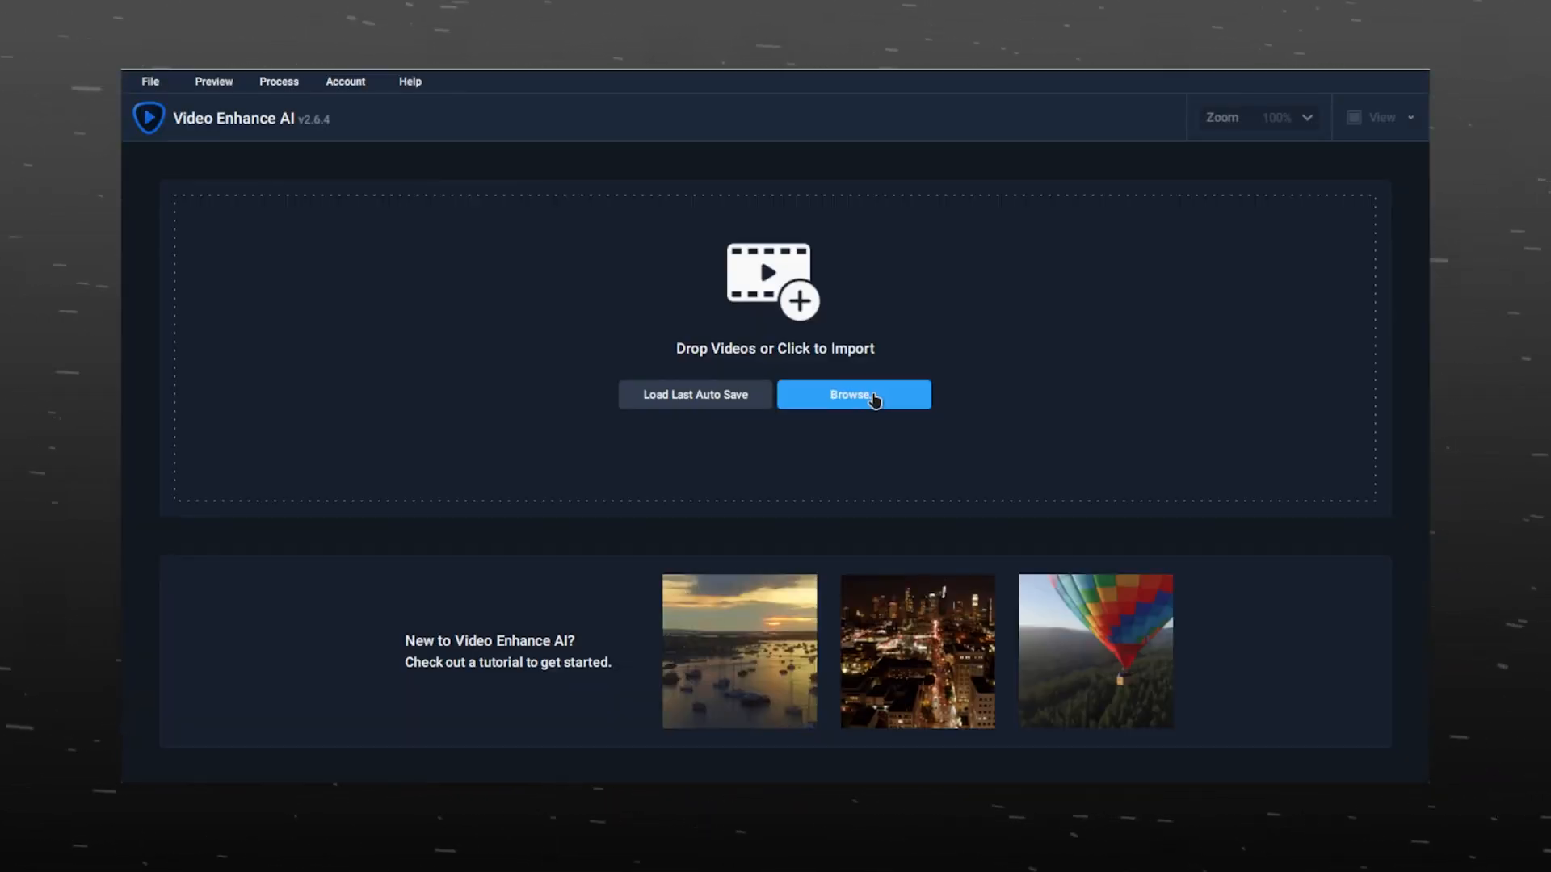
Import the raw 1.mp4 clip into Video Enhance AI via Browse.
{"action": "left_click", "coordinate": [851, 394]}
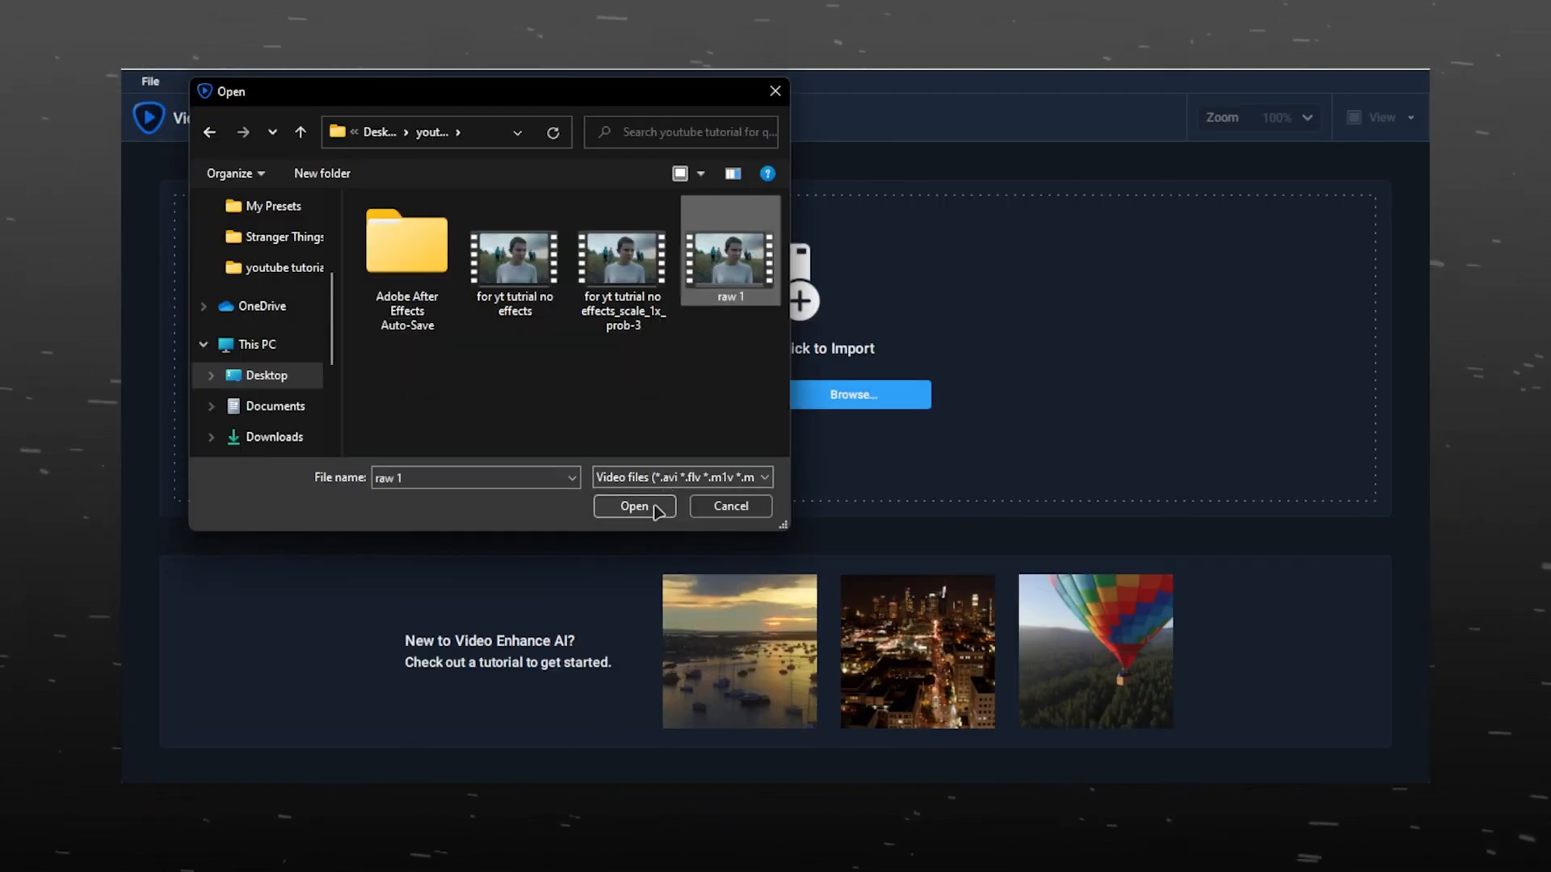
{"action": "left_click", "coordinate": [633, 506]}
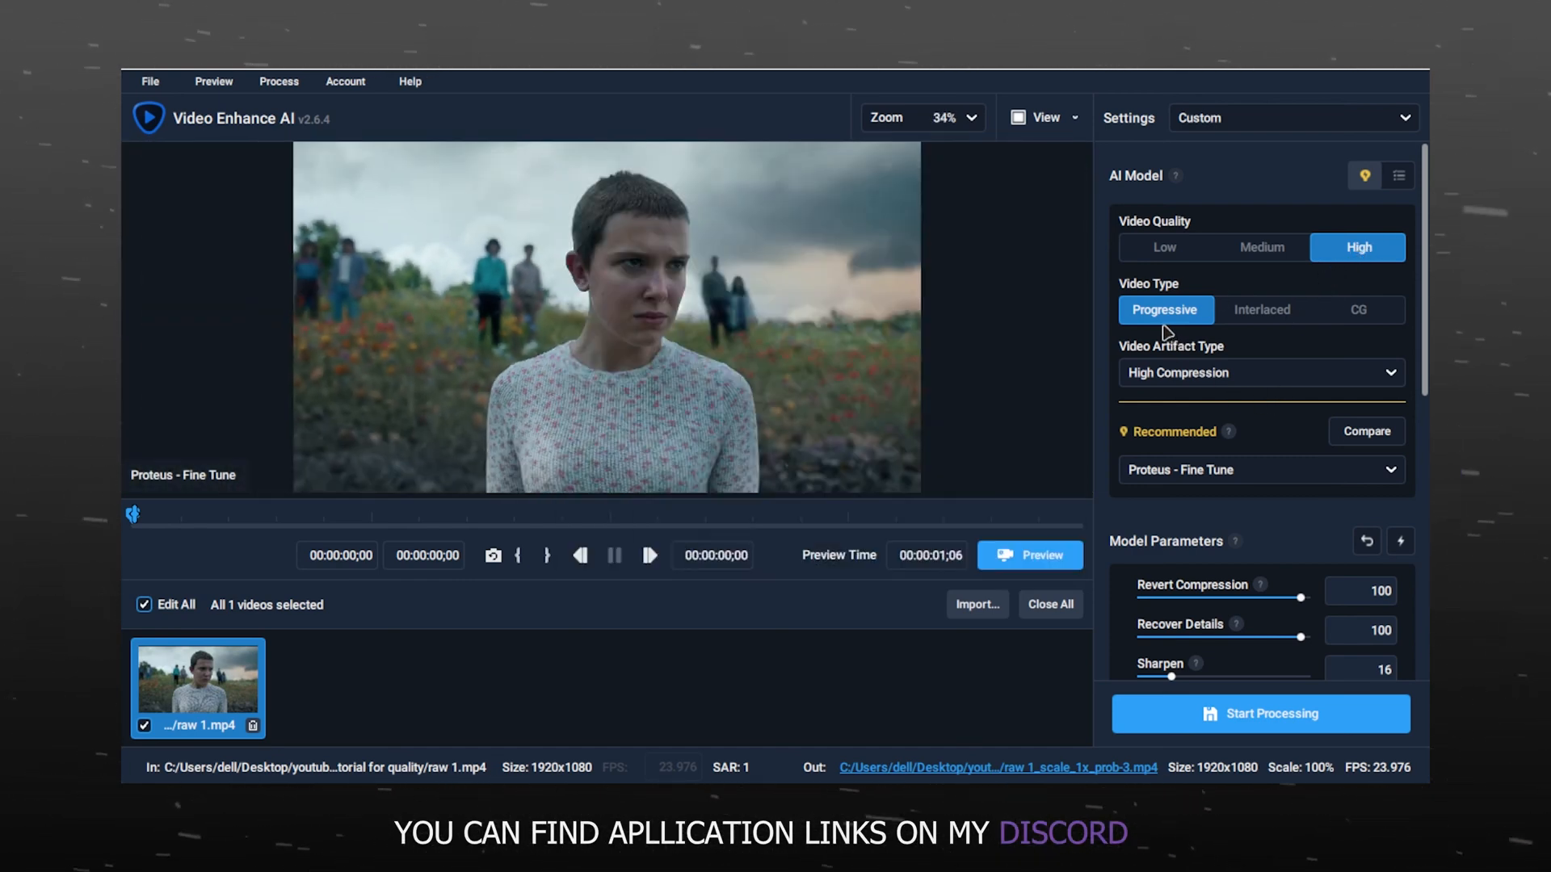
Set the clip to Progressive video, 100% output size and constant rate factor 14.
{"action": "left_click", "coordinate": [1260, 470]}
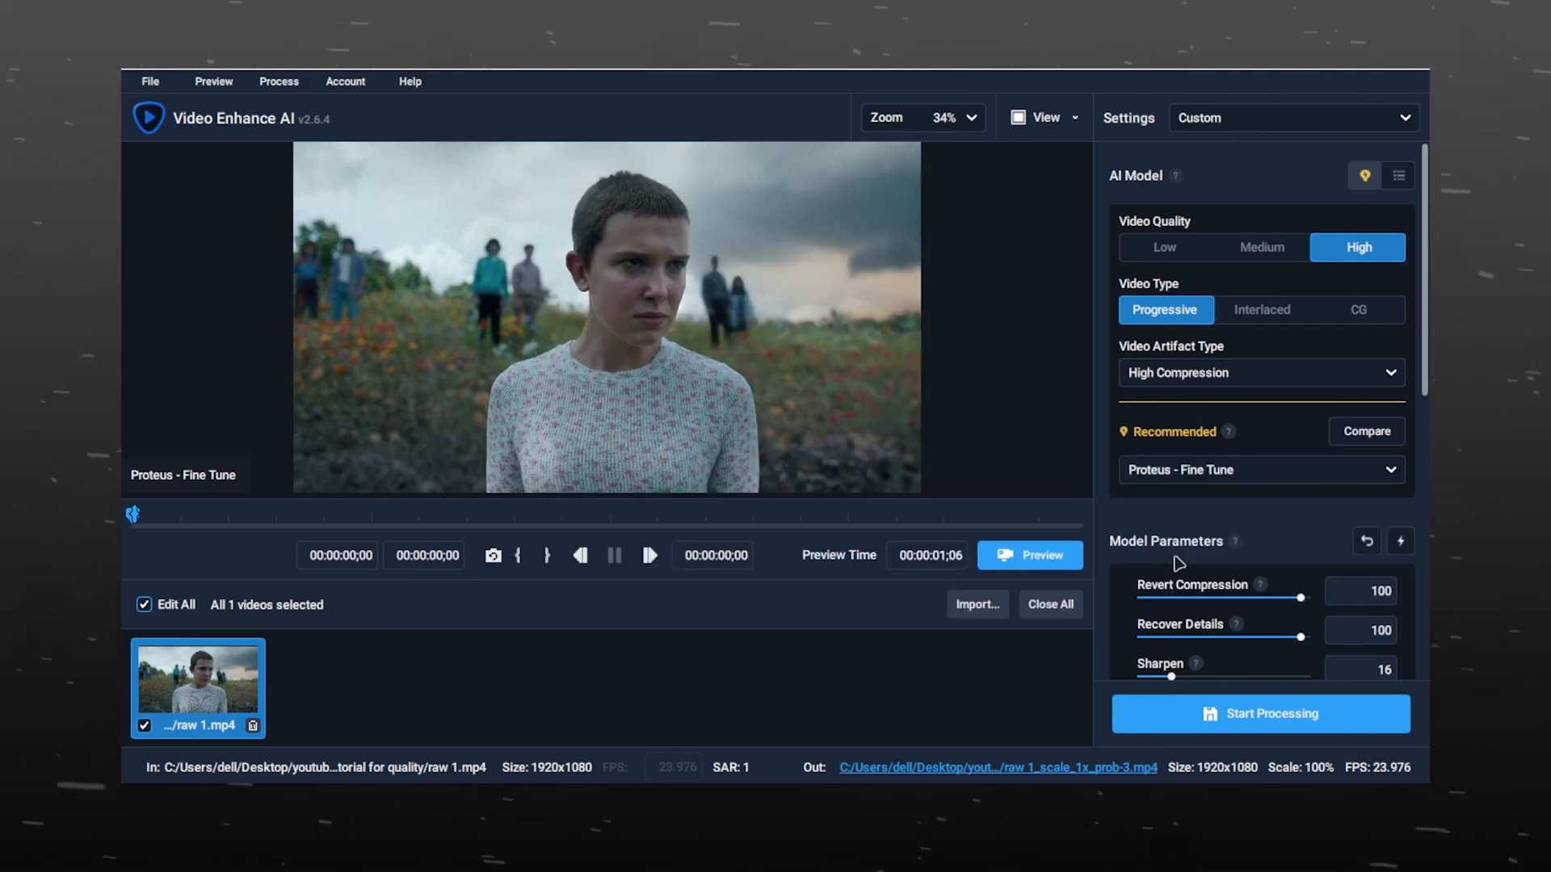
{"action": "scroll", "scroll_direction": "down", "scroll_amount": 3}
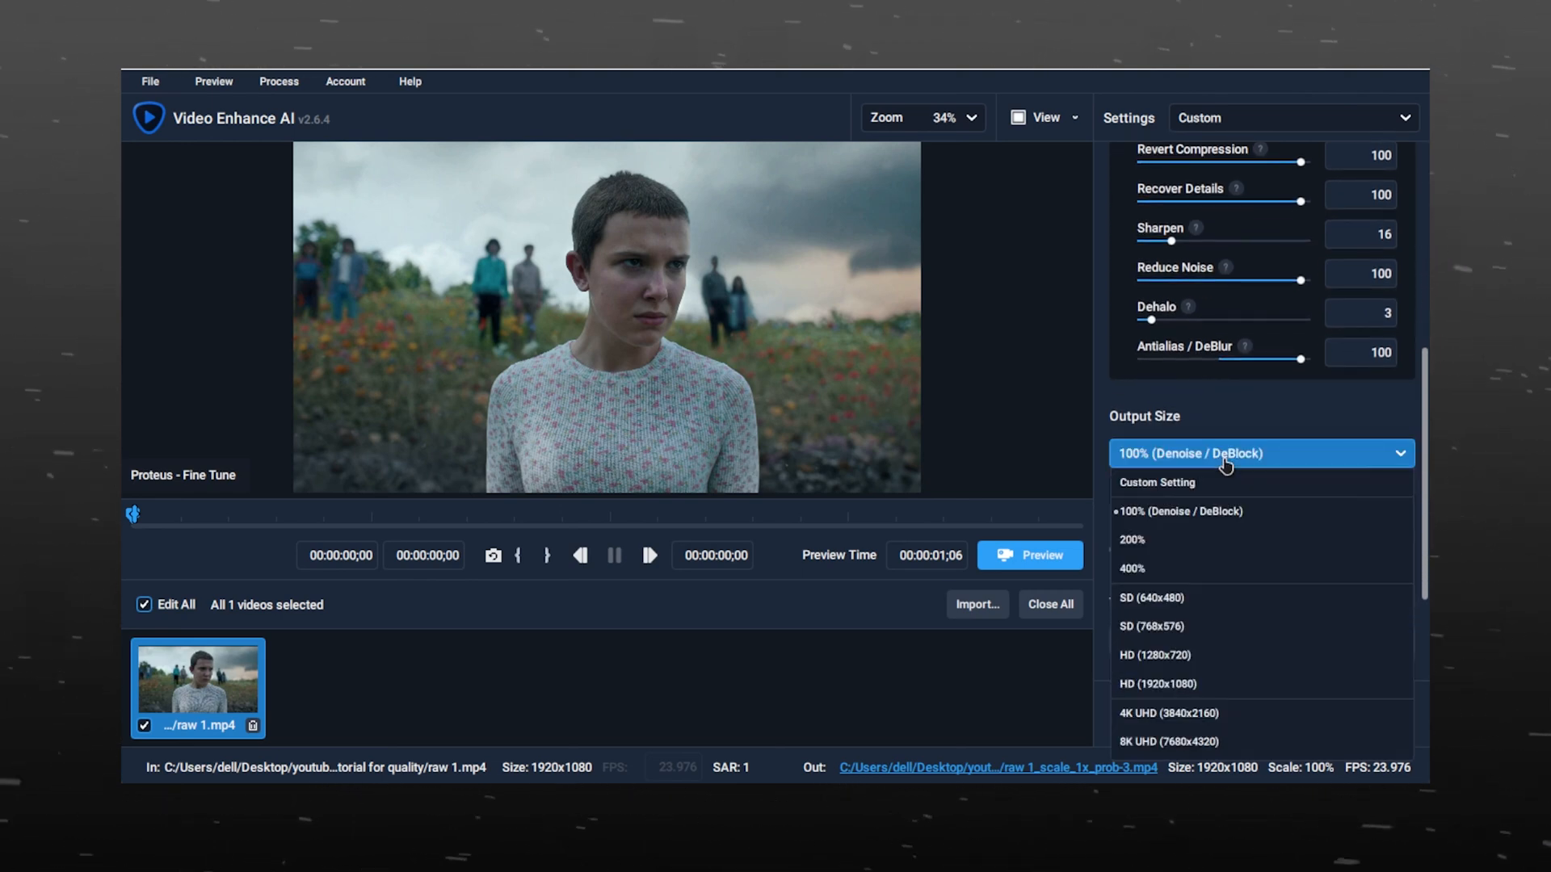
{"action": "left_click", "coordinate": [1179, 512]}
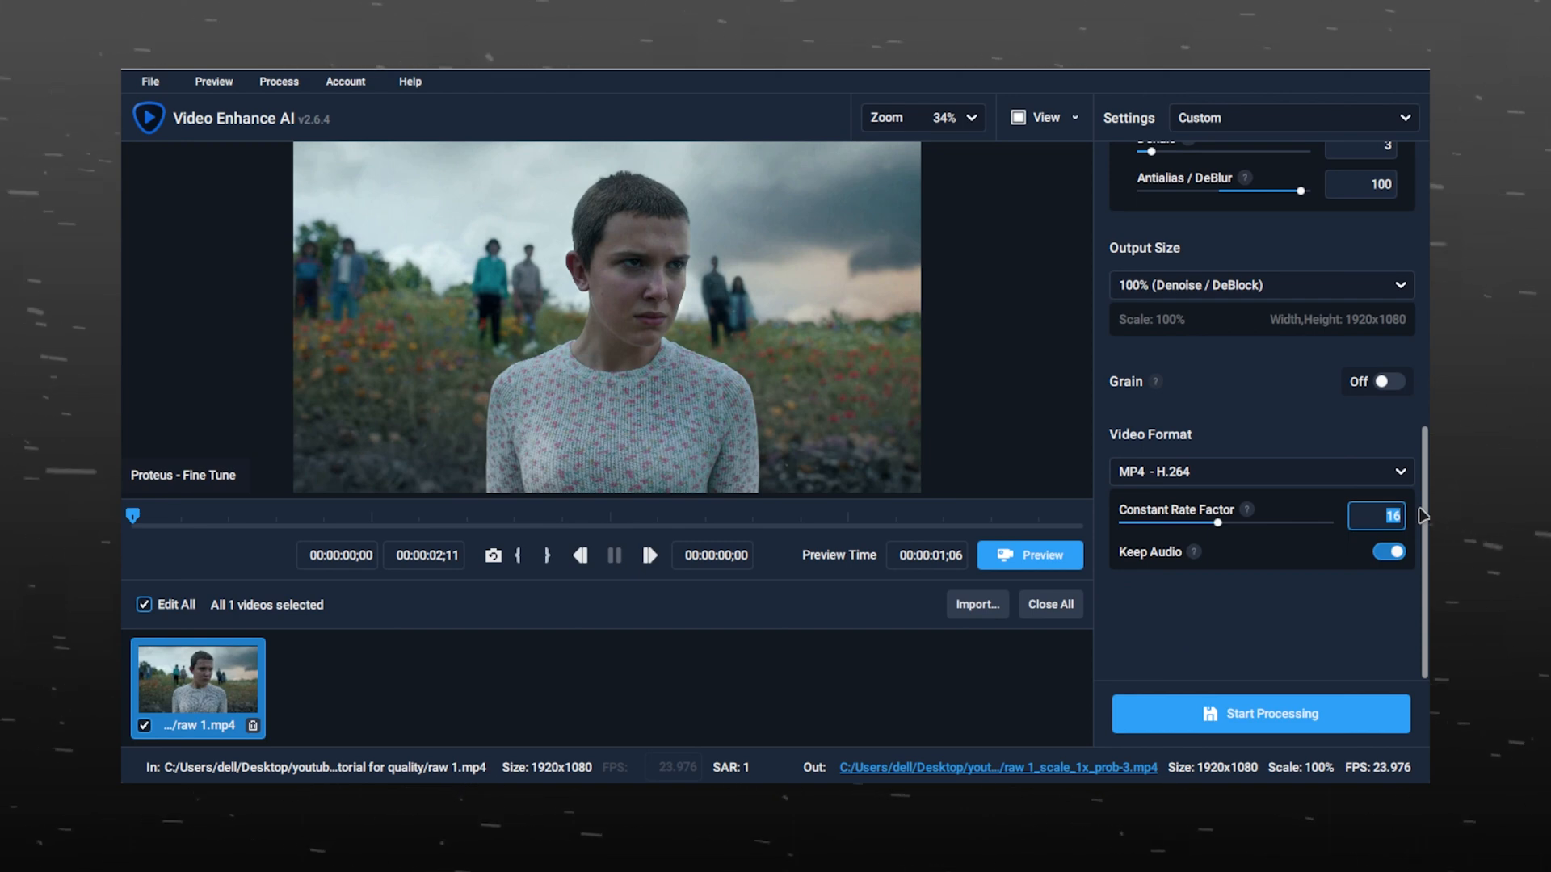
{"action": "type", "text": "14"}
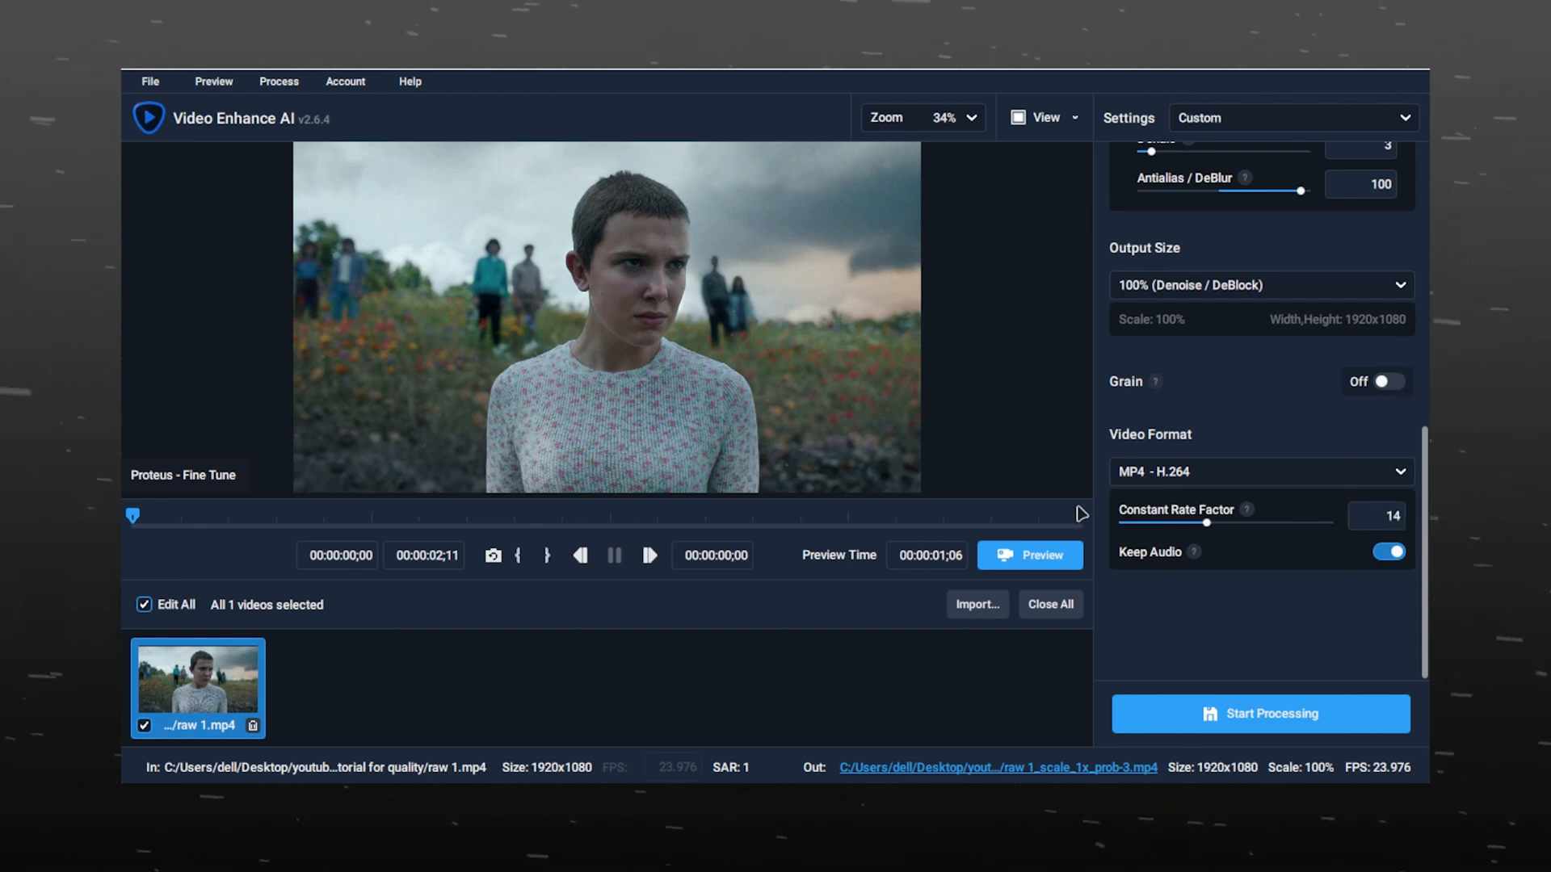
{"action": "left_click", "coordinate": [1029, 554]}
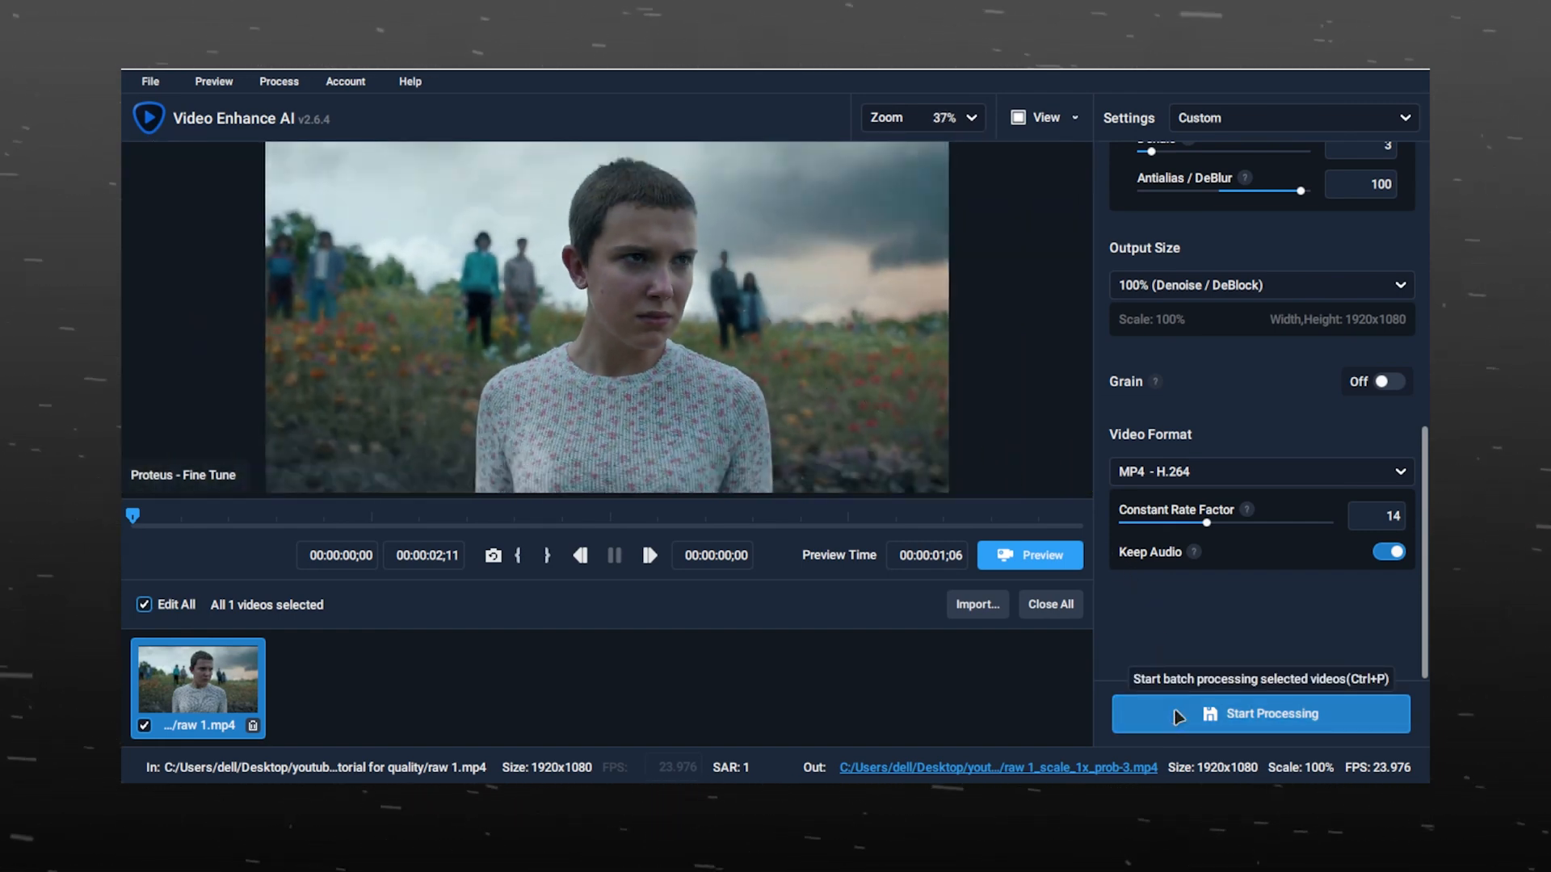
{"action": "left_click", "coordinate": [1270, 712]}
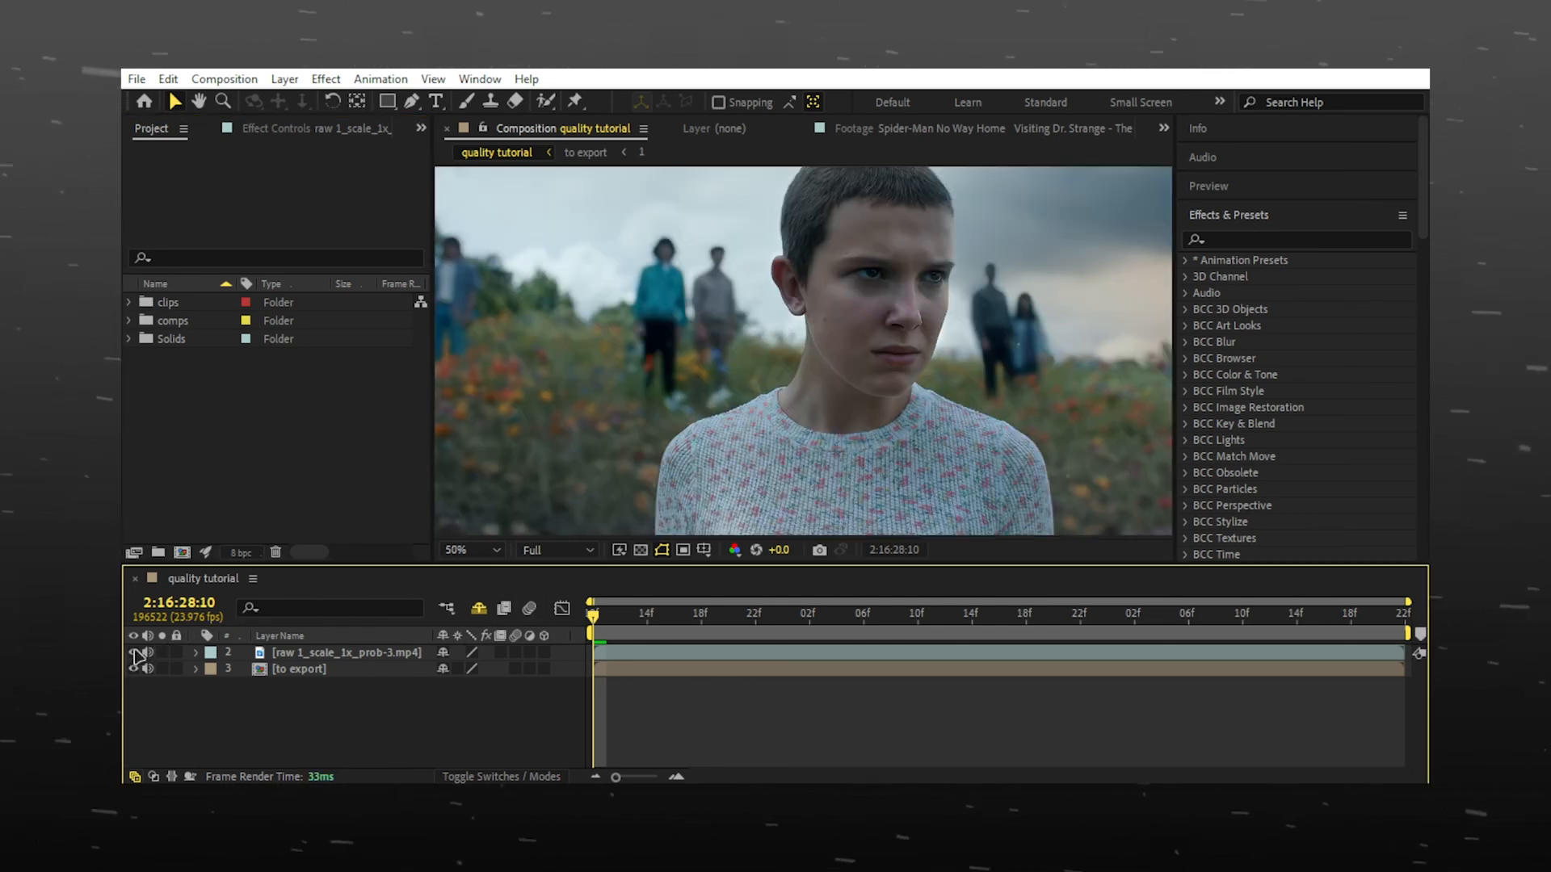
Add a new adjustment layer above the clip with Brightness & Contrast at brightness 10.
{"action": "left_click", "coordinate": [465, 549]}
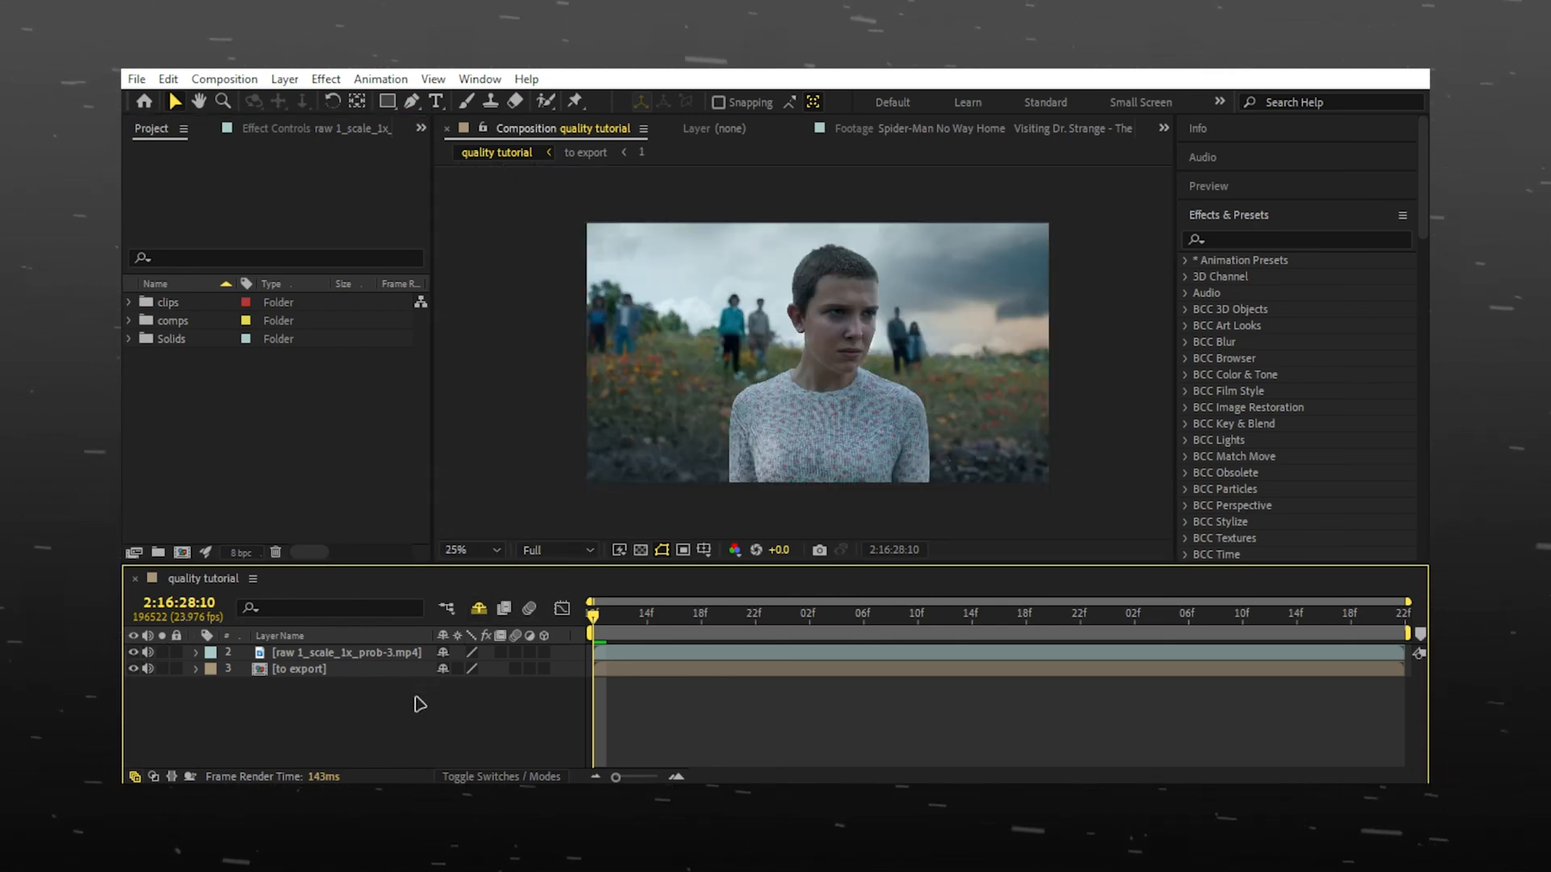
{"action": "right_click", "coordinate": [415, 704]}
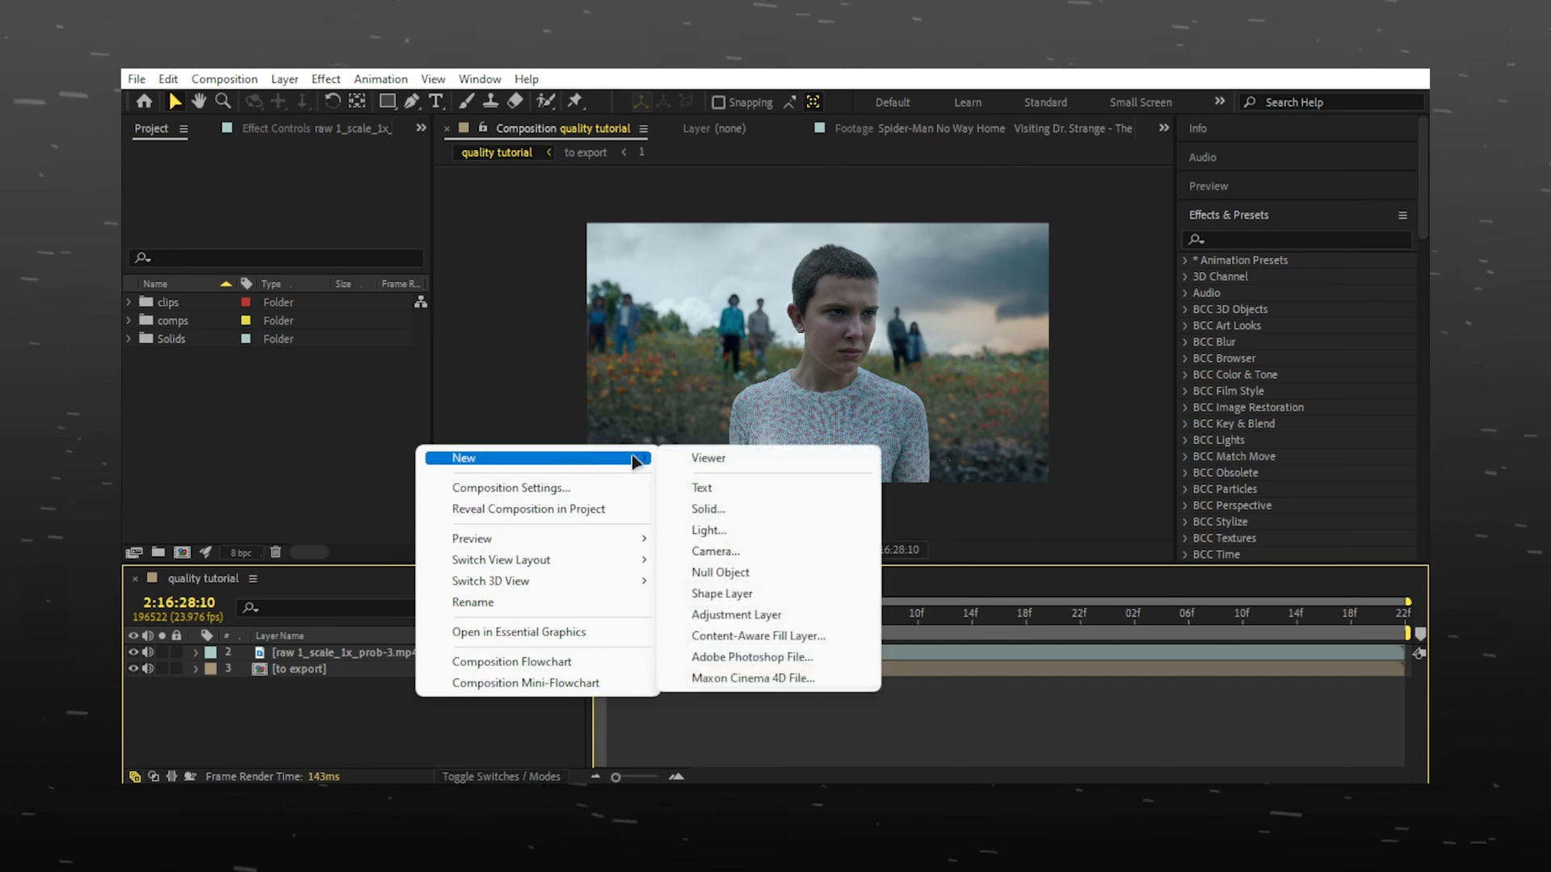
{"action": "left_click", "coordinate": [736, 613]}
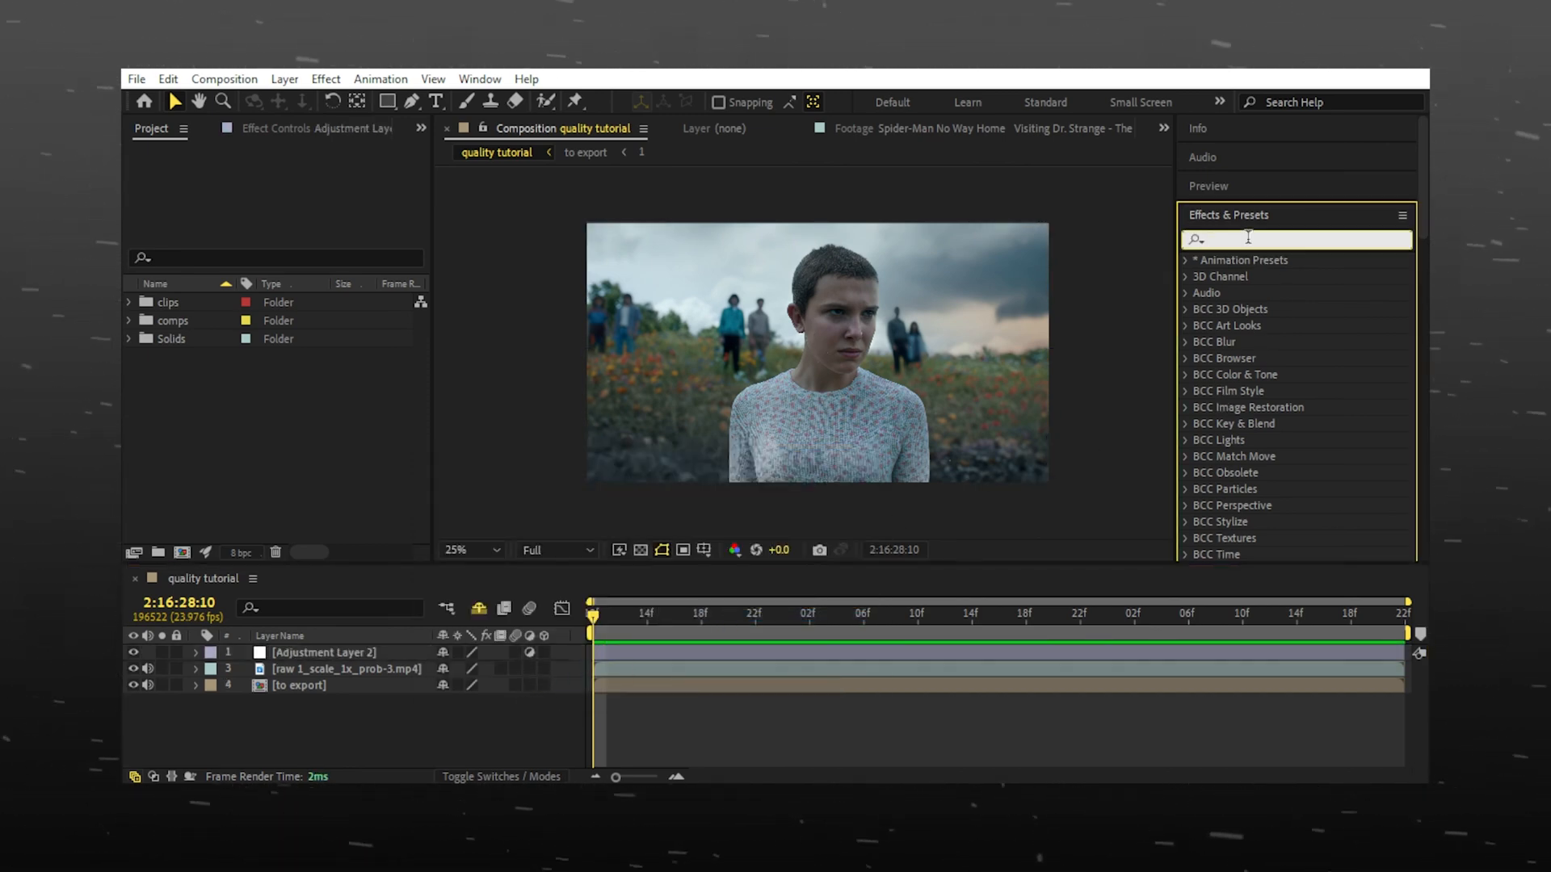
{"action": "type", "text": "brightness"}
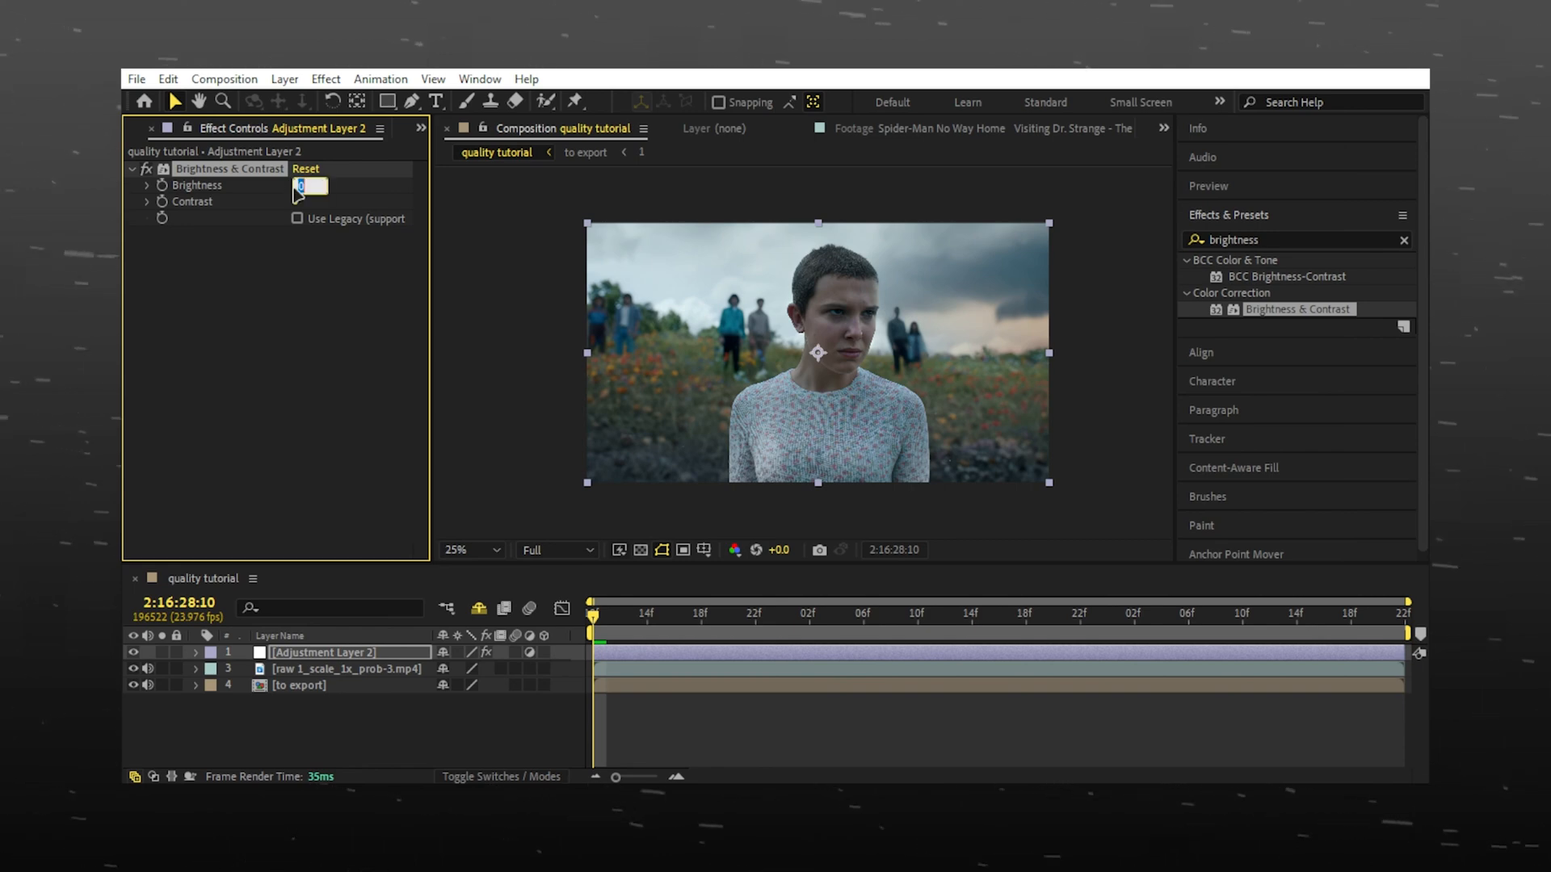
{"action": "type", "text": "10"}
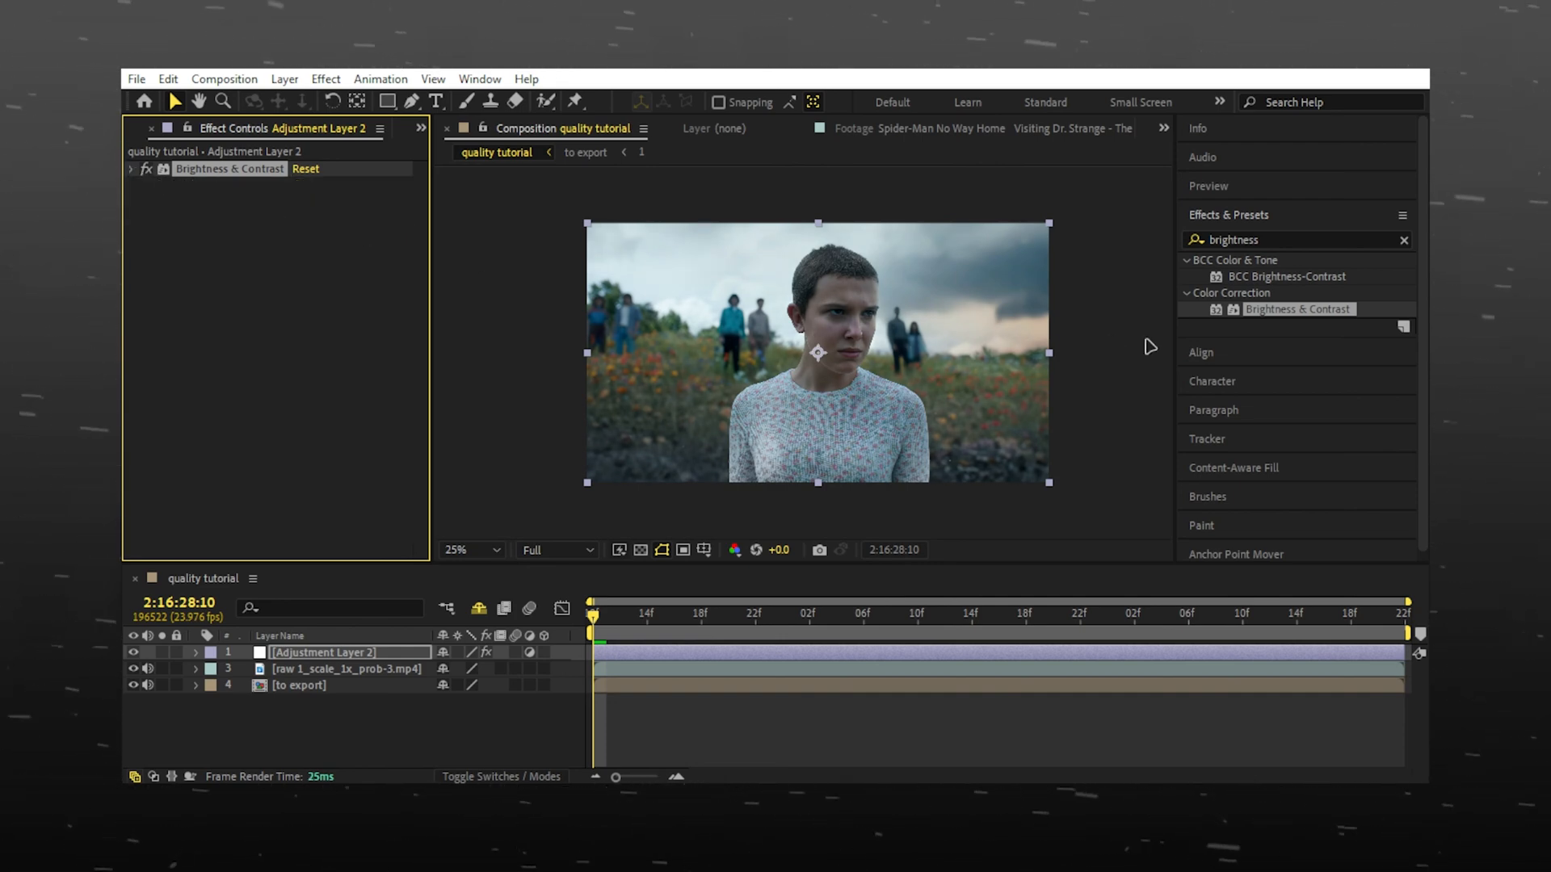
Add Sharpen at amount 10 and Unsharp Mask at amount 15, radius 20 to the adjustment layer.
{"action": "left_click", "coordinate": [1286, 239]}
{"action": "type", "text": "sharp"}
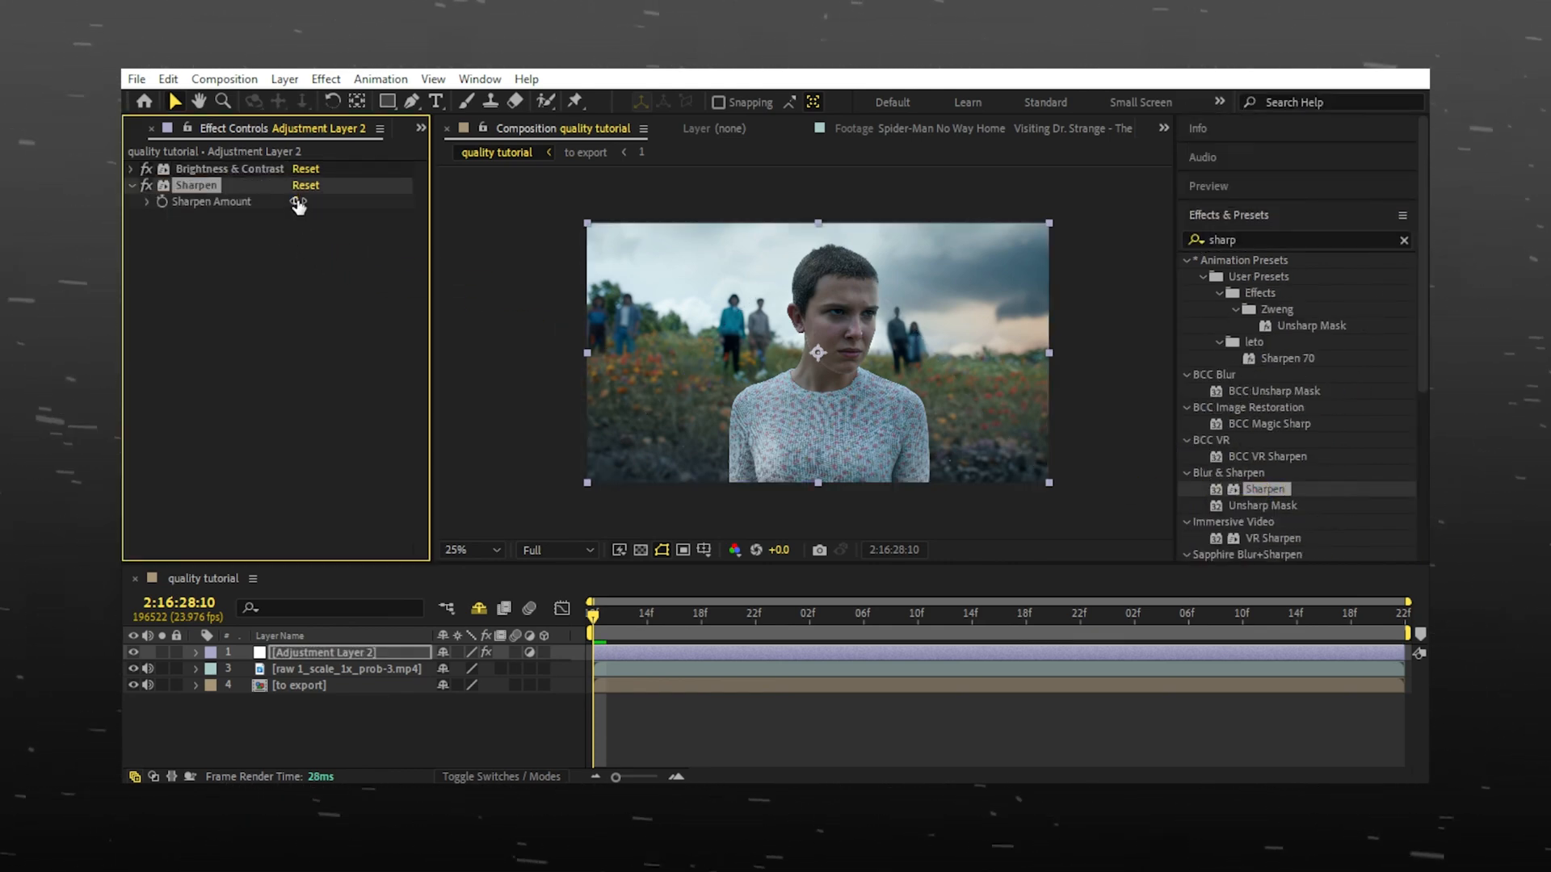
{"action": "type", "text": "10"}
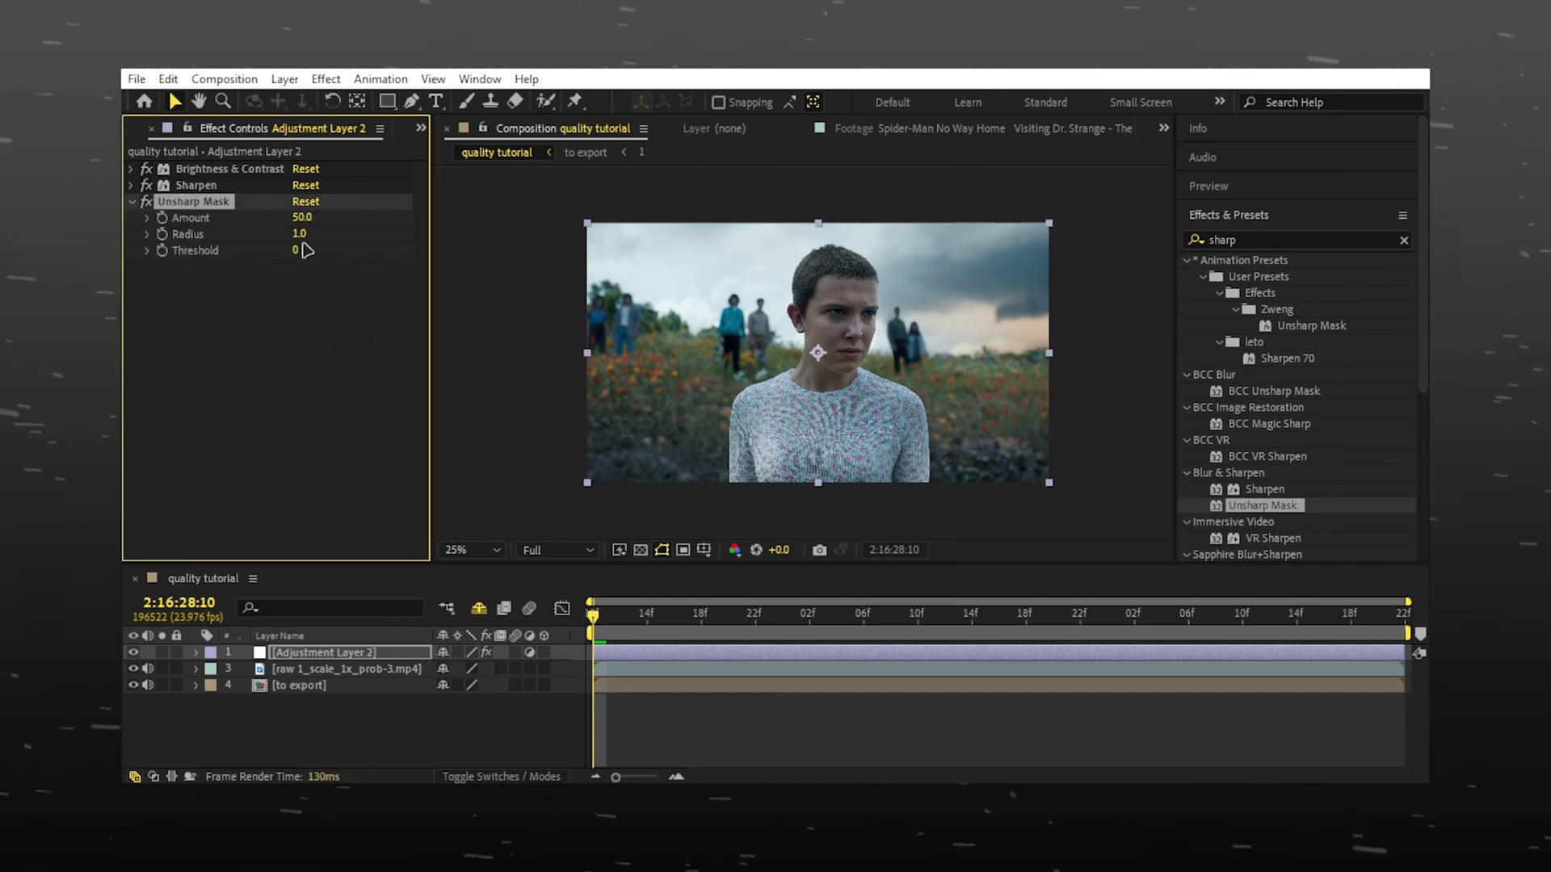
{"action": "type", "text": "15"}
{"action": "type", "text": "20"}
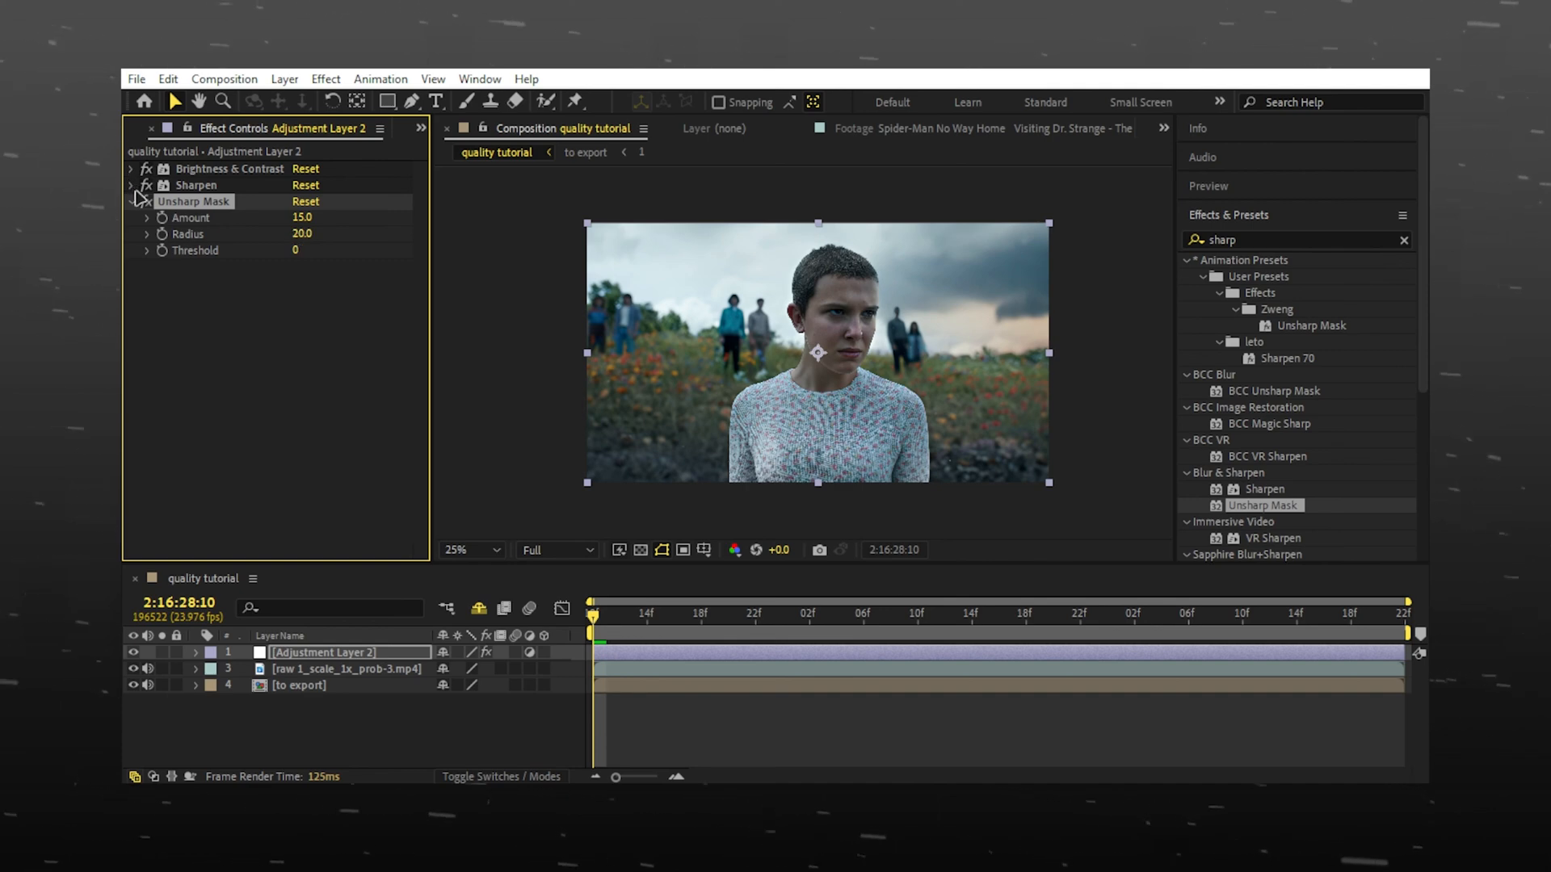
{"action": "left_click", "coordinate": [129, 184]}
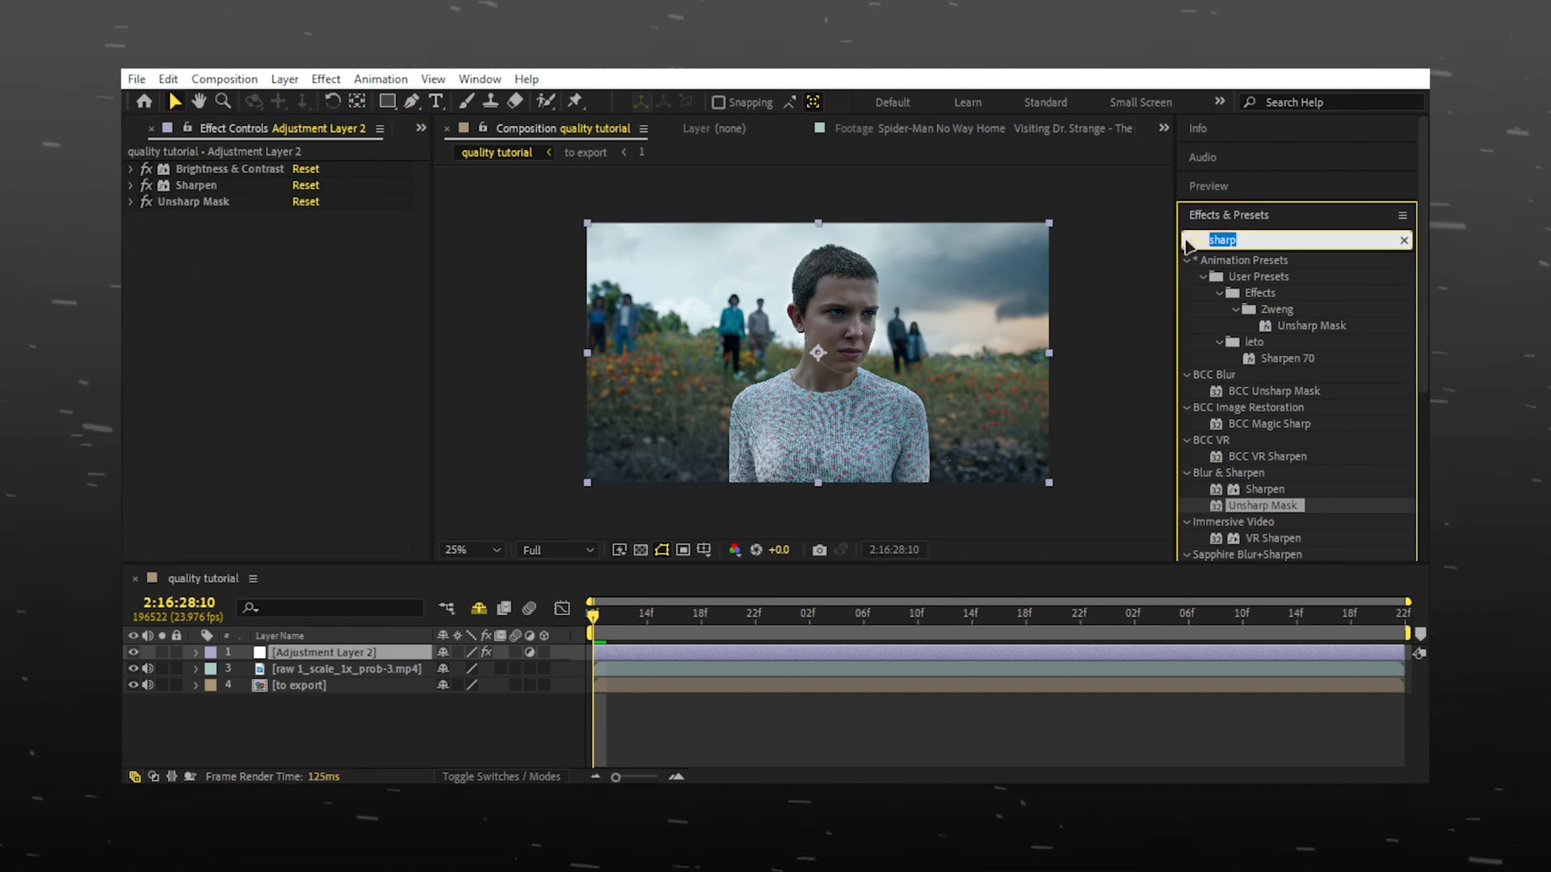
Add Detail-preserving Upscale with its alpha set to Detail-preserving.
{"action": "type", "text": "detai"}
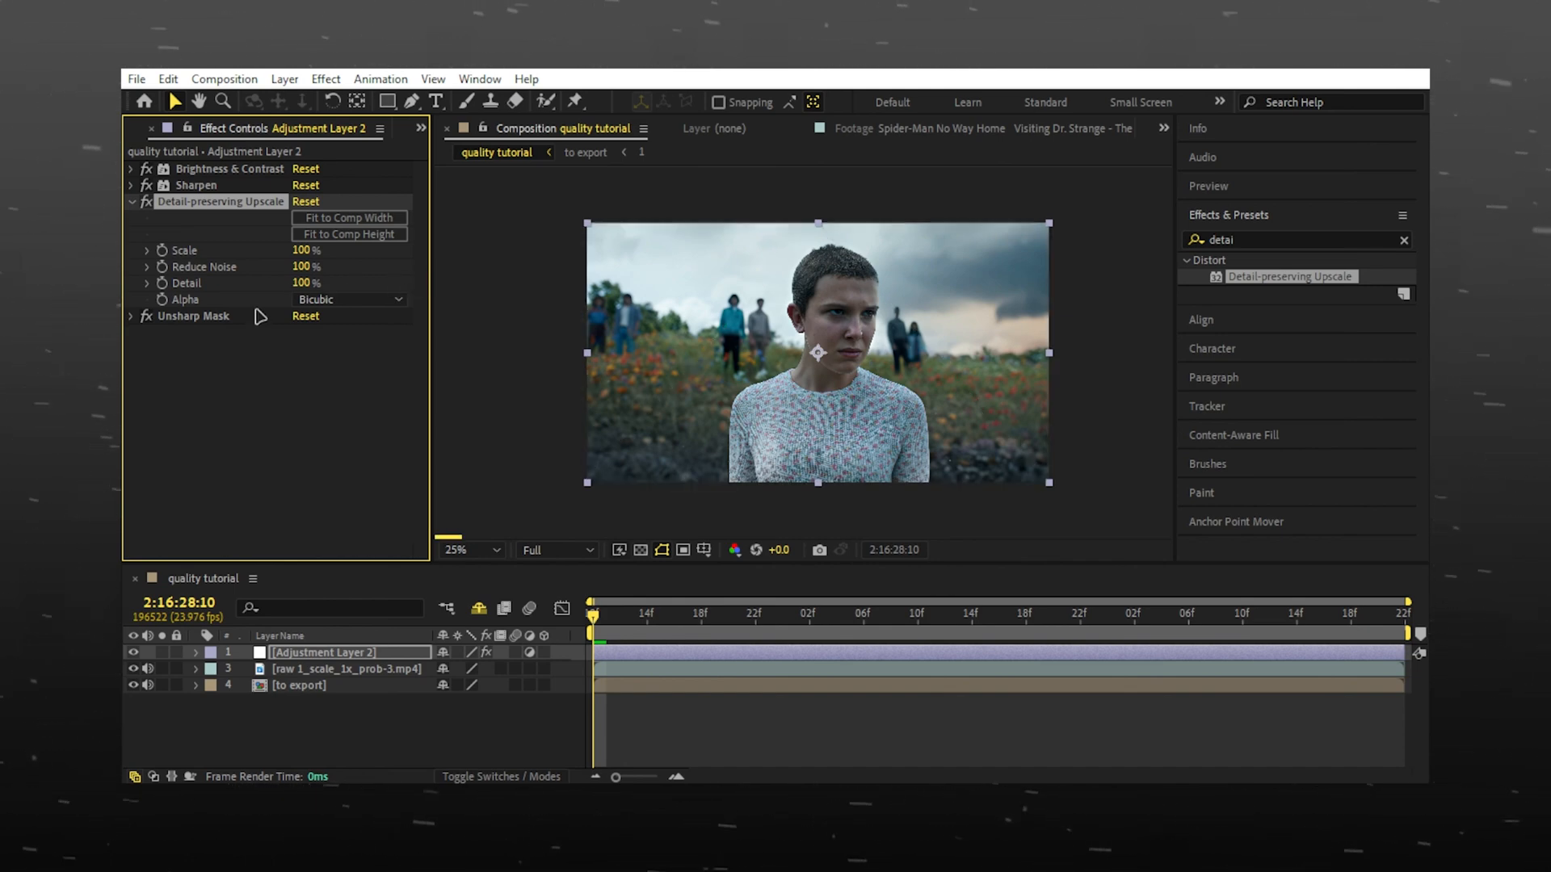
{"action": "left_click", "coordinate": [349, 299]}
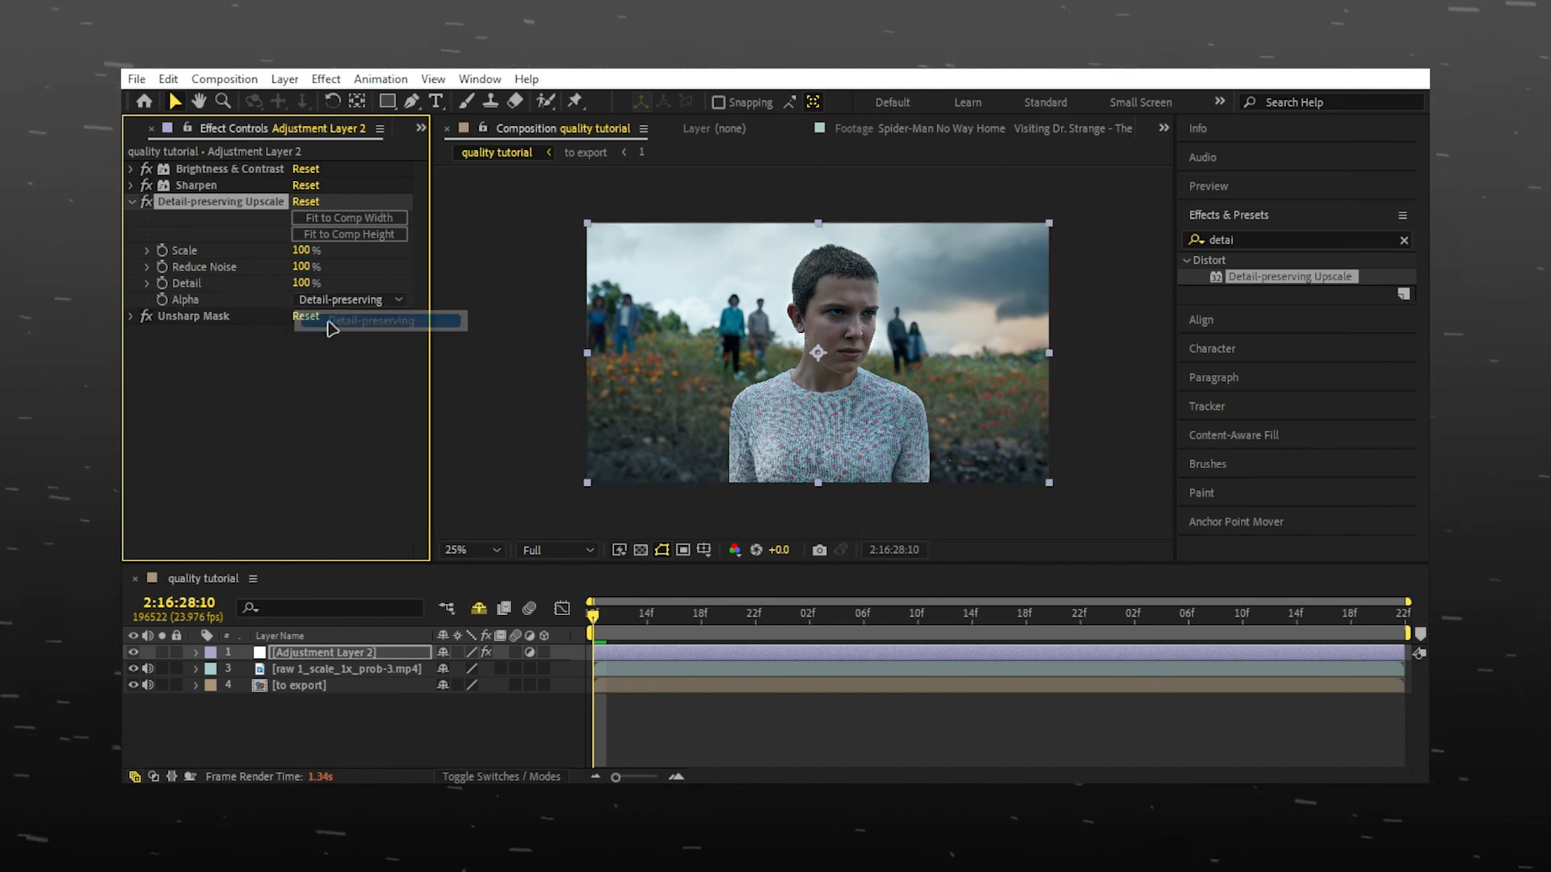
{"action": "left_click", "coordinate": [129, 202]}
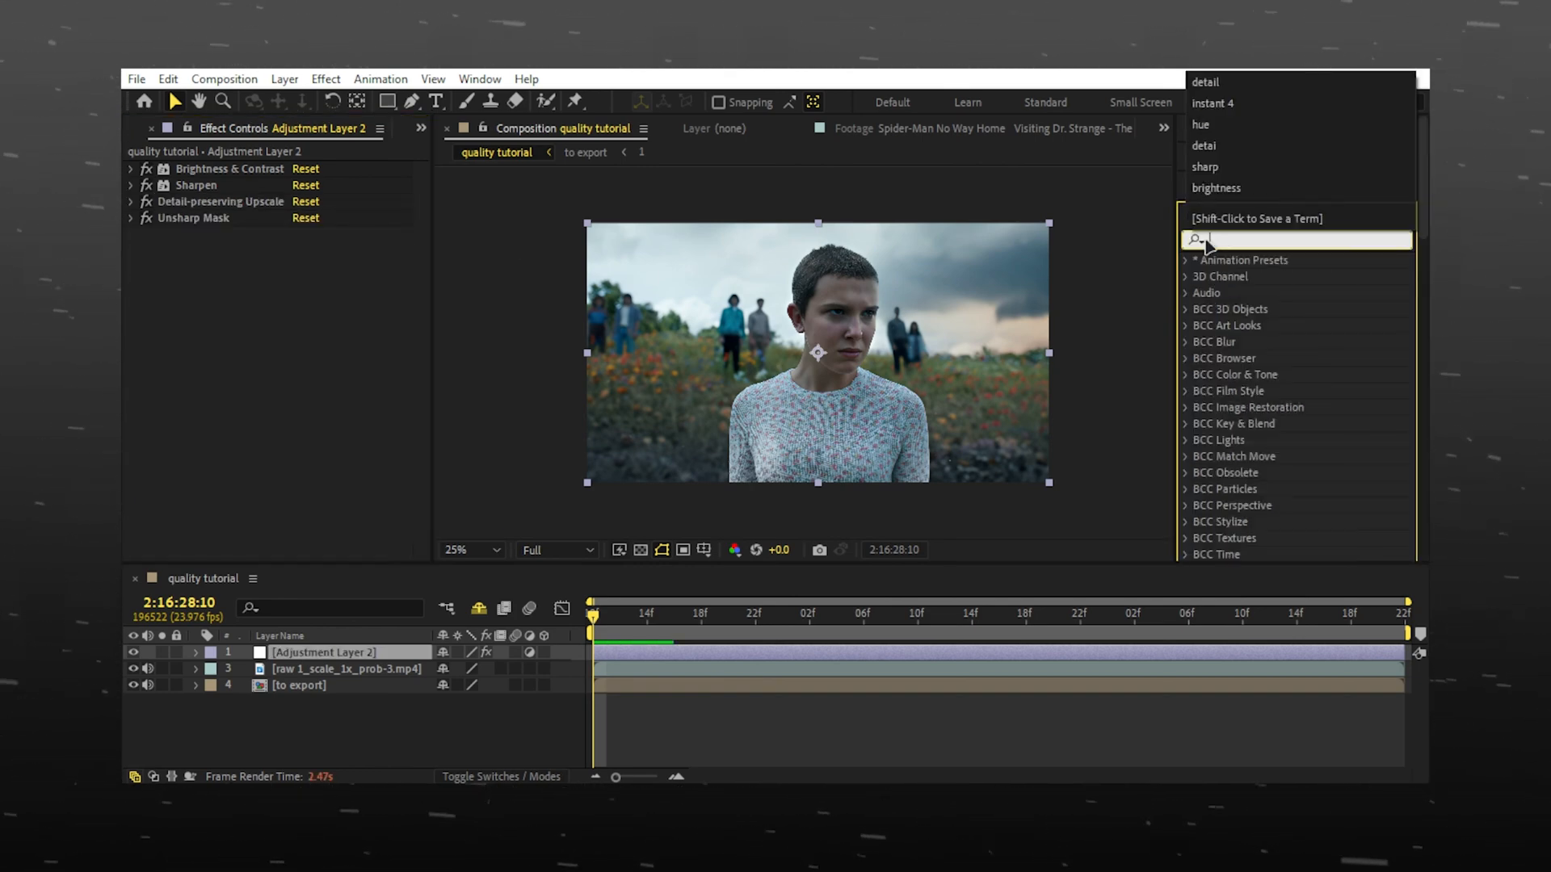
Add Hue/Saturation to the adjustment layer with master saturation raised to 25.
{"action": "type", "text": "satur"}
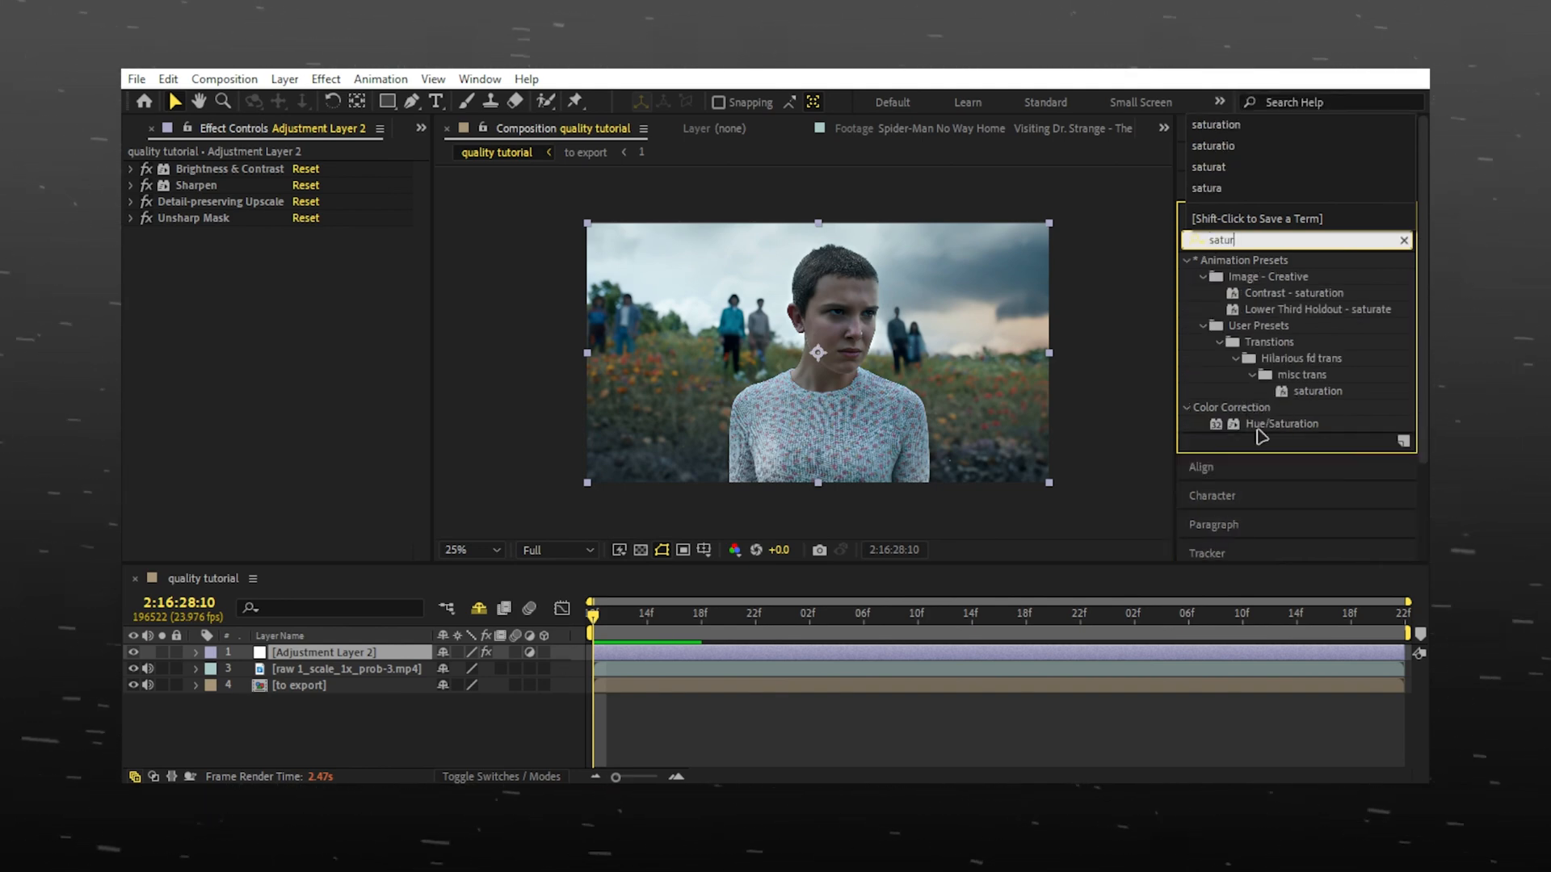
{"action": "double_click", "coordinate": [1280, 423]}
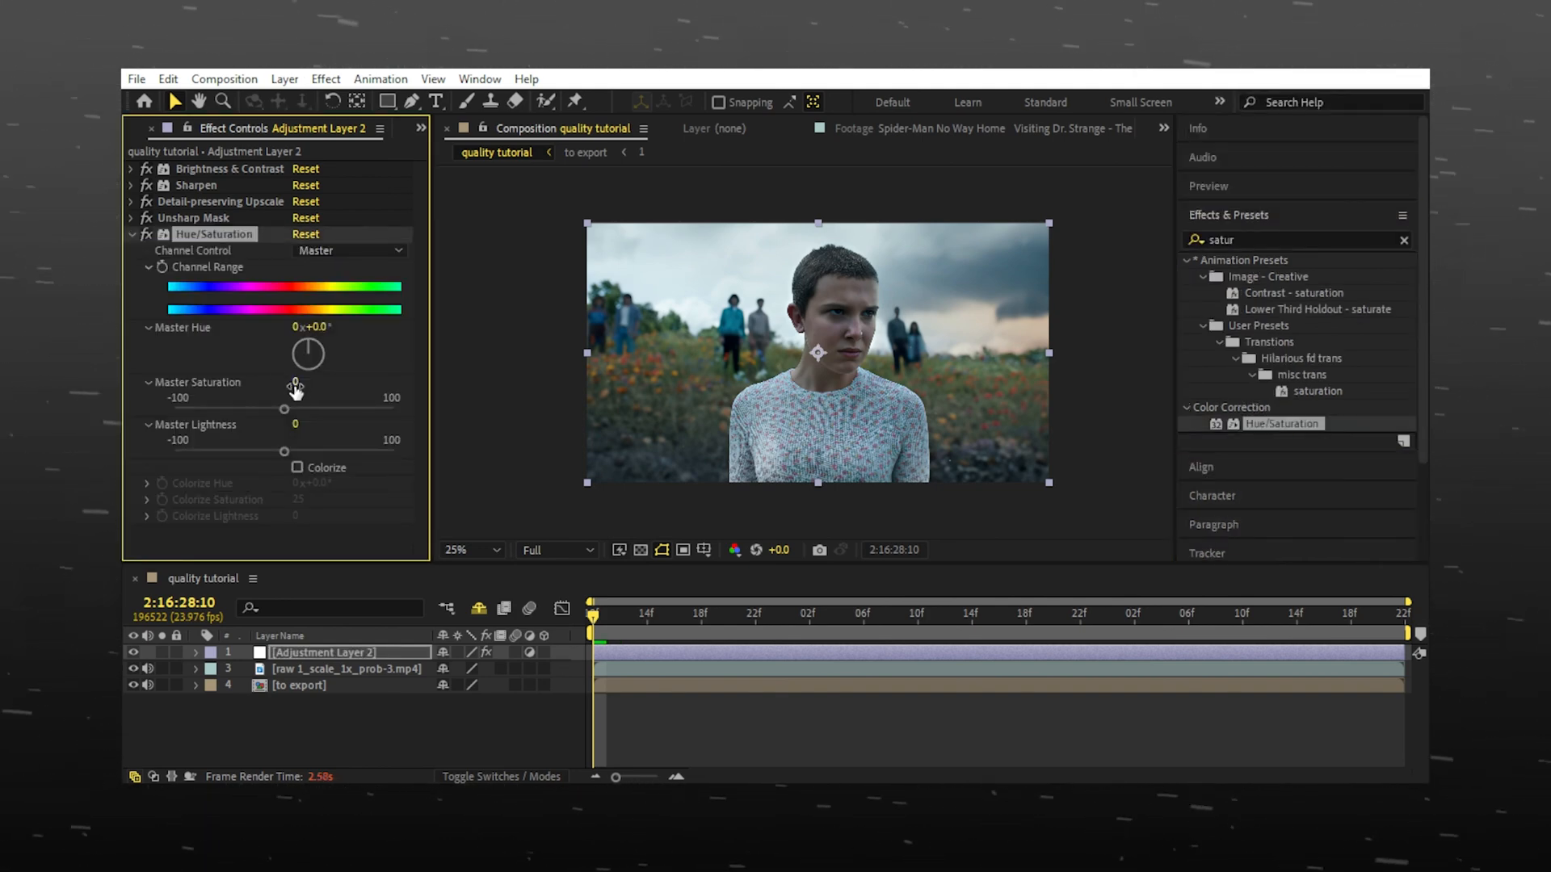
{"action": "left_click", "coordinate": [298, 384]}
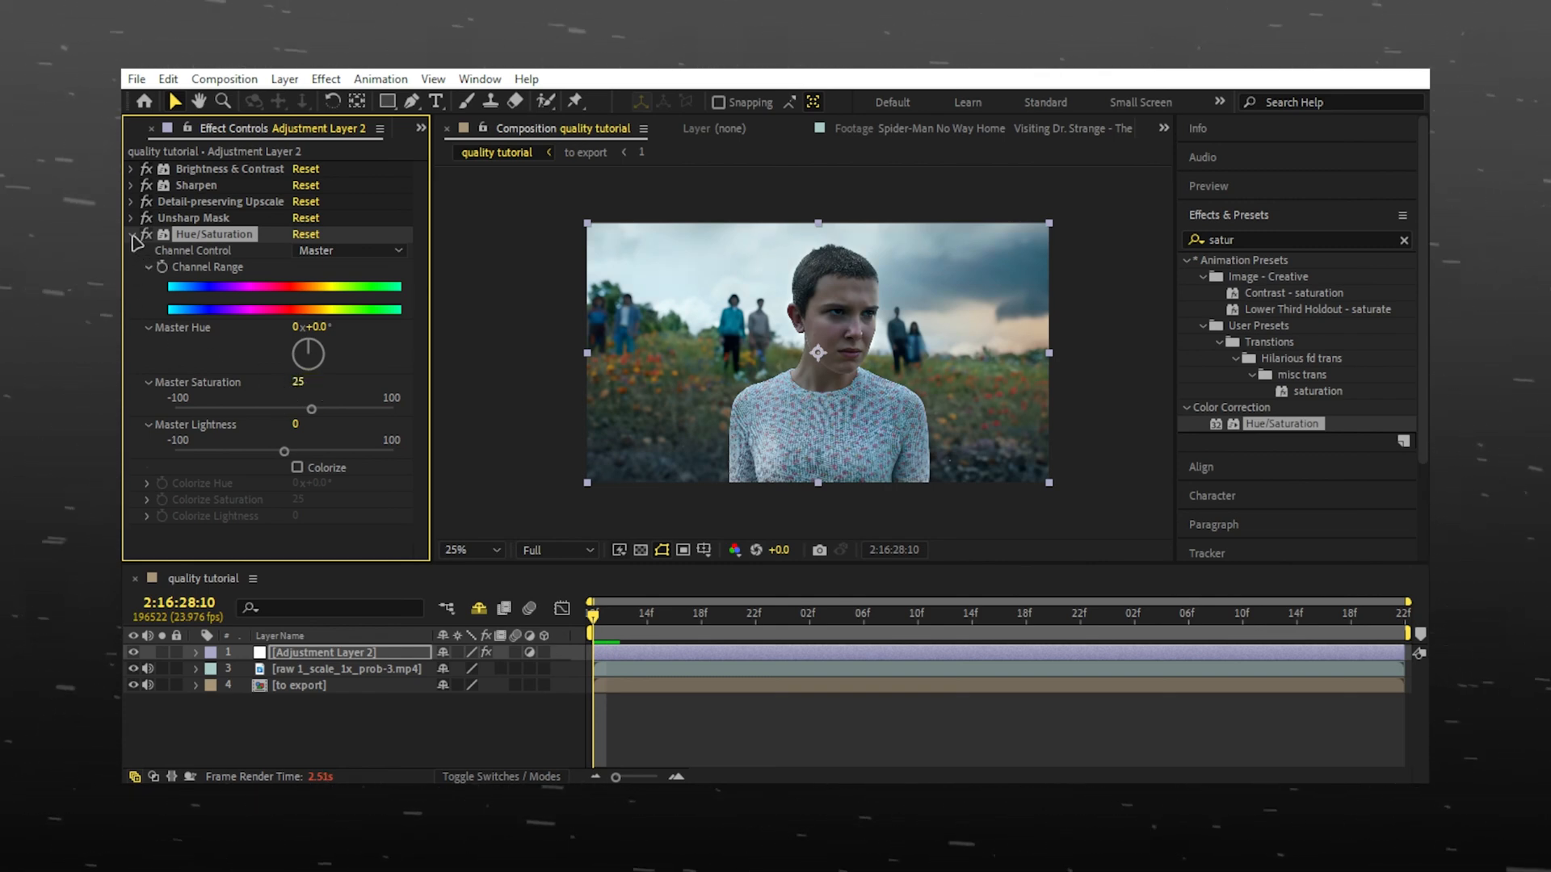
Switch to the 'without topaz' comp and add a new adjustment layer above the 4K clip.
{"action": "left_click", "coordinate": [131, 234]}
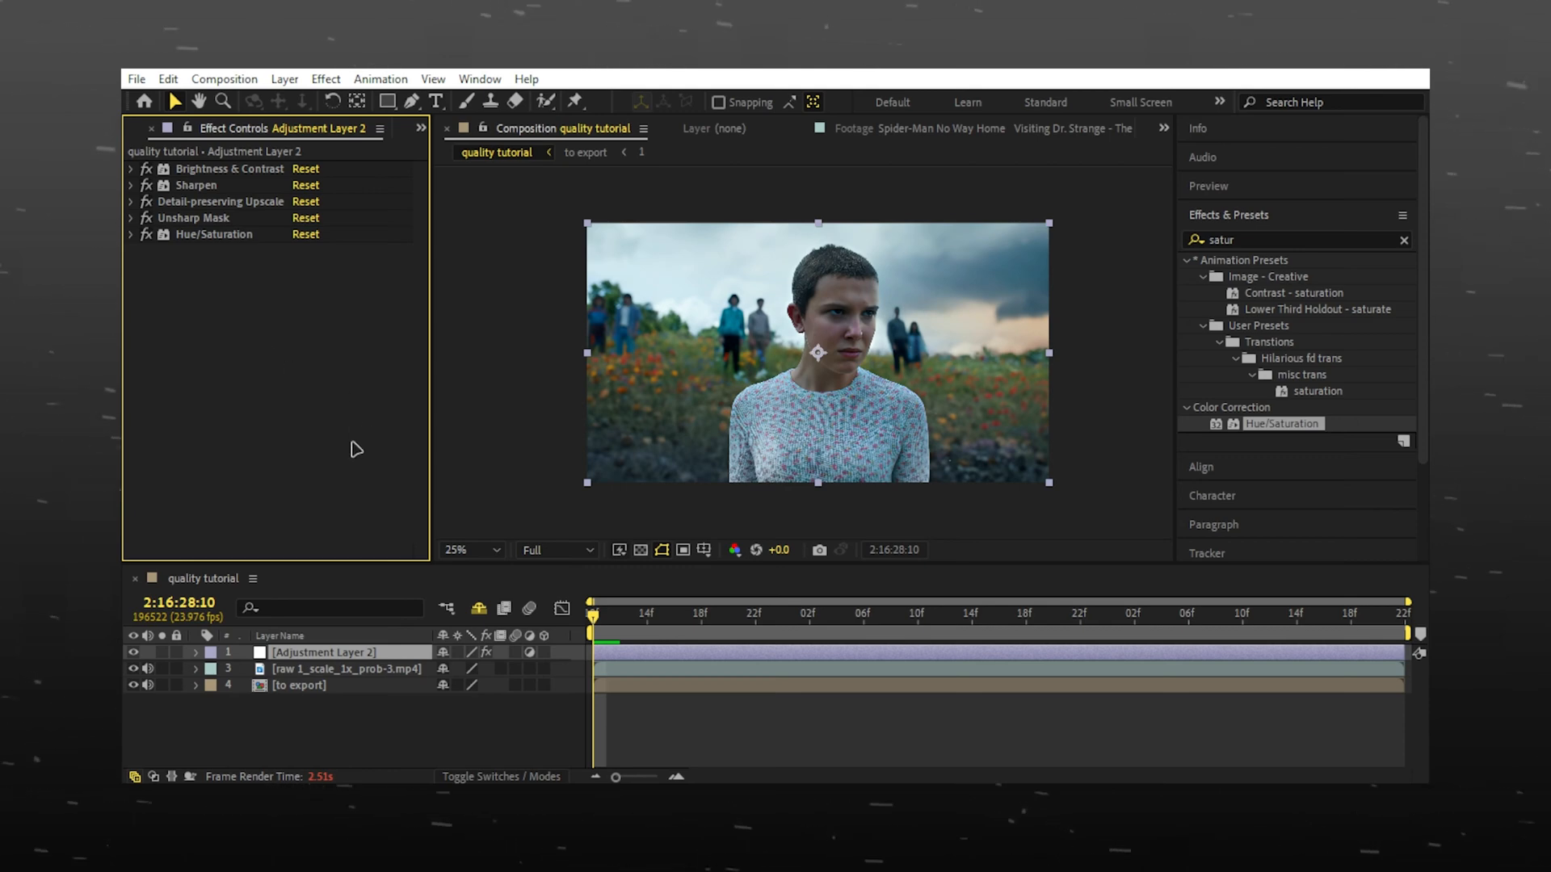
{"action": "left_click", "coordinate": [465, 549]}
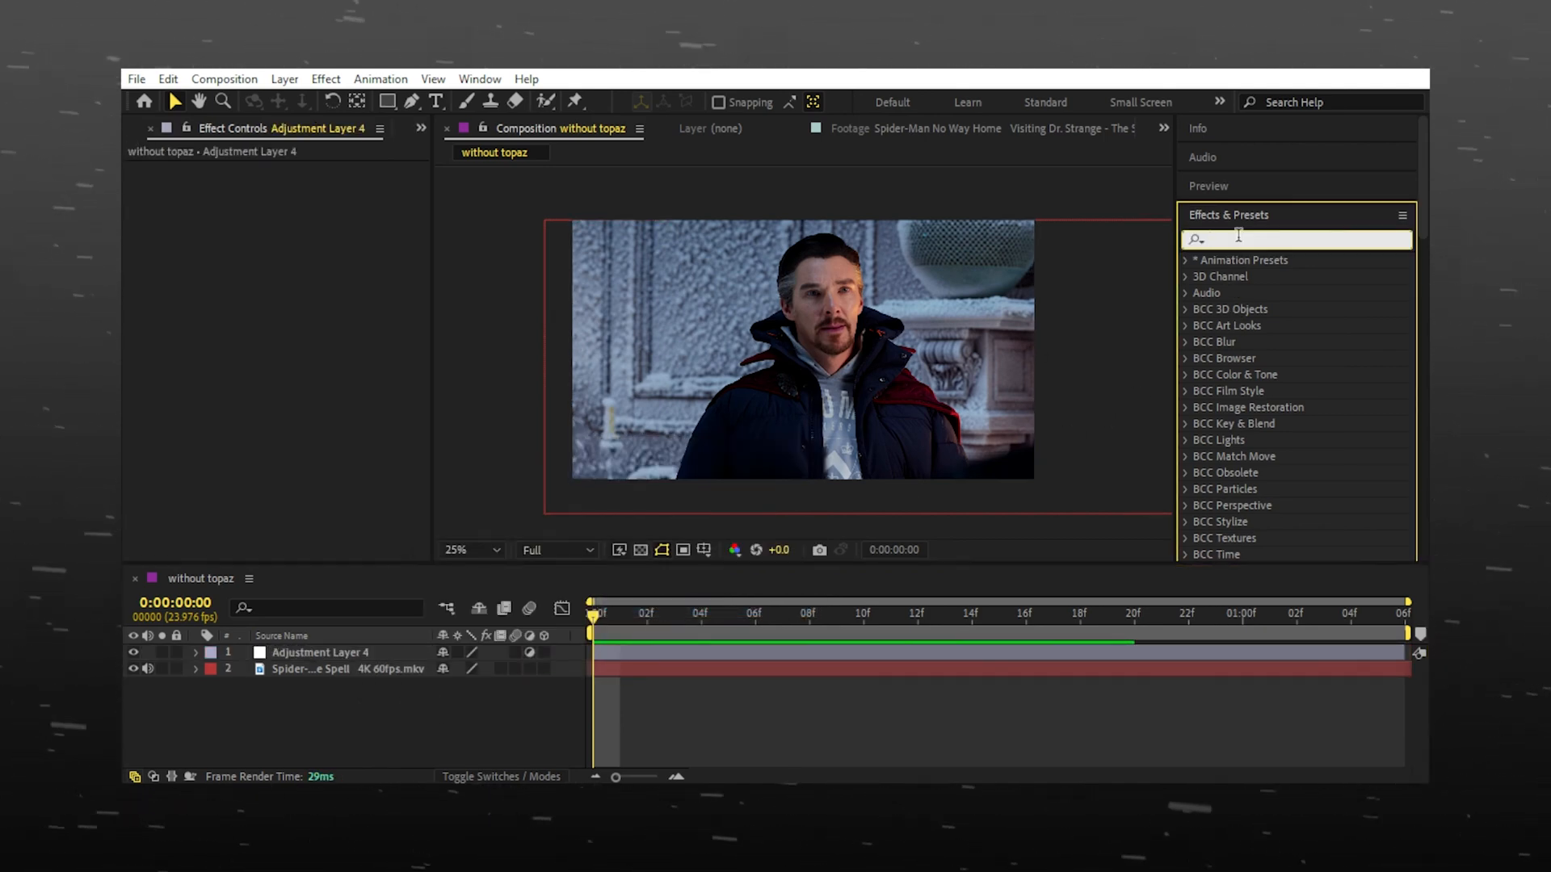
Add Brightness & Contrast to Adjustment Layer 4 with brightness 45 and contrast 35.
{"action": "type", "text": "brightness"}
{"action": "type", "text": "45"}
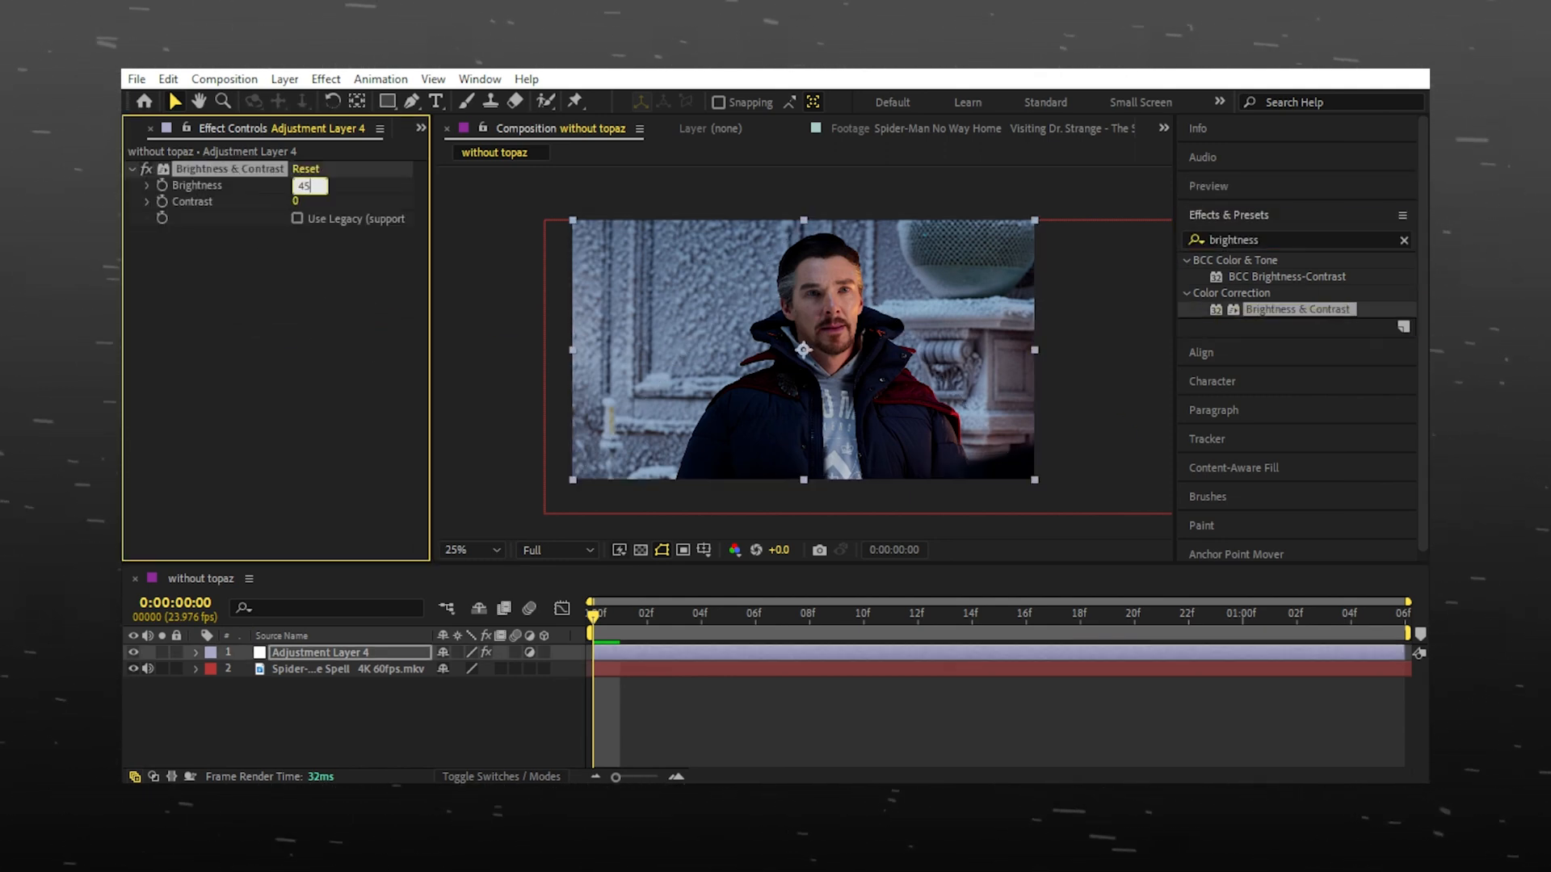
{"action": "left_click", "coordinate": [310, 200]}
{"action": "type", "text": "35"}
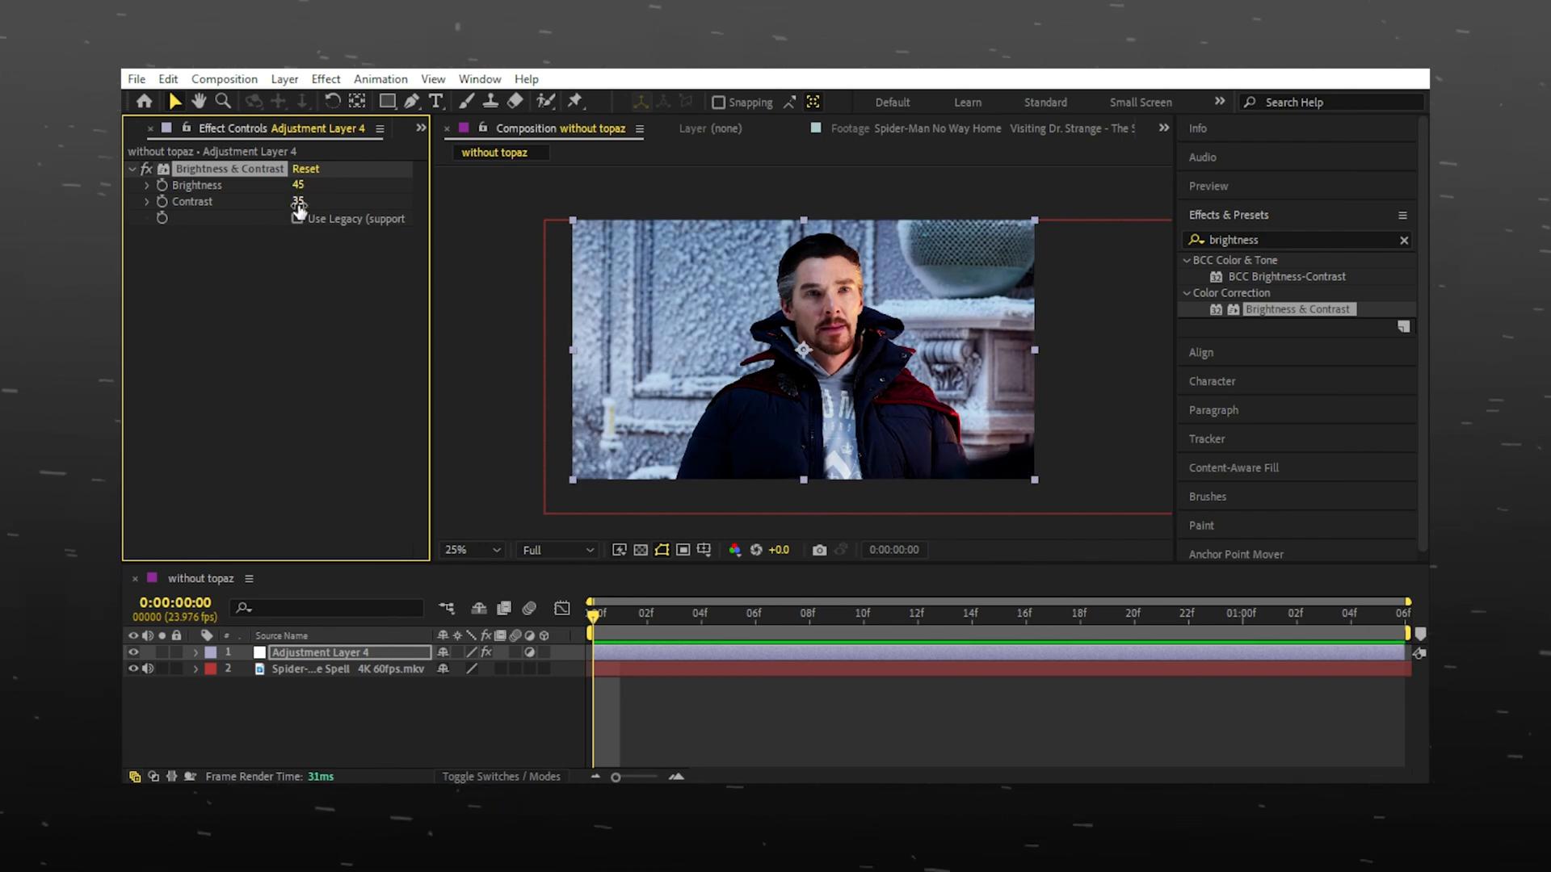
{"action": "left_click", "coordinate": [131, 168]}
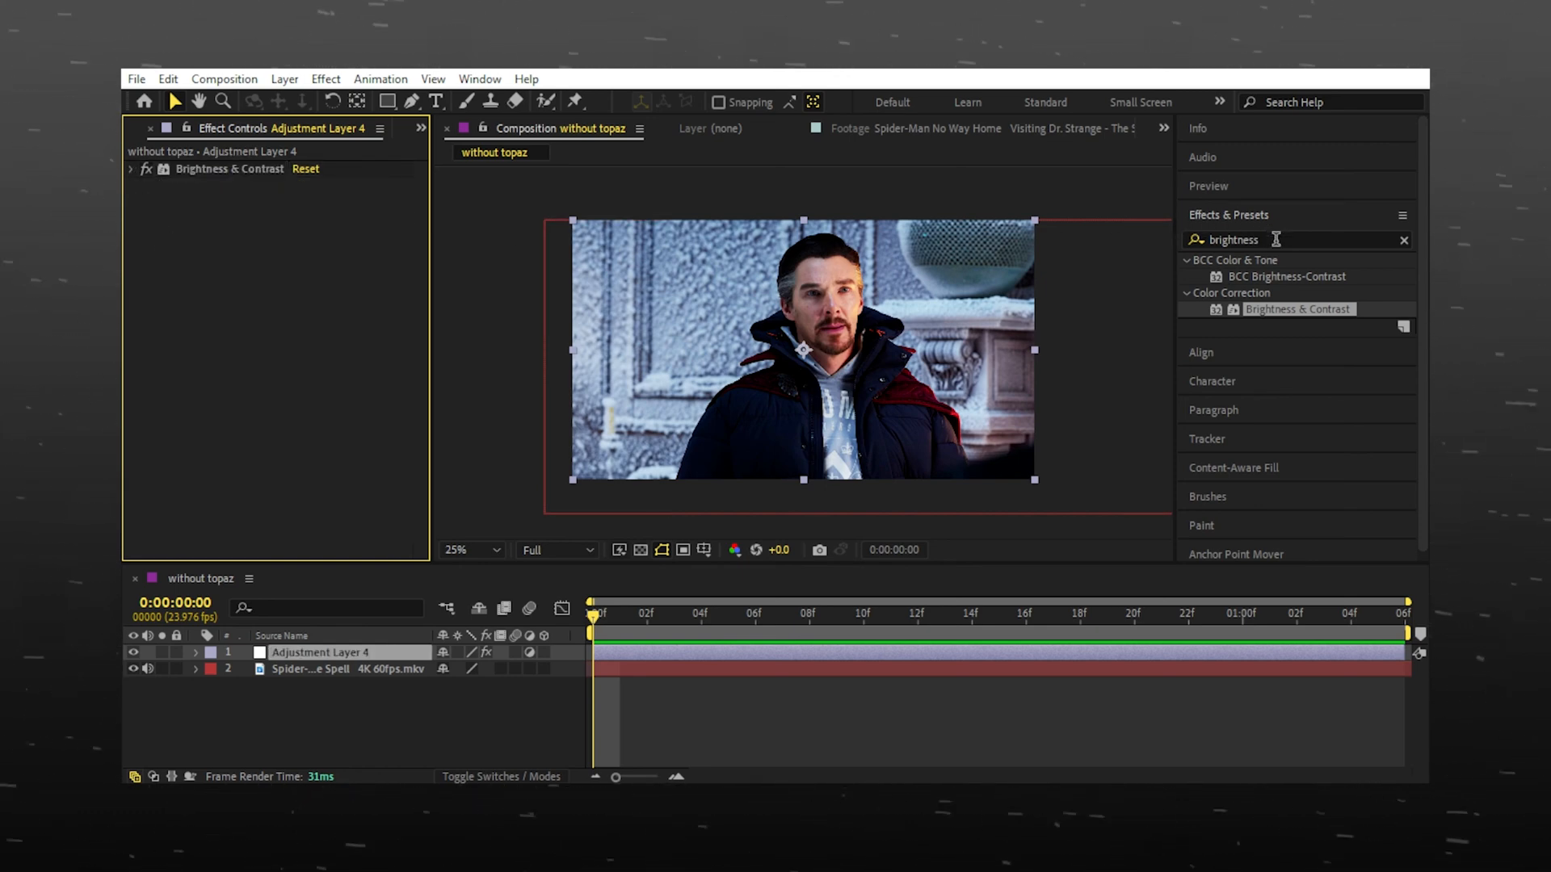
Add Hue/Saturation and Sharpen at amount 18 to Adjustment Layer 4.
{"action": "type", "text": "hue"}
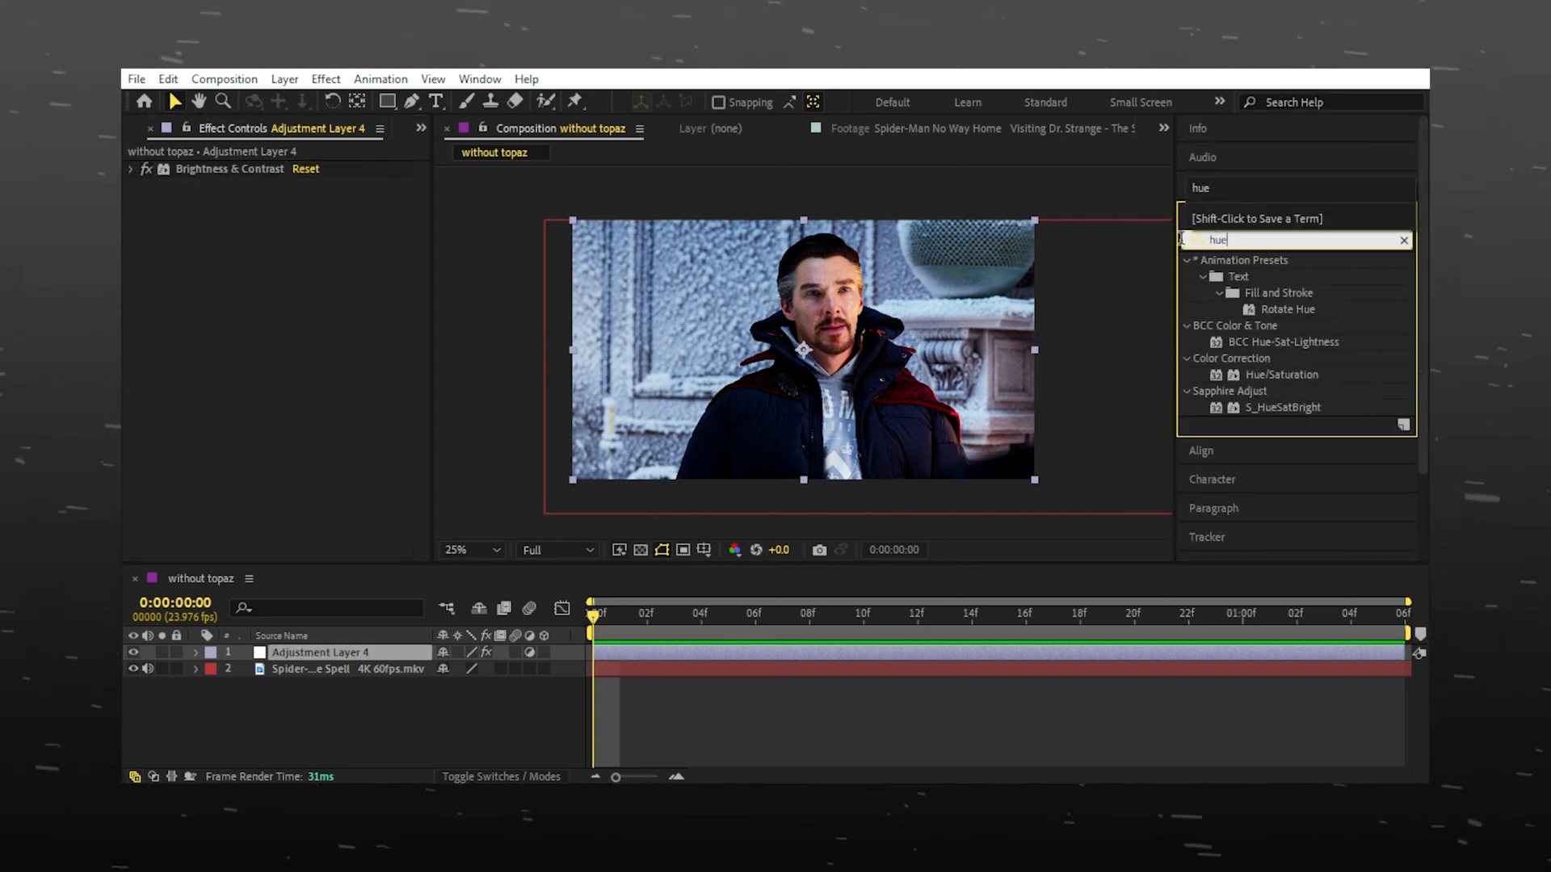
{"action": "left_click", "coordinate": [1281, 373]}
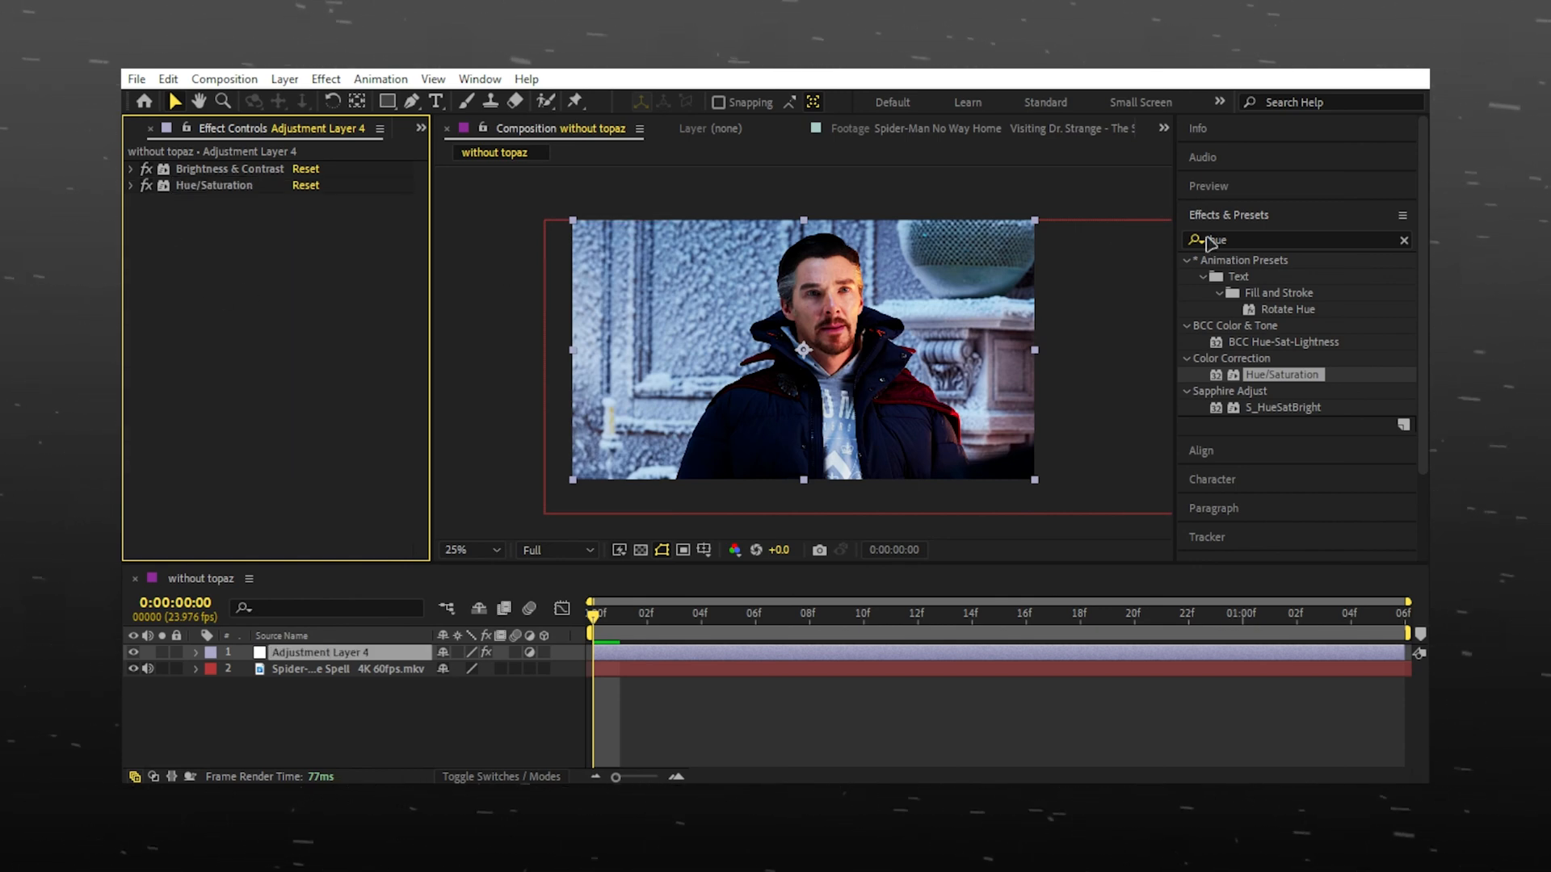
{"action": "type", "text": "sharpen"}
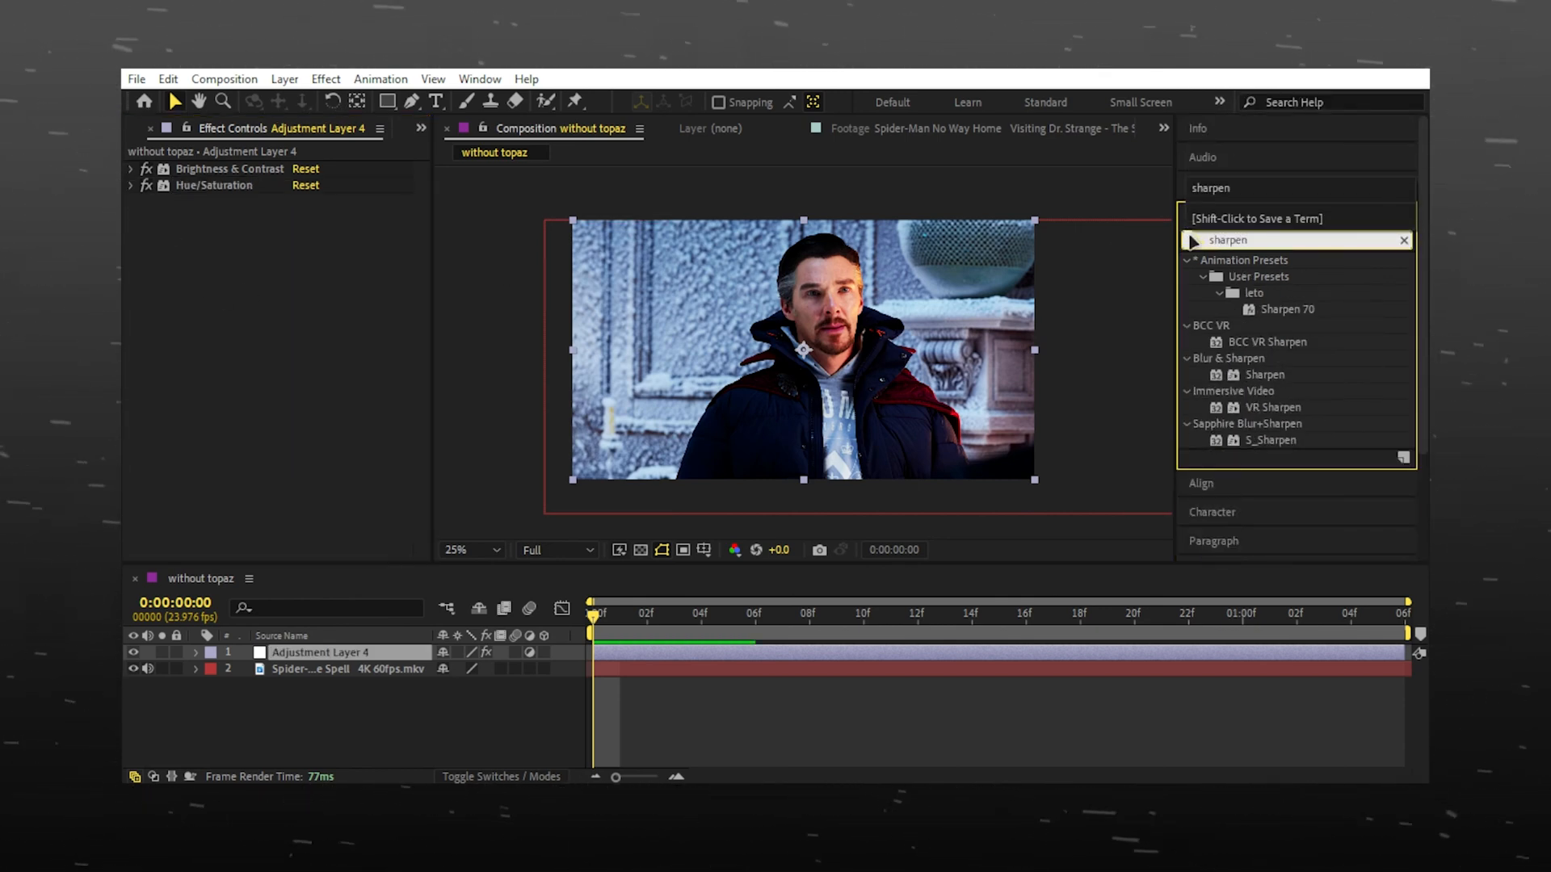
{"action": "double_click", "coordinate": [1263, 373]}
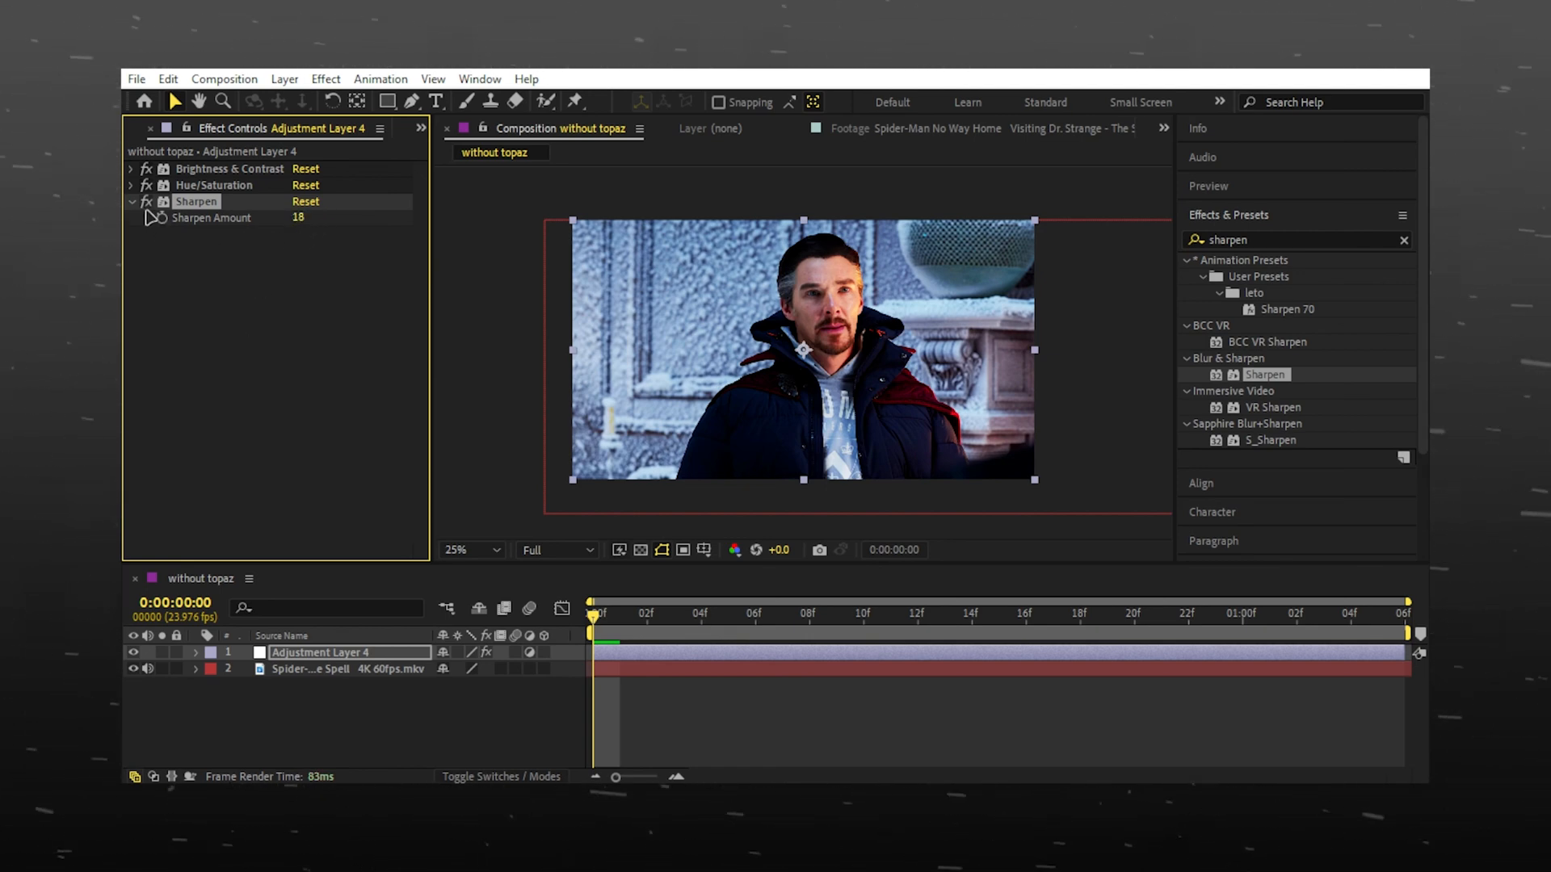
Add Detail-preserving Upscale with Reduce Noise 99% and alpha set to detail-preserving.
{"action": "type", "text": "detai"}
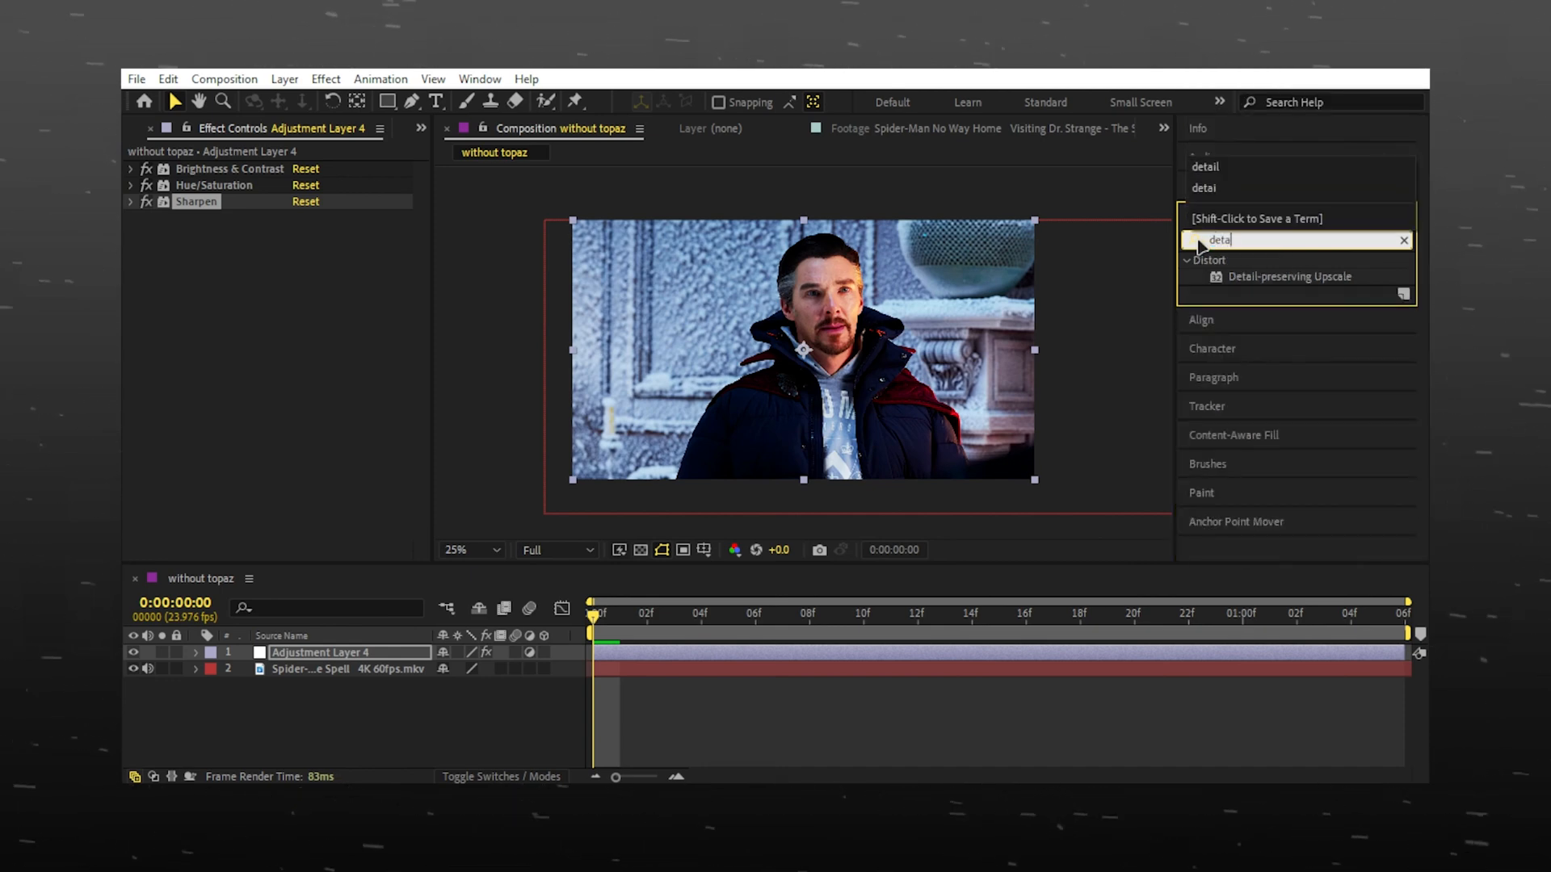
{"action": "double_click", "coordinate": [1289, 277]}
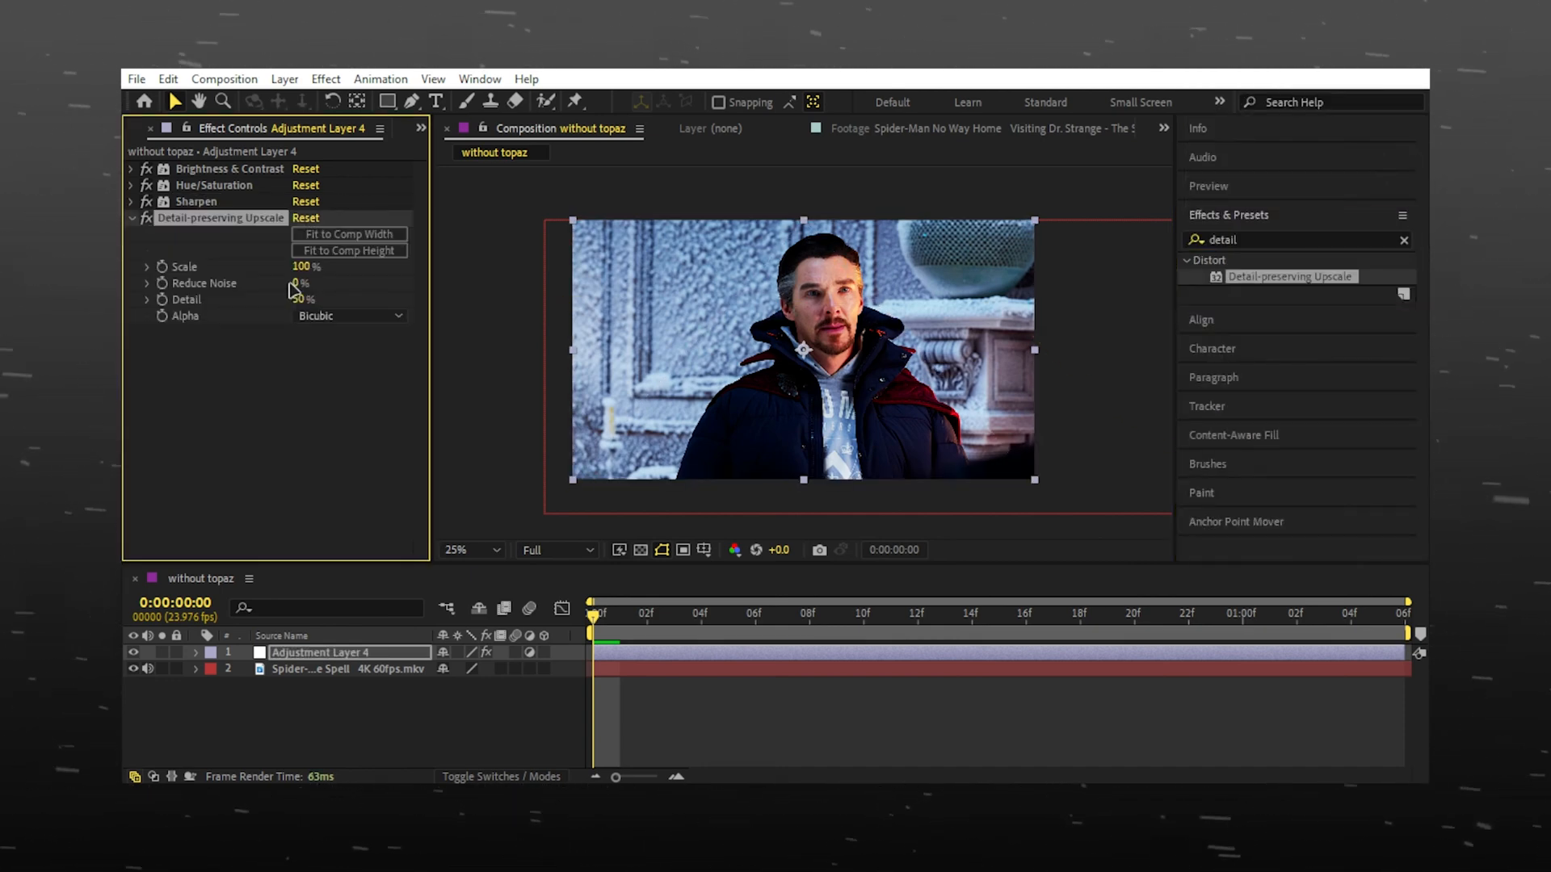
{"action": "left_click_drag", "start_coordinate": [301, 281], "coordinate": [301, 281]}
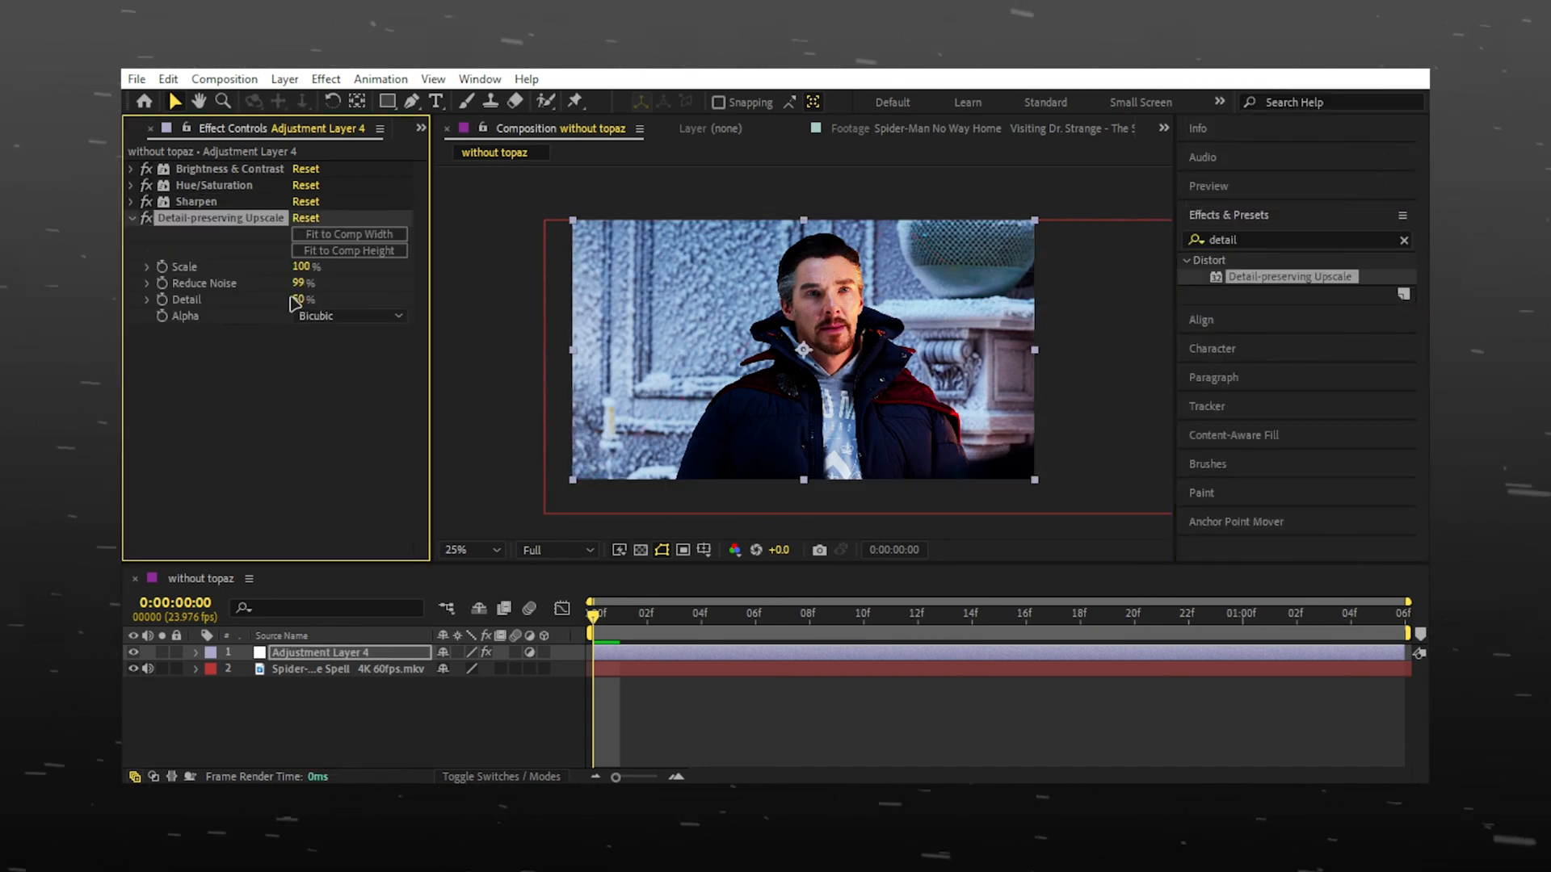
{"action": "left_click", "coordinate": [349, 315]}
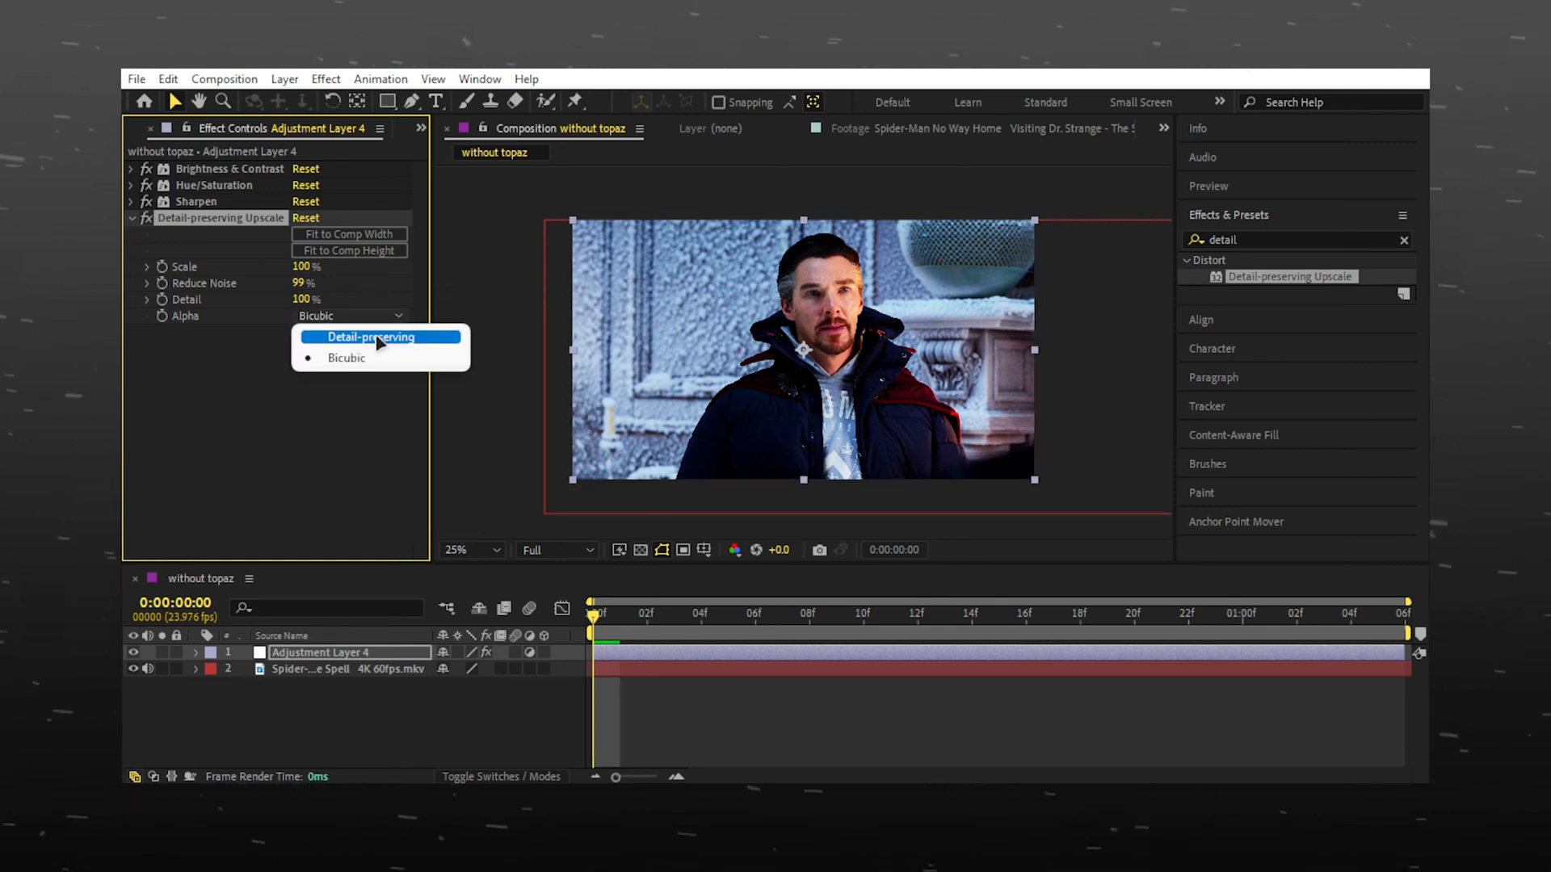
{"action": "left_click", "coordinate": [370, 338]}
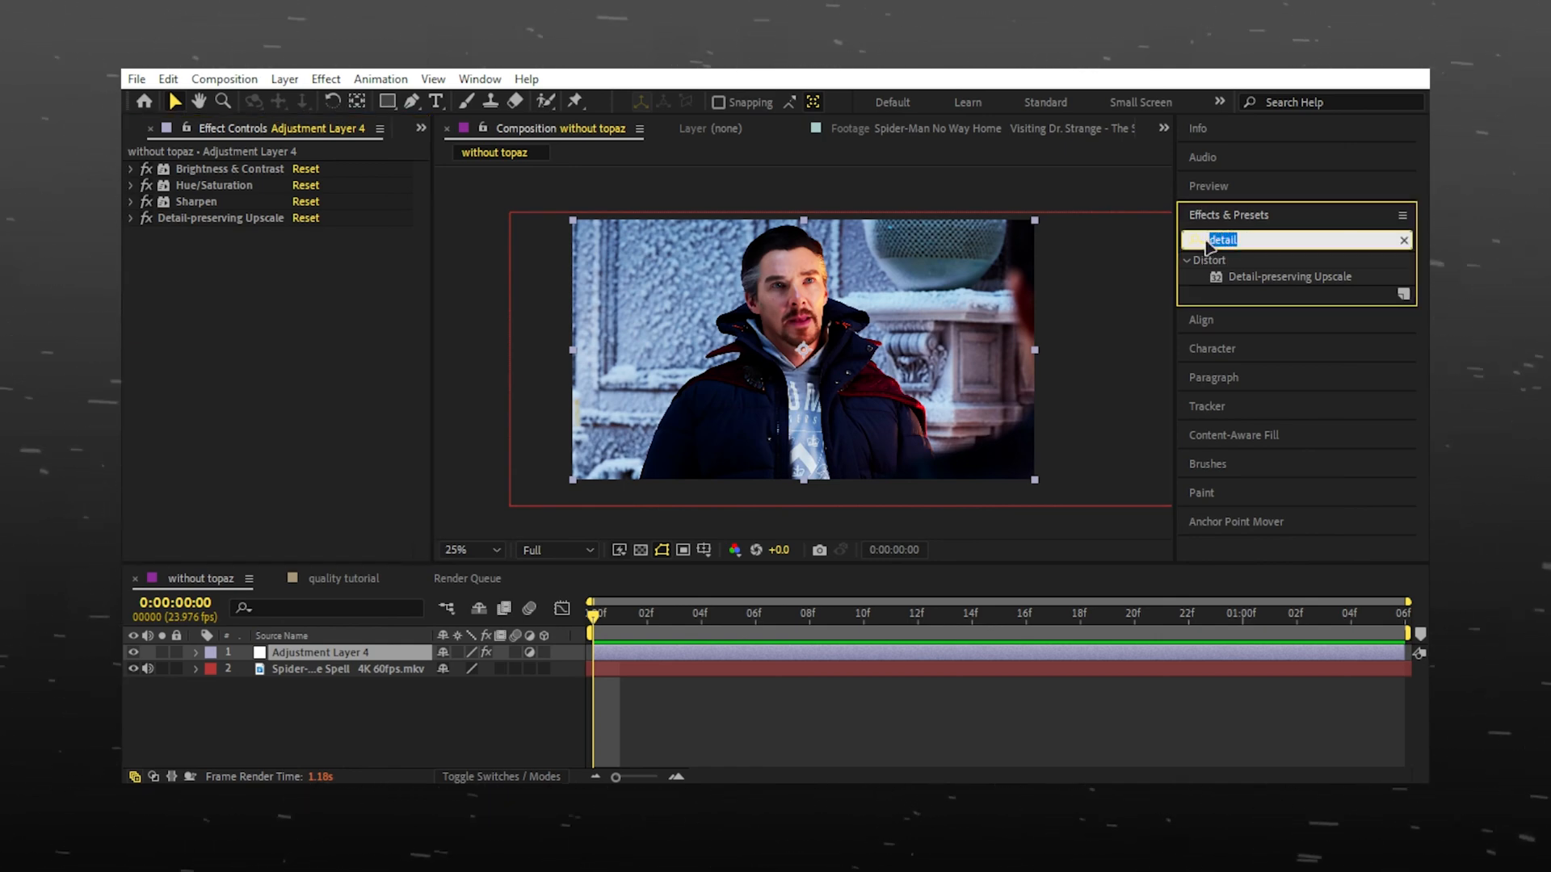
Add Unsharp Mask with amount 25 and radius 20.
{"action": "type", "text": "unsharp"}
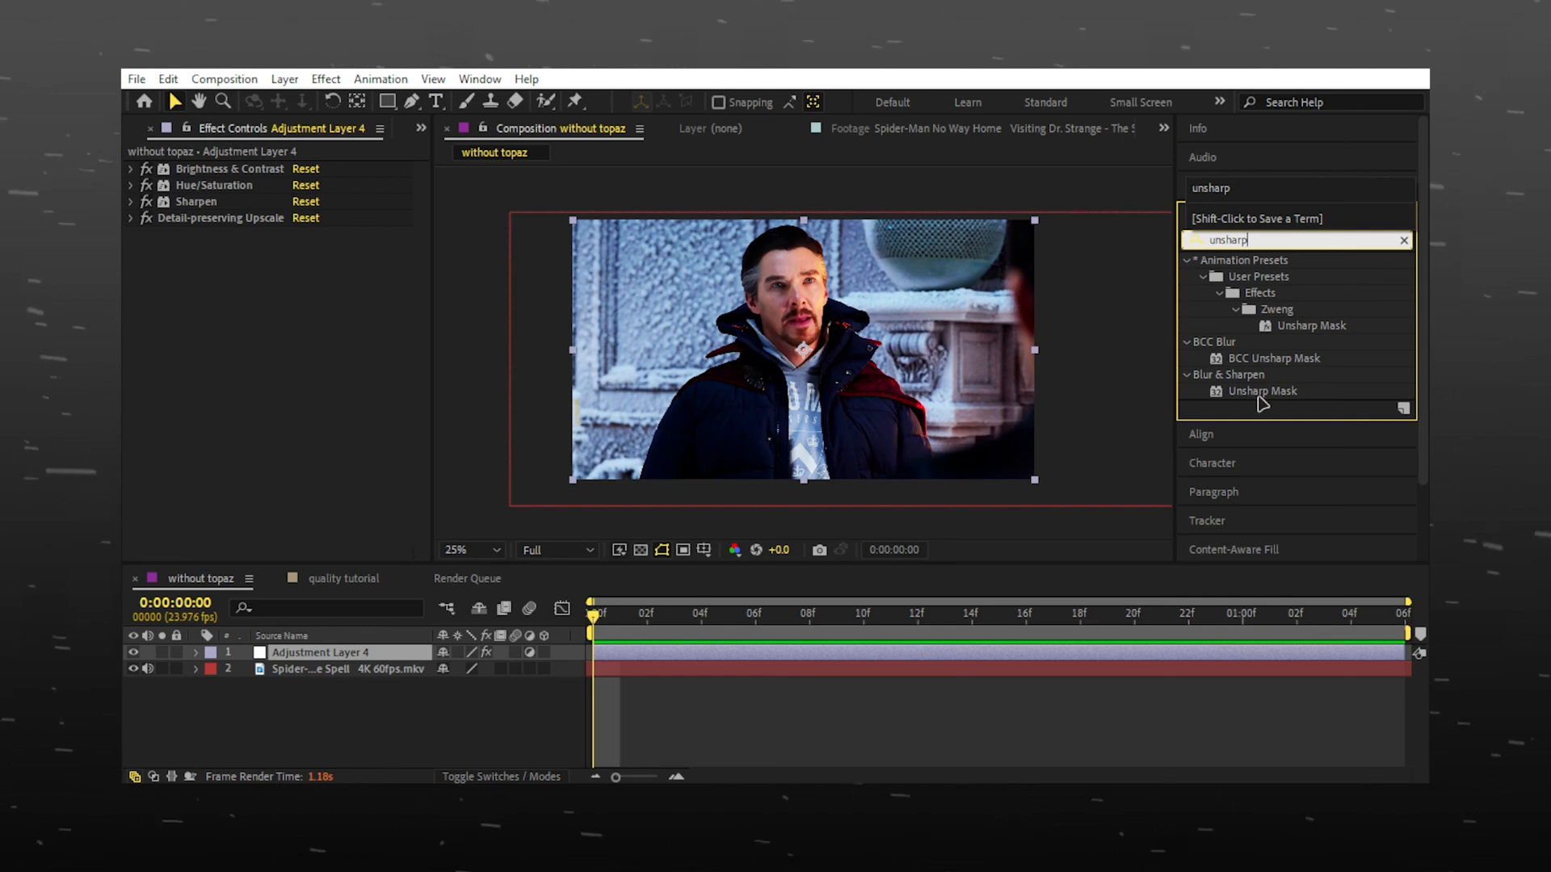
{"action": "double_click", "coordinate": [1261, 391]}
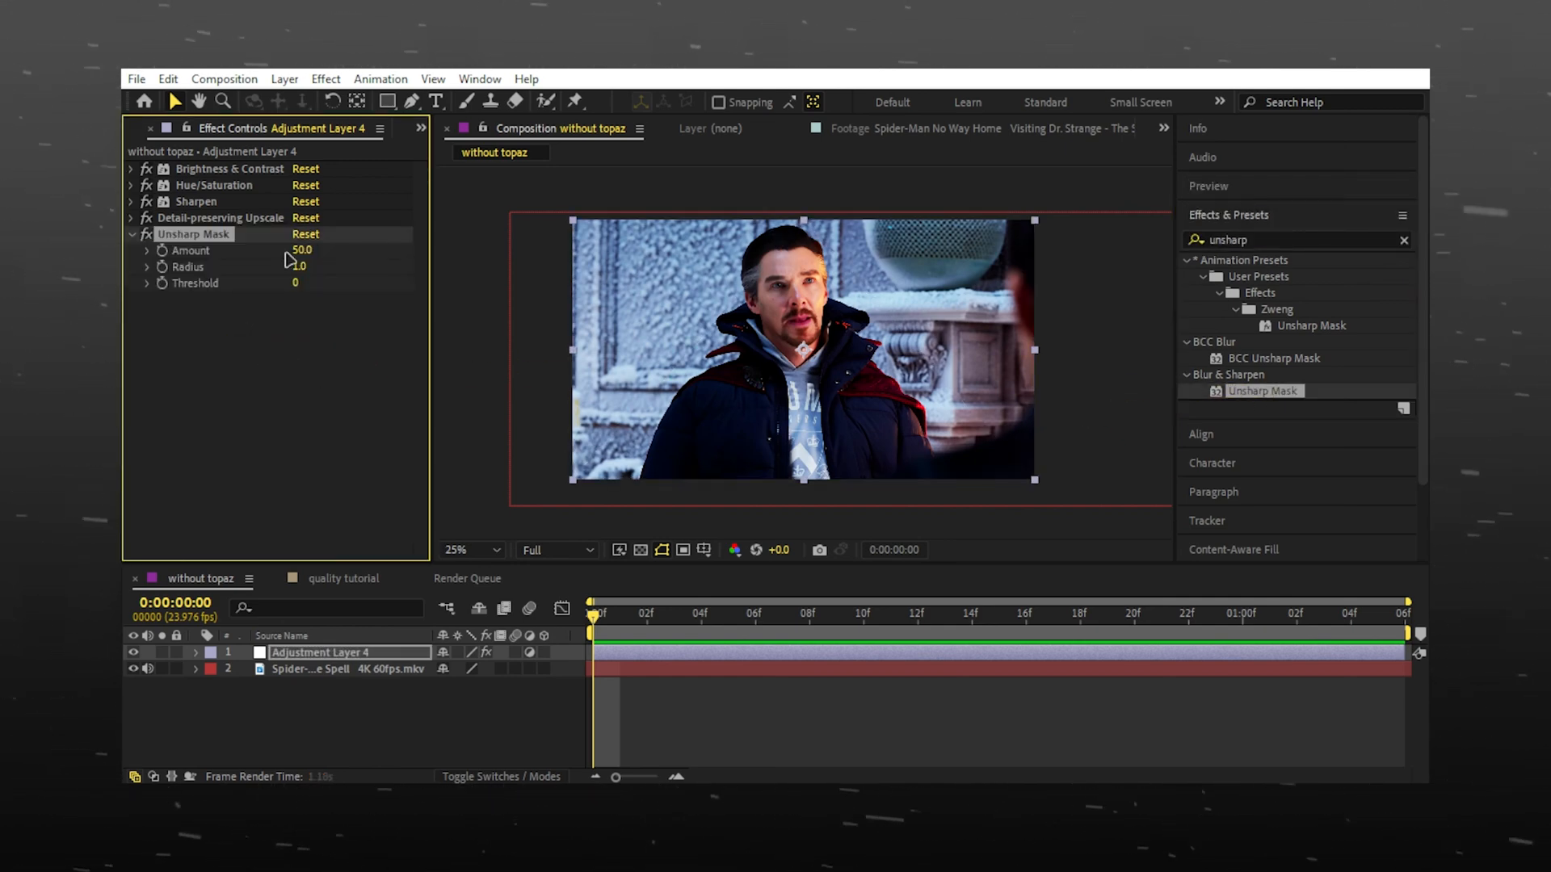
{"action": "left_click", "coordinate": [302, 251]}
{"action": "type", "text": "25"}
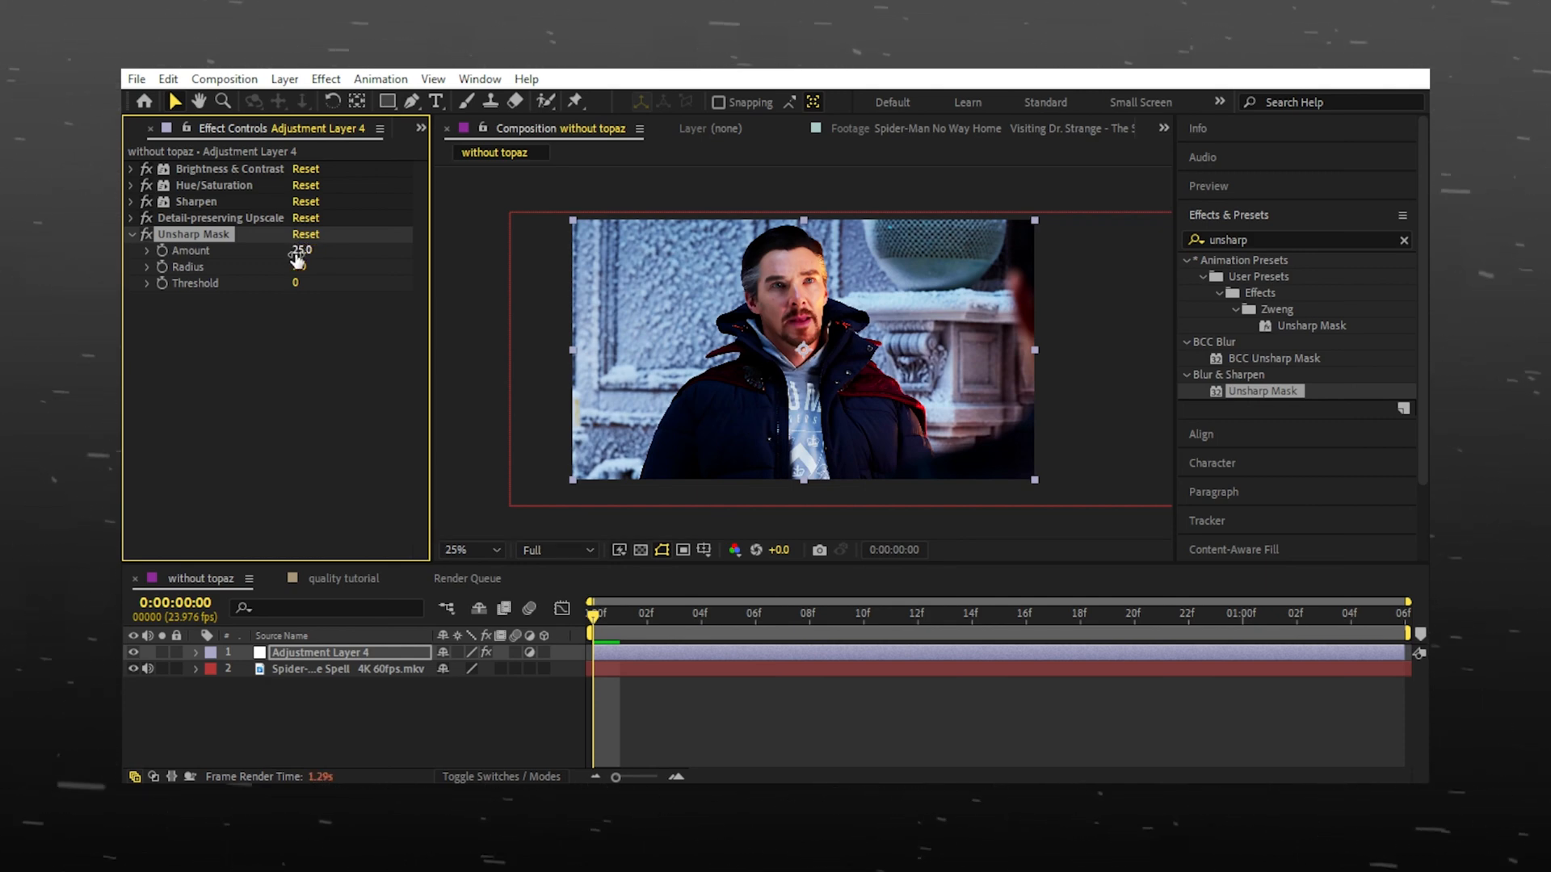
{"action": "double_click", "coordinate": [302, 267]}
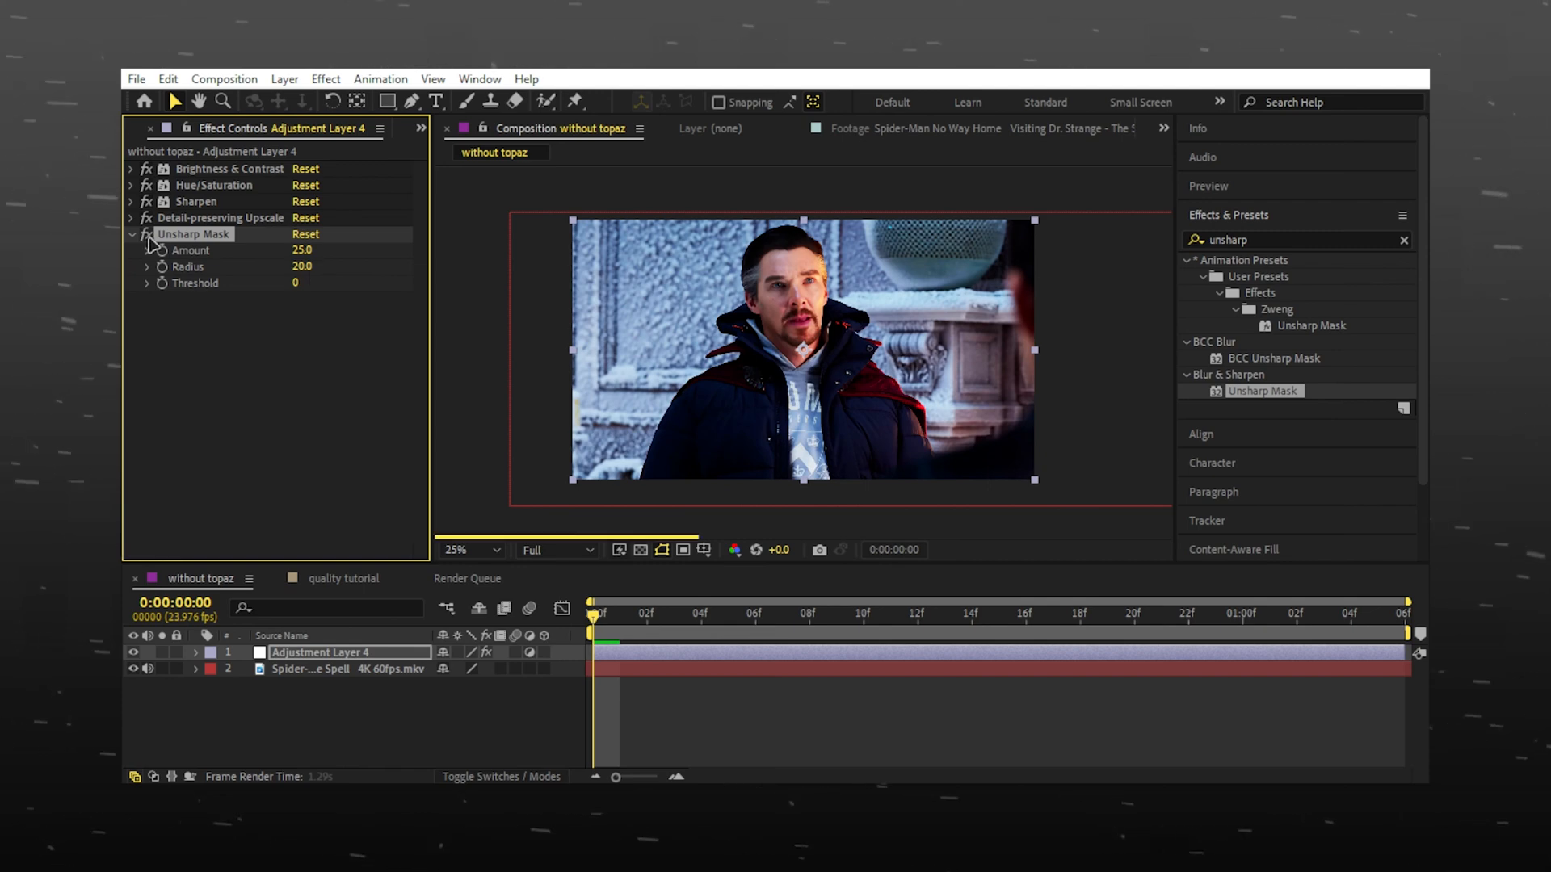
{"action": "left_click", "coordinate": [131, 232]}
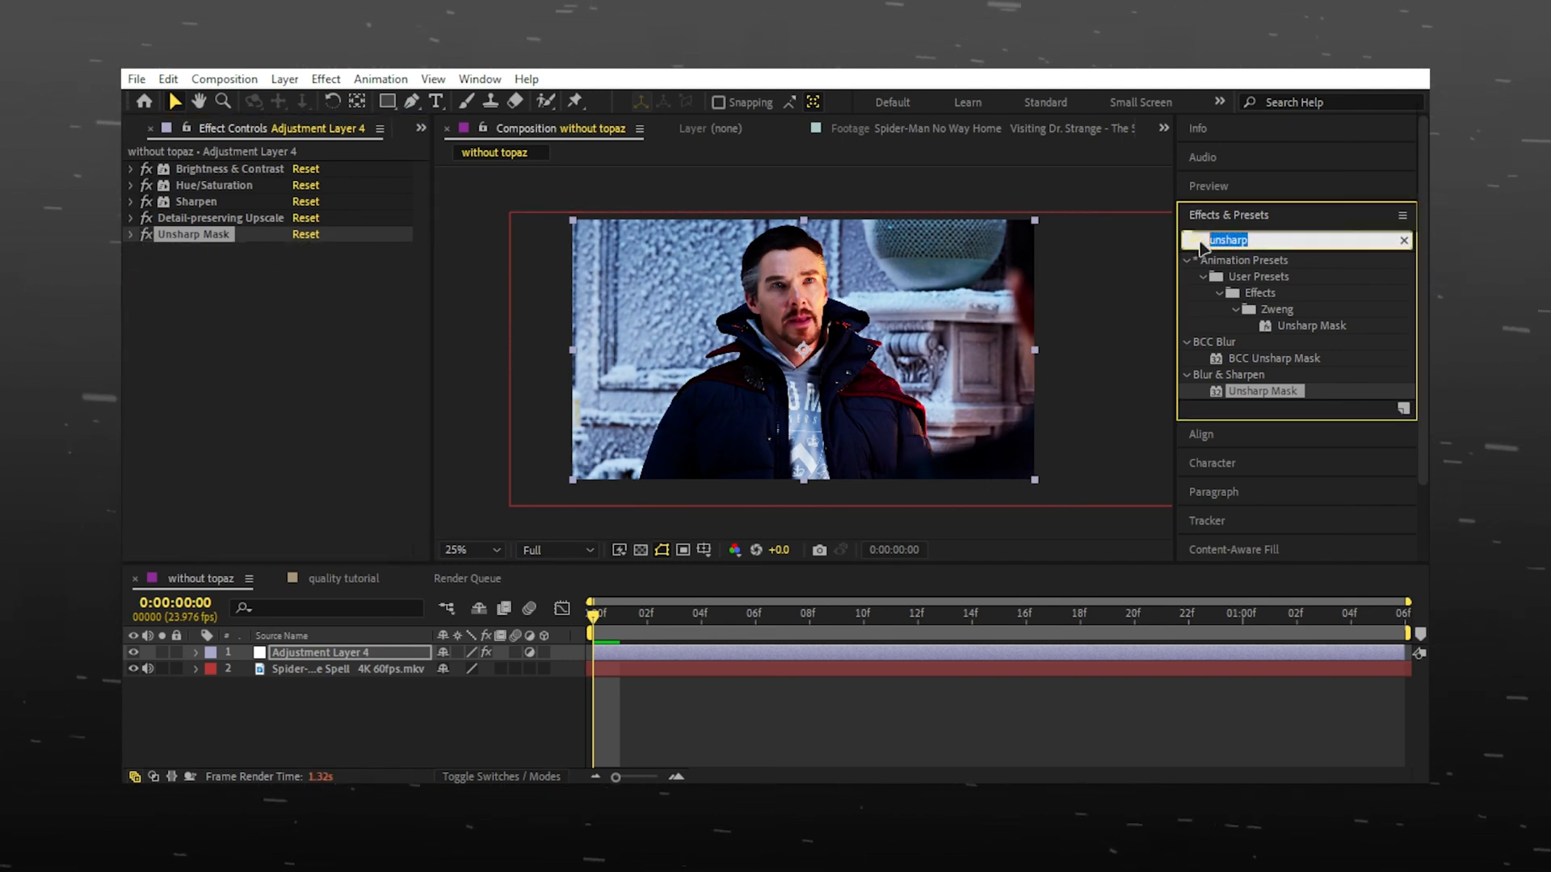
Add Vibrance with vibrance 5.0 and saturation 2.0, then search for Instant 4K.
{"action": "type", "text": "vibrance"}
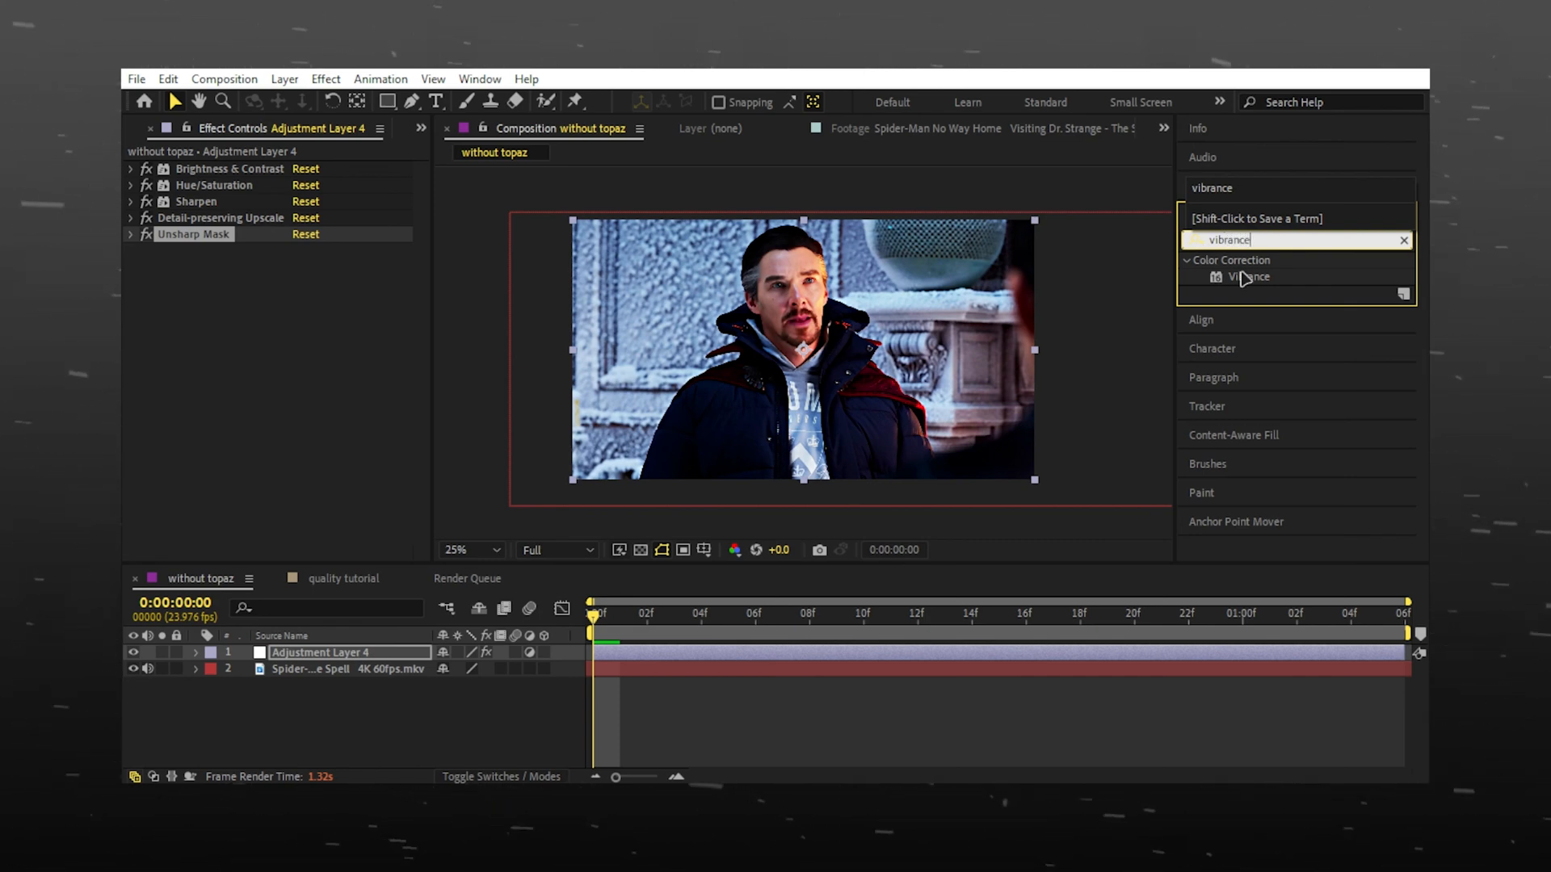
{"action": "double_click", "coordinate": [1249, 277]}
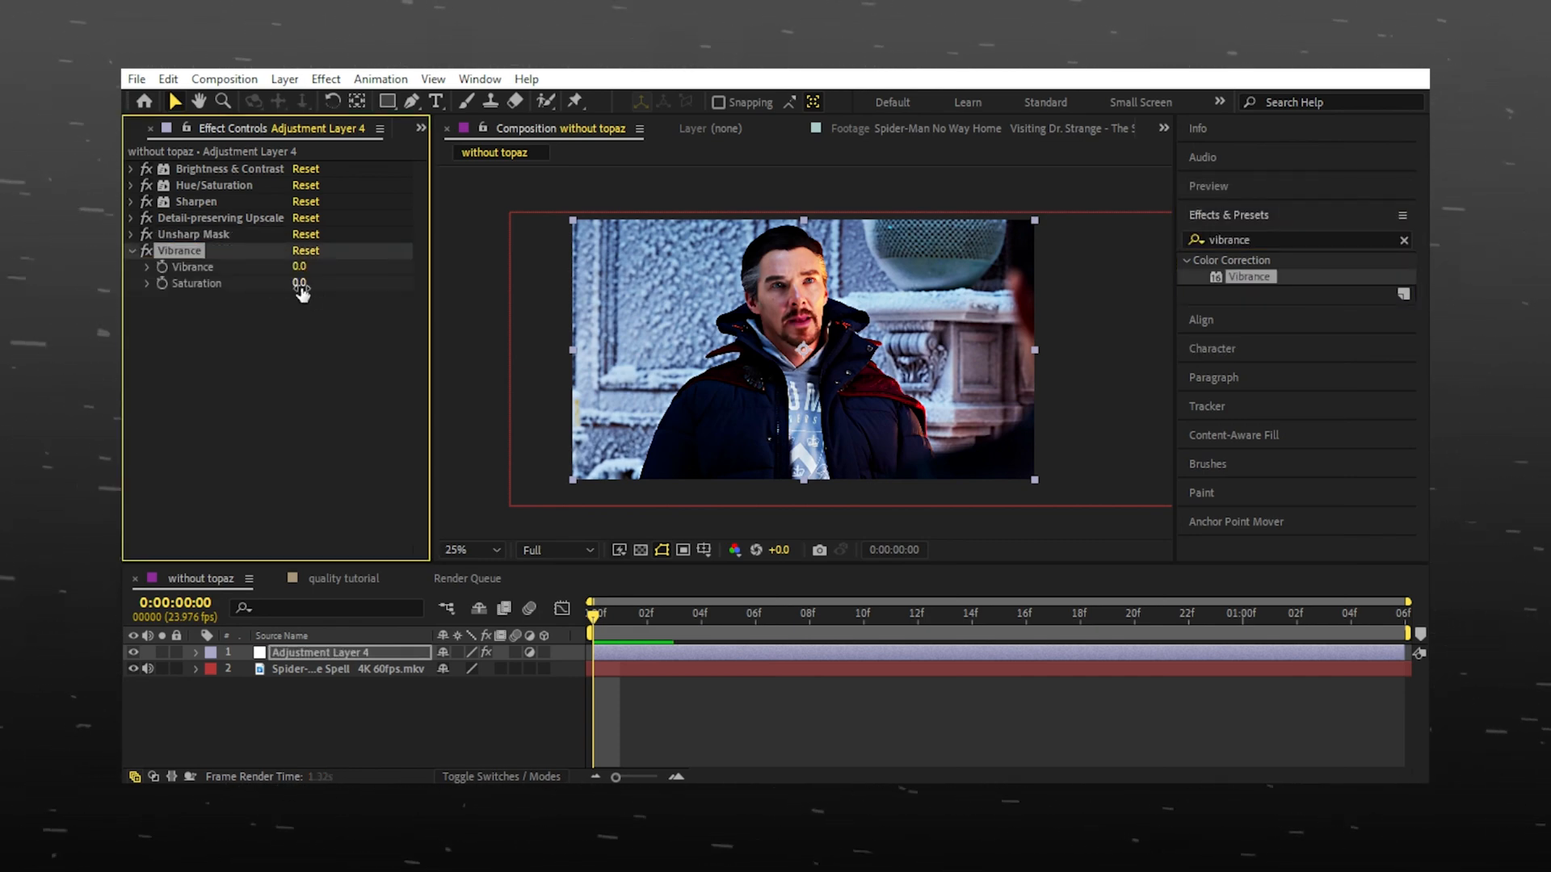
{"action": "left_click", "coordinate": [299, 267]}
{"action": "type", "text": "5"}
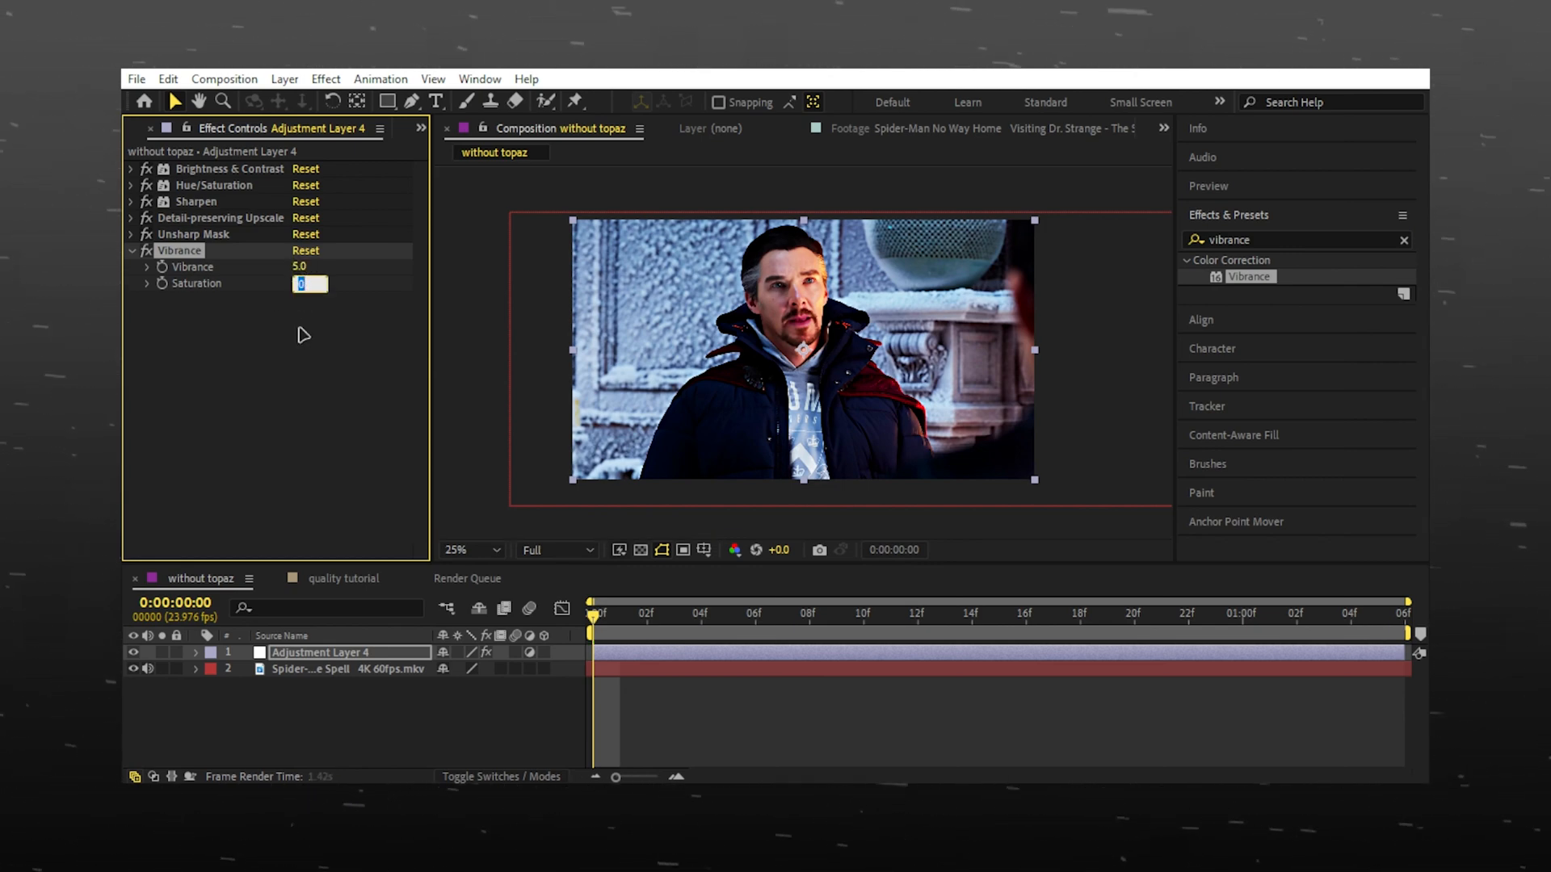
{"action": "type", "text": "2.0"}
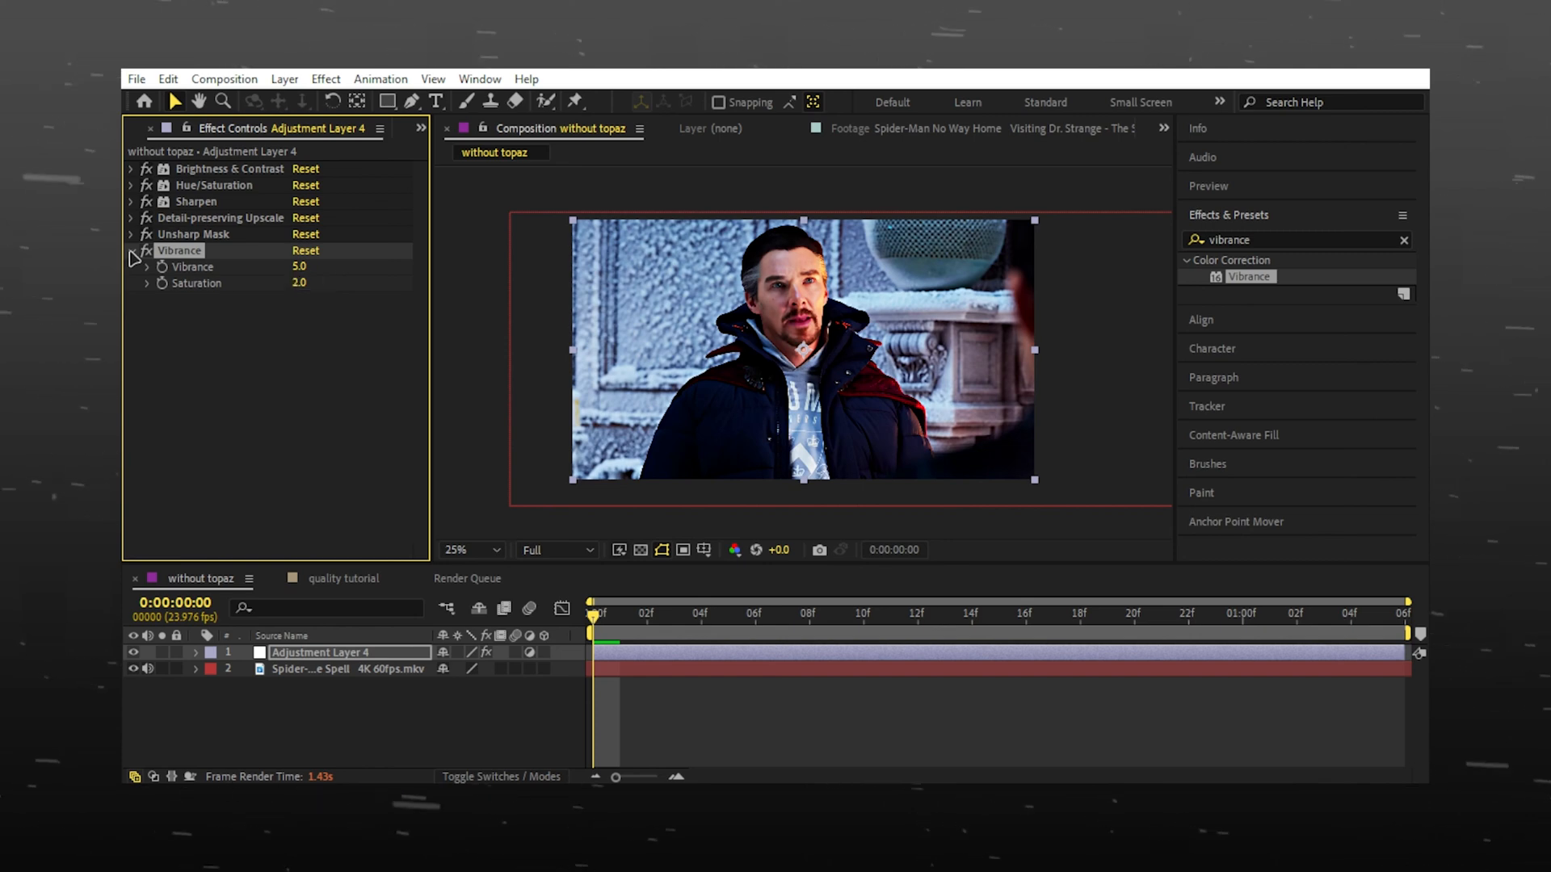
{"action": "left_click", "coordinate": [131, 251]}
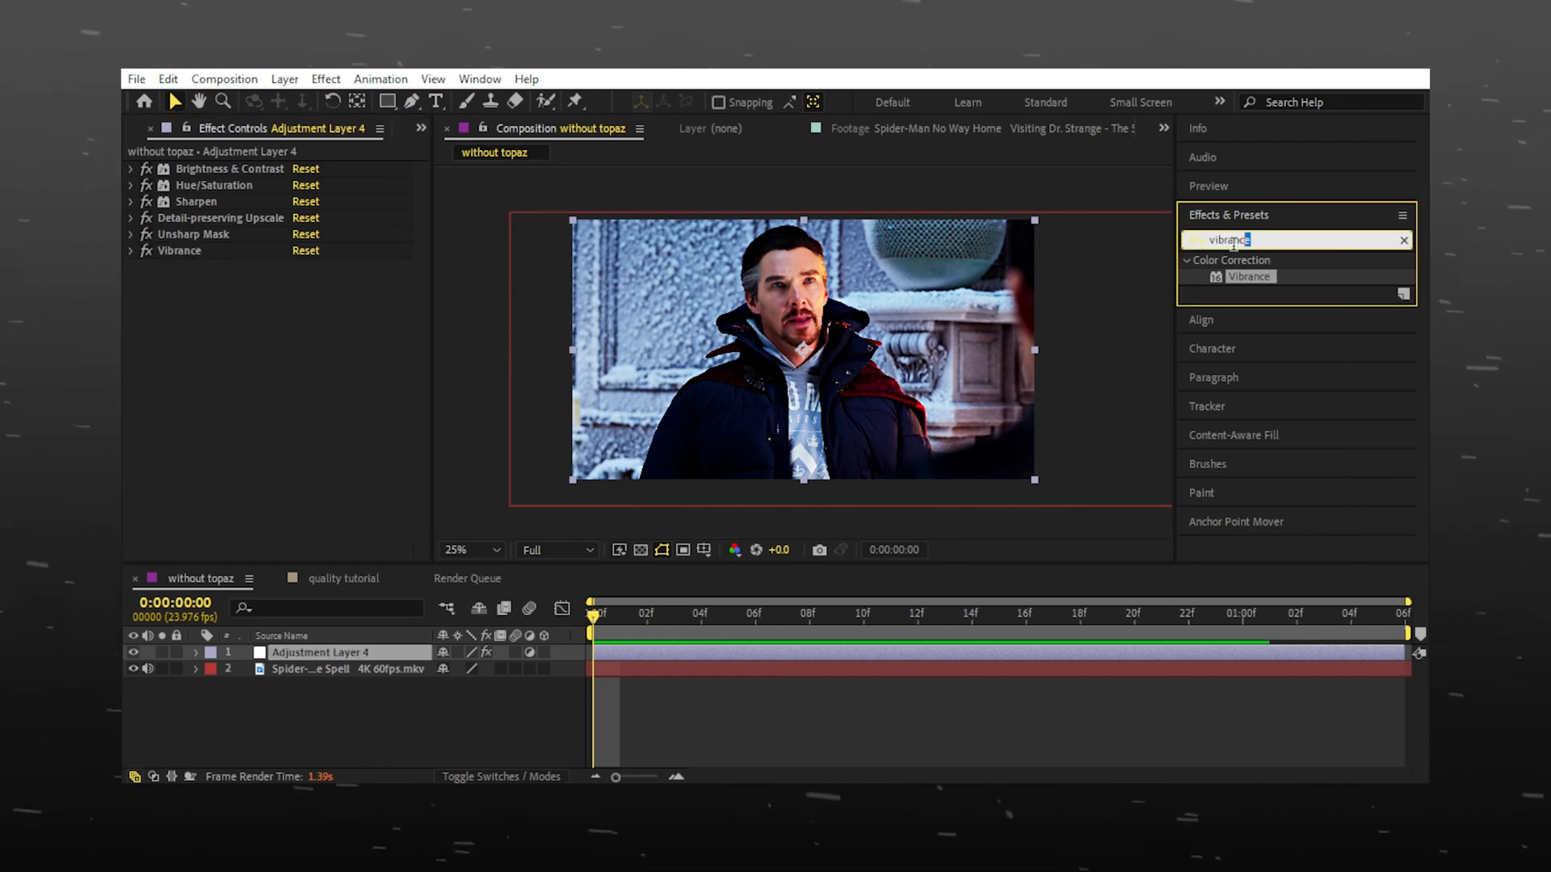
{"action": "type", "text": "instant 4k"}
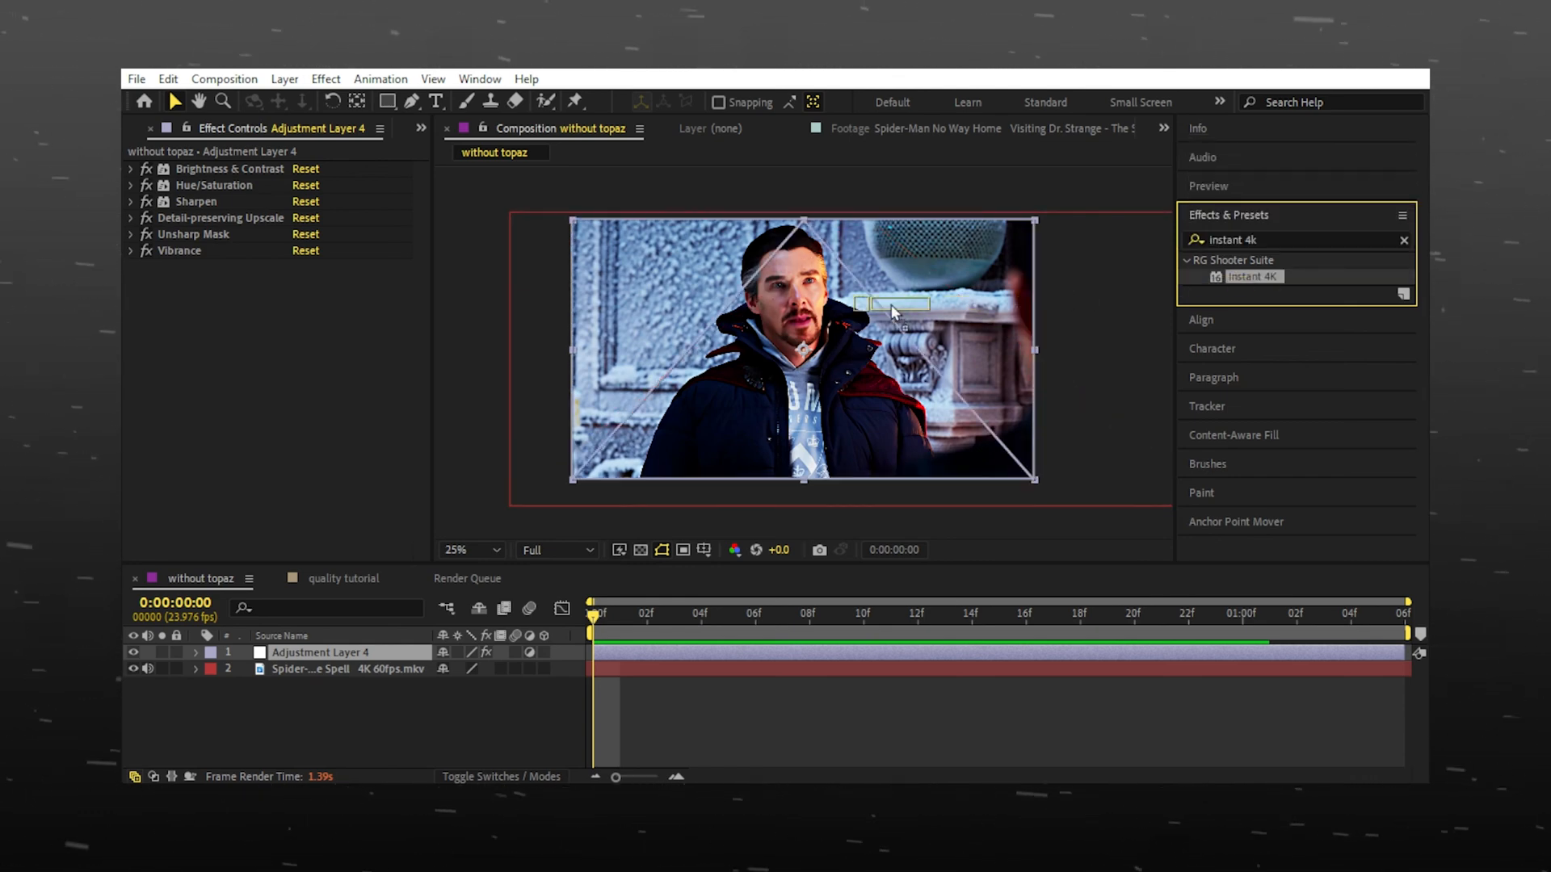
Add Red Giant Instant 4K as the last effect and zoom the viewer to 50%.
{"action": "double_click", "coordinate": [1251, 276]}
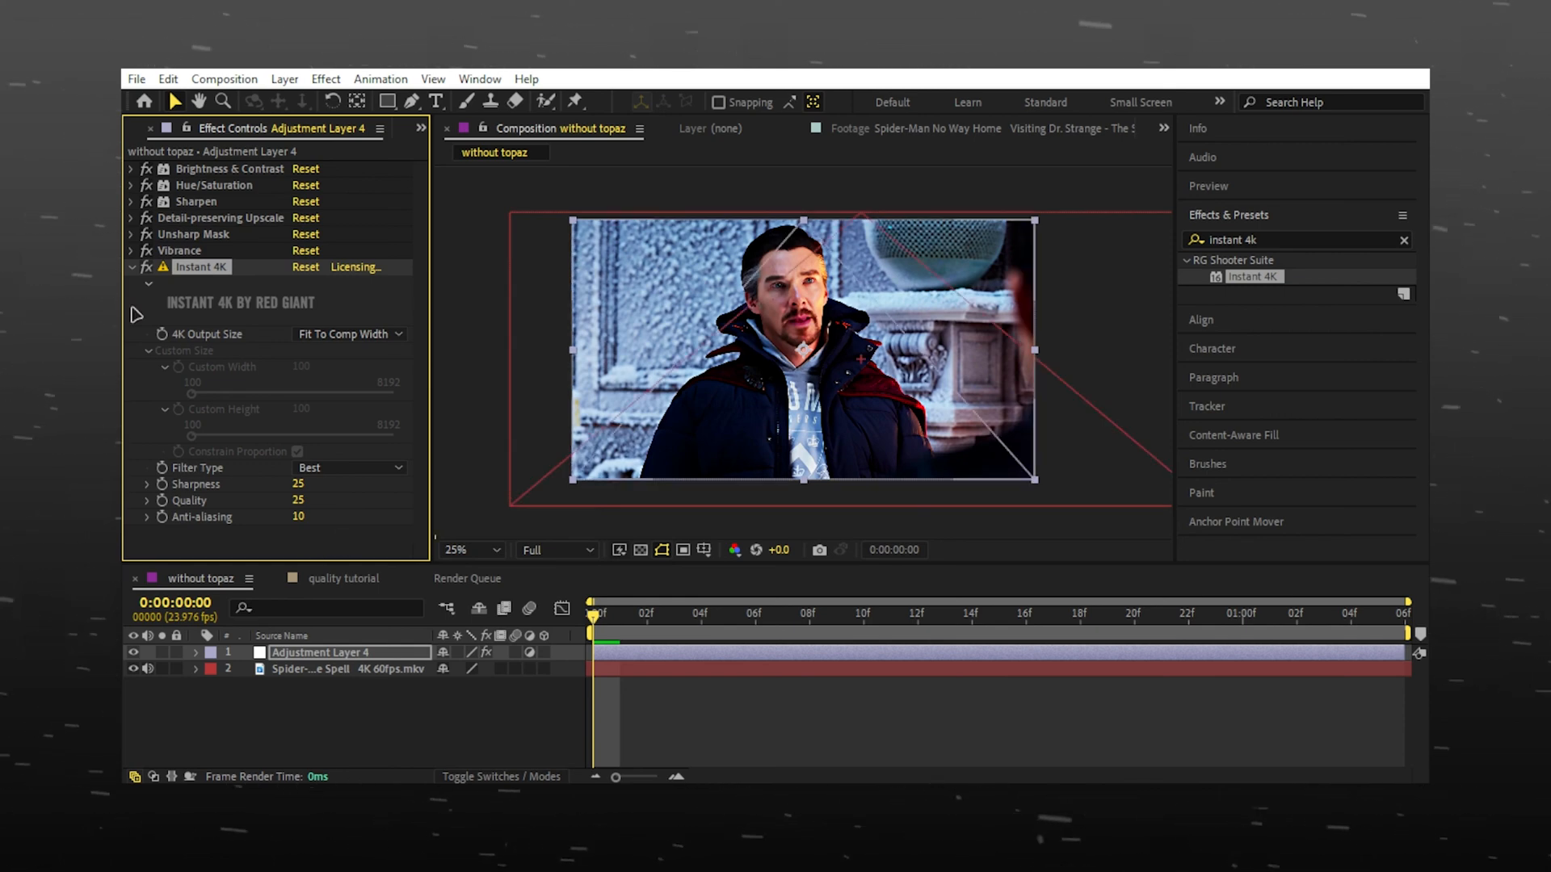
{"action": "left_click", "coordinate": [129, 268]}
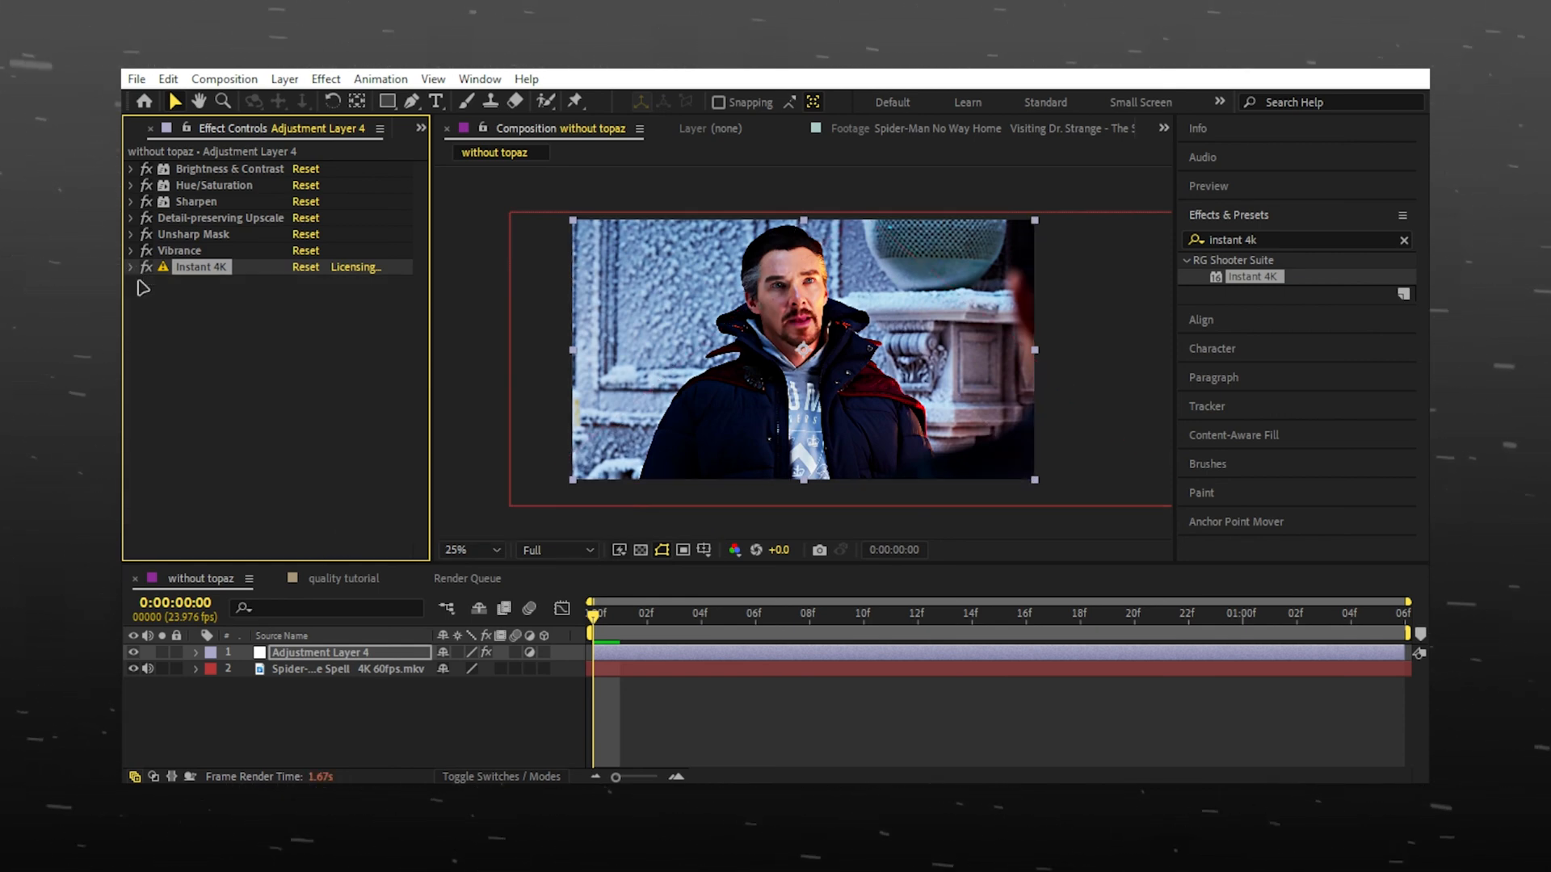
{"action": "left_click", "coordinate": [465, 550]}
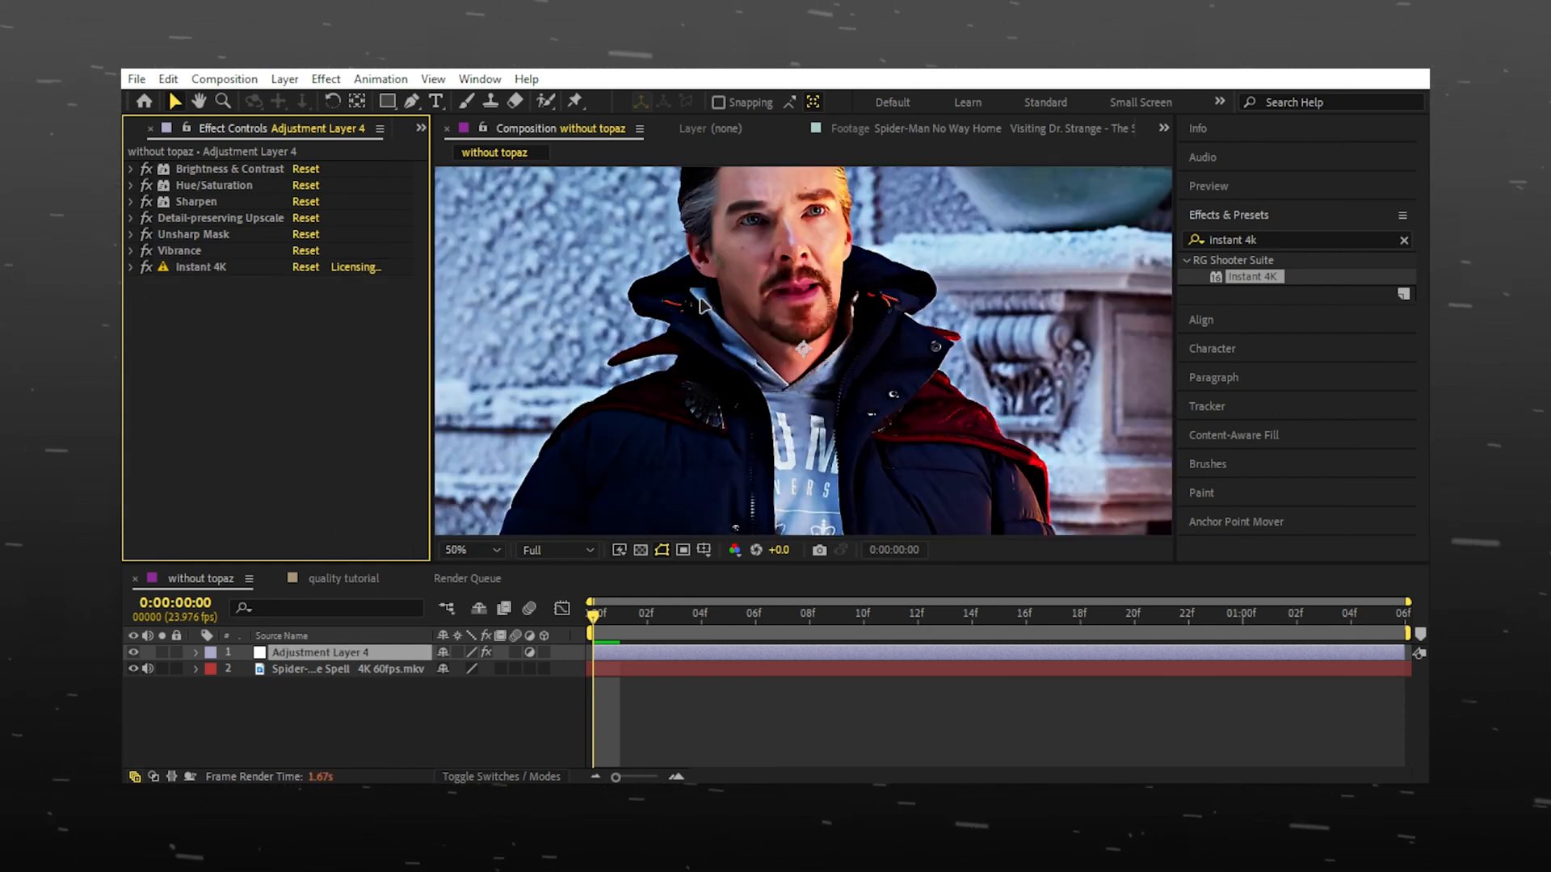